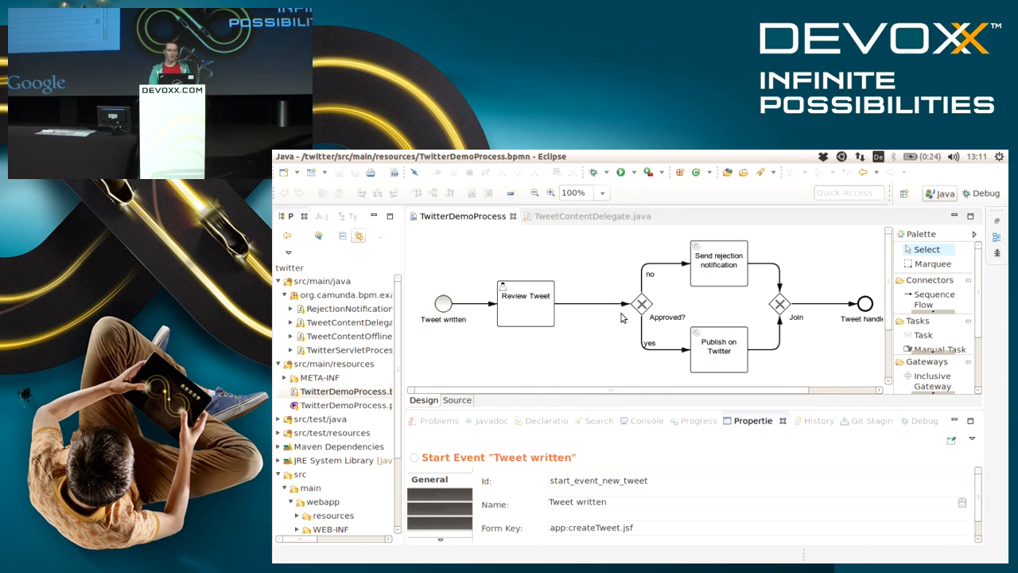
- Compare the Review Tweet task's form key with the Tweet written start event's form key
{"action": "left_click", "coordinate": [525, 302]}
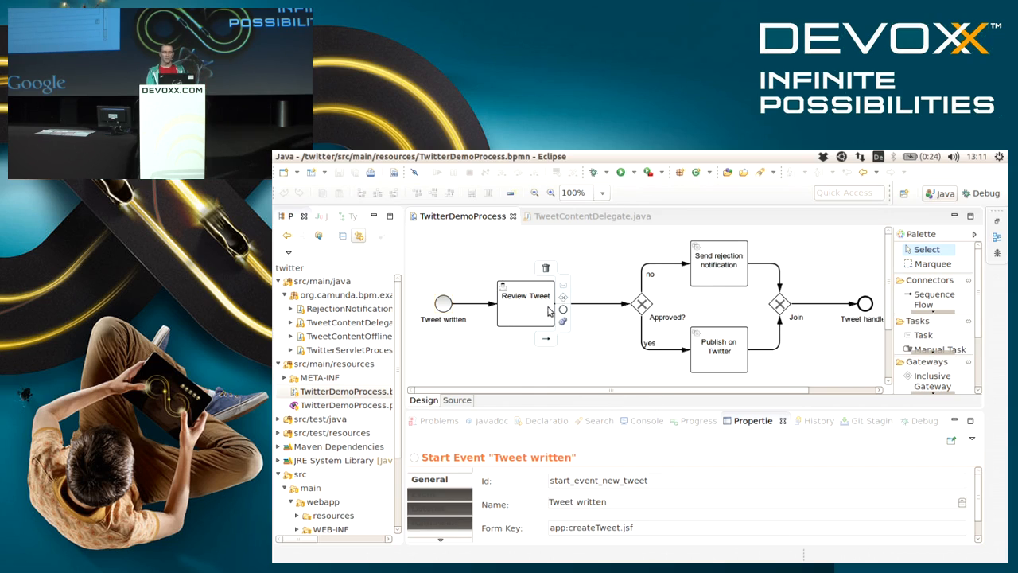
{"action": "mouse_move", "coordinate": [586, 432]}
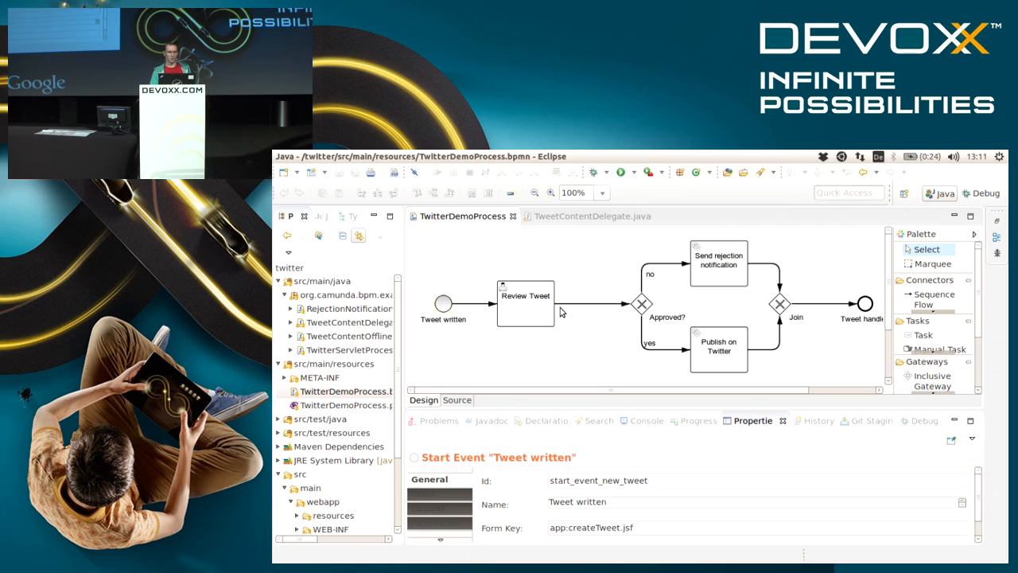
{"action": "mouse_move", "coordinate": [657, 375]}
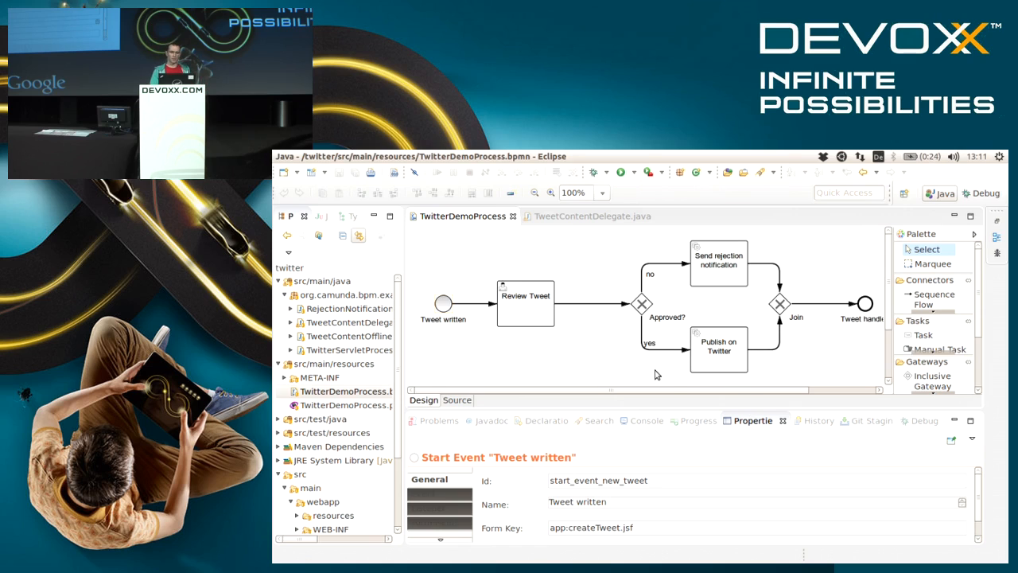
{"action": "mouse_move", "coordinate": [522, 333]}
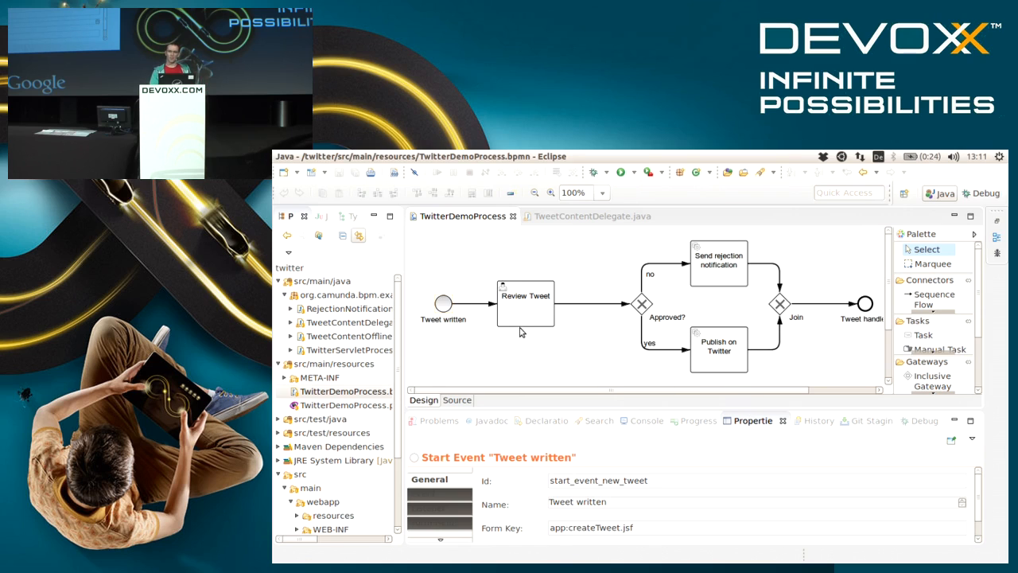
{"action": "left_click", "coordinate": [443, 306]}
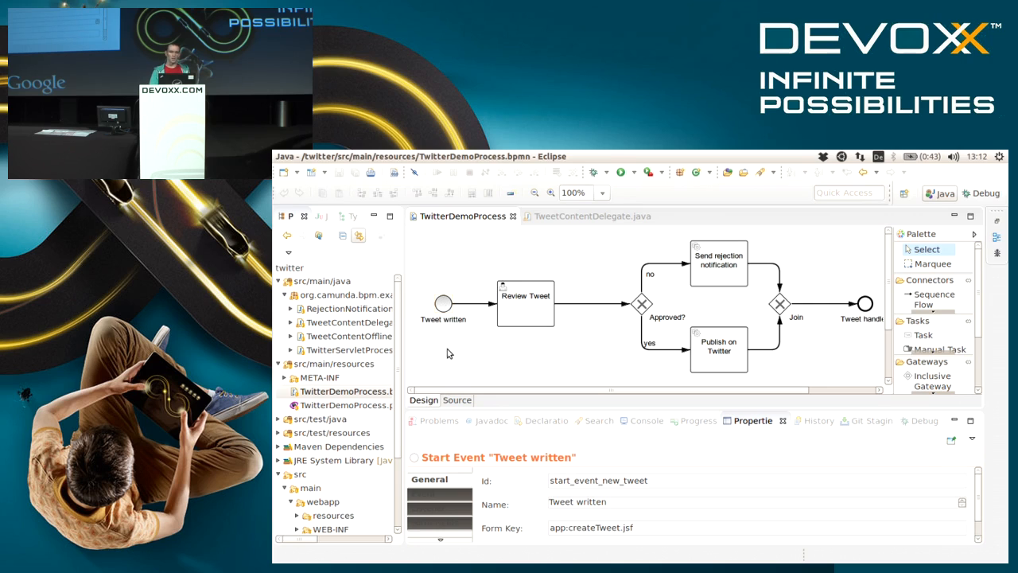
{"action": "mouse_move", "coordinate": [450, 352]}
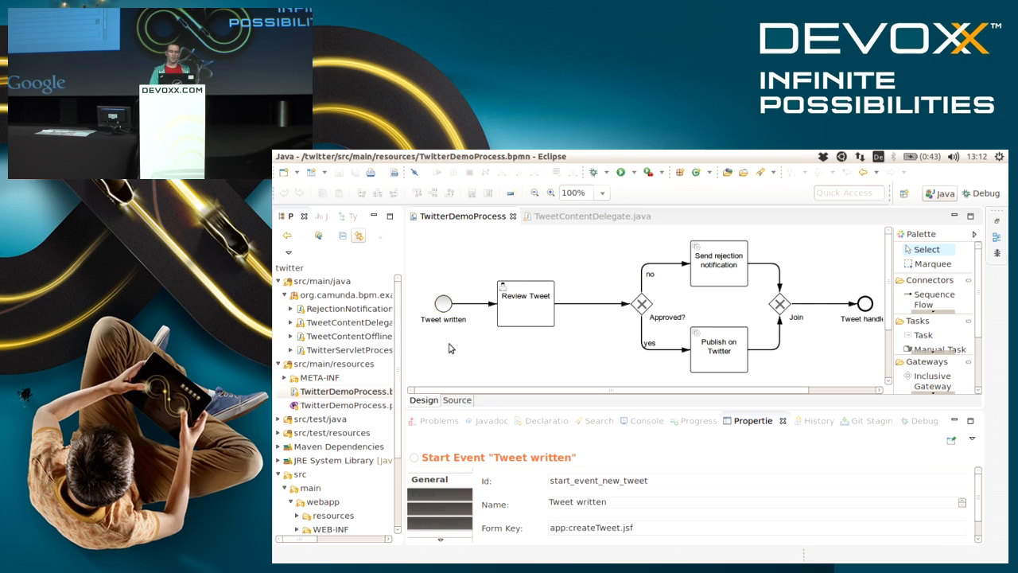
{"action": "mouse_move", "coordinate": [465, 344]}
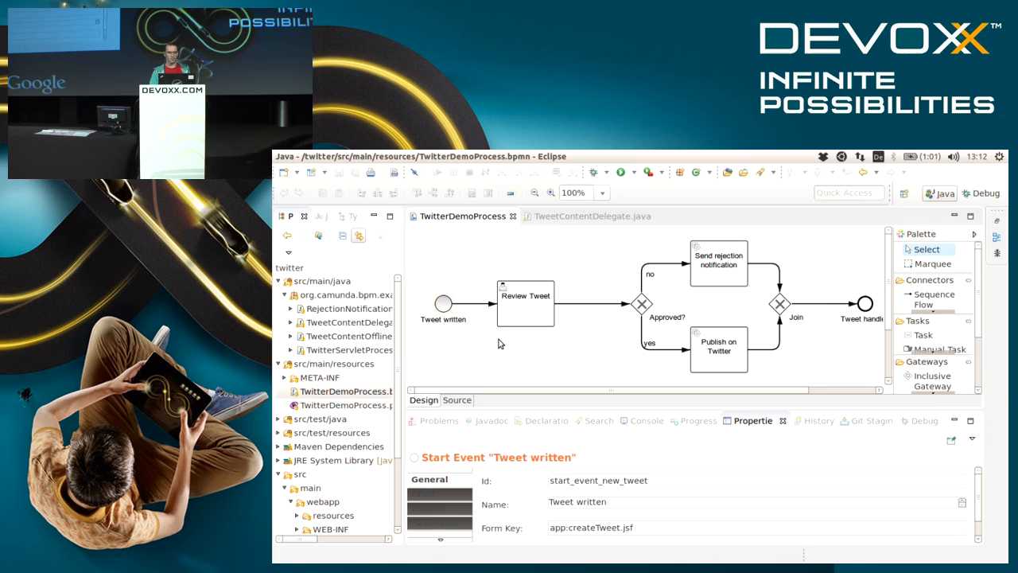
{"action": "left_click", "coordinate": [525, 302]}
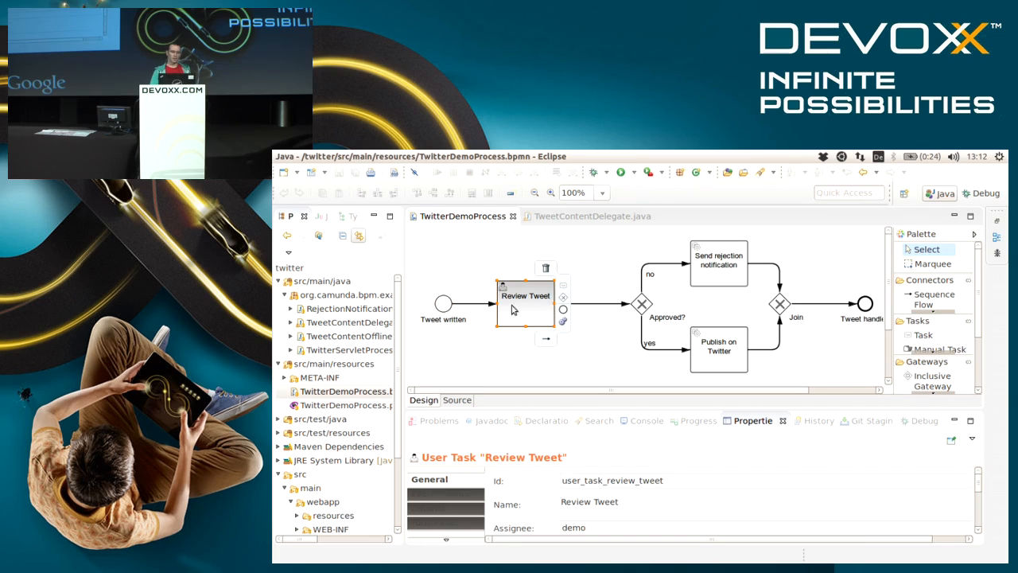
{"action": "mouse_move", "coordinate": [522, 324]}
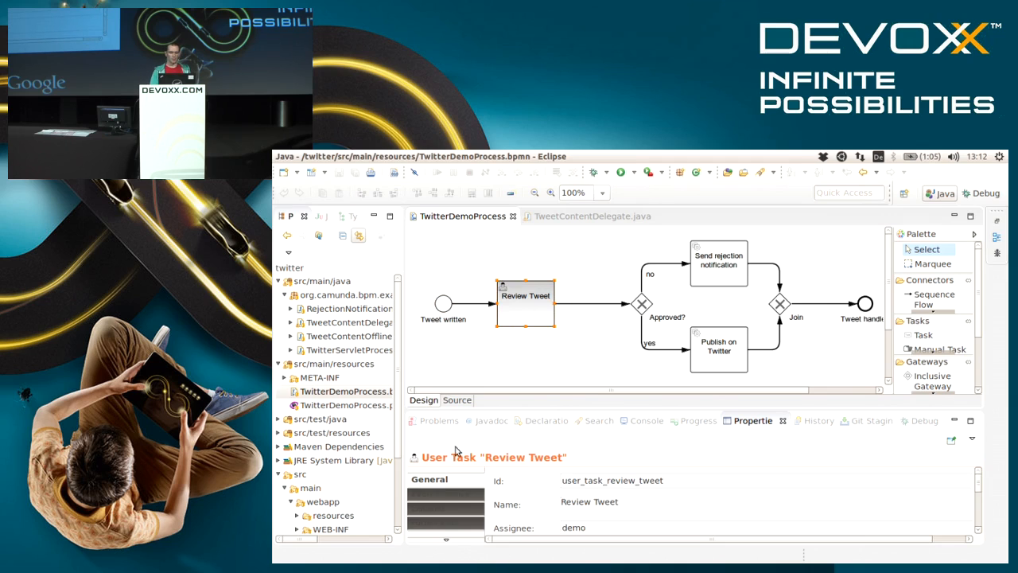
{"action": "mouse_move", "coordinate": [576, 301]}
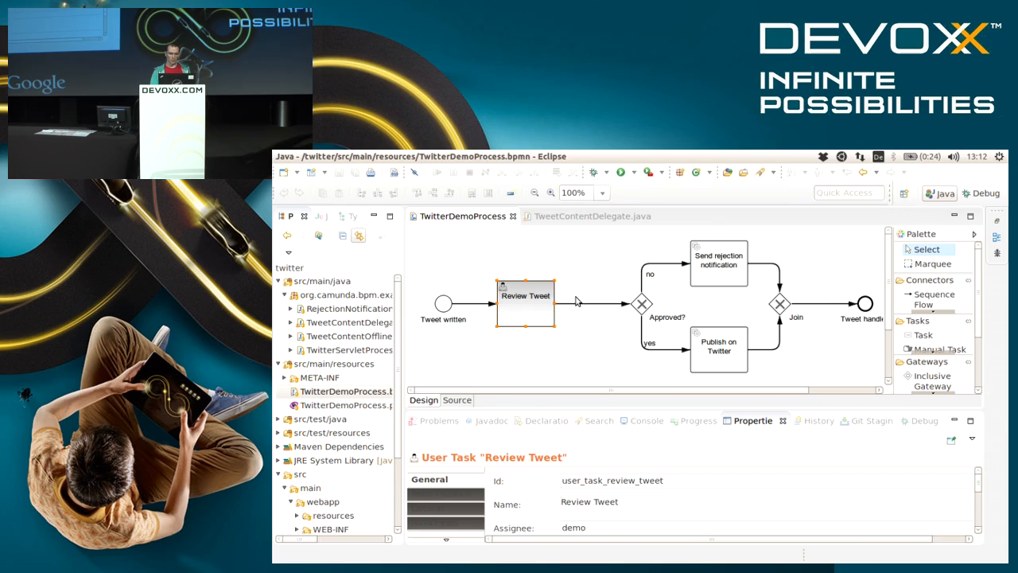
{"action": "mouse_move", "coordinate": [485, 285]}
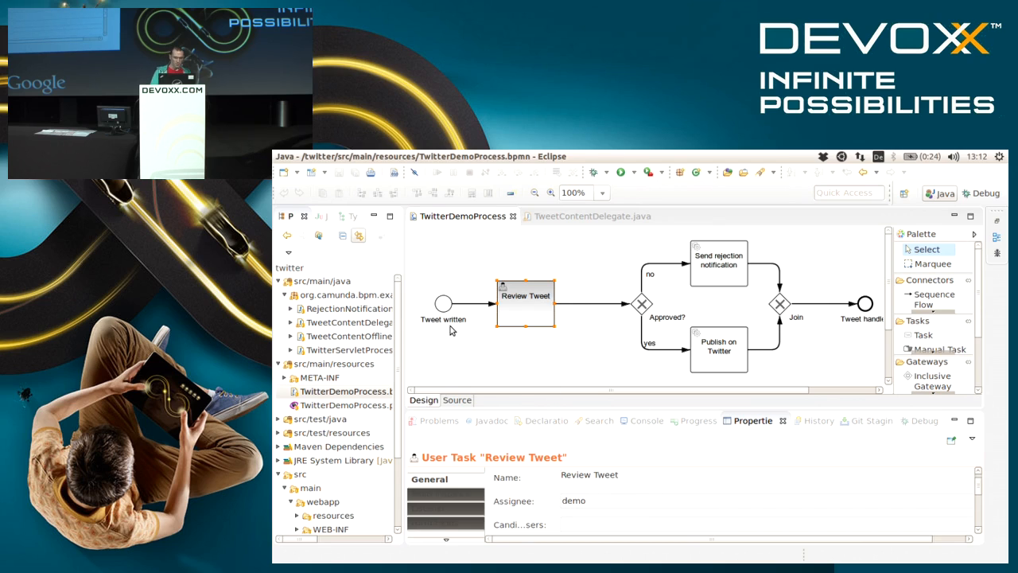
{"action": "left_click", "coordinate": [443, 304]}
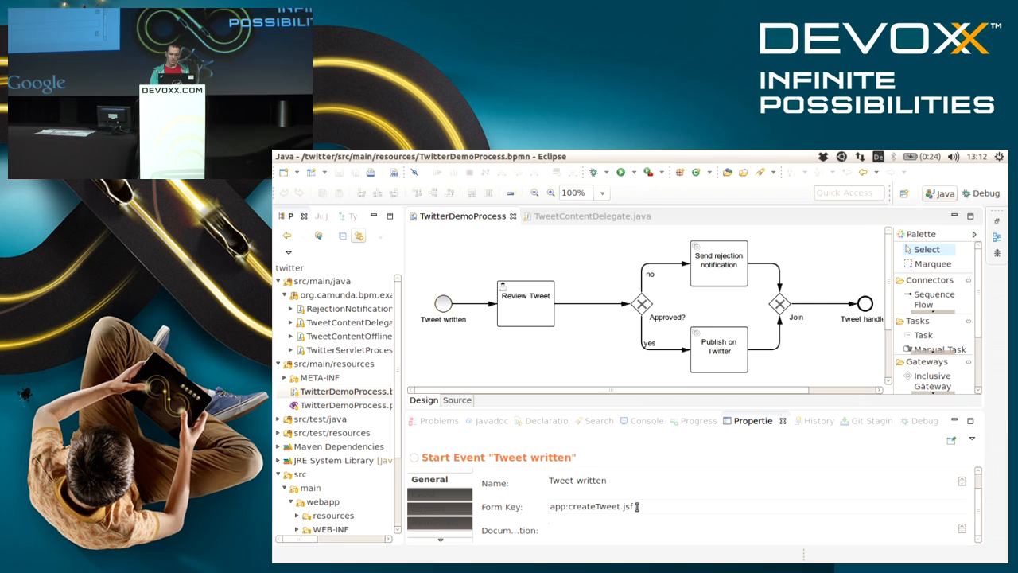
{"action": "left_click", "coordinate": [525, 304]}
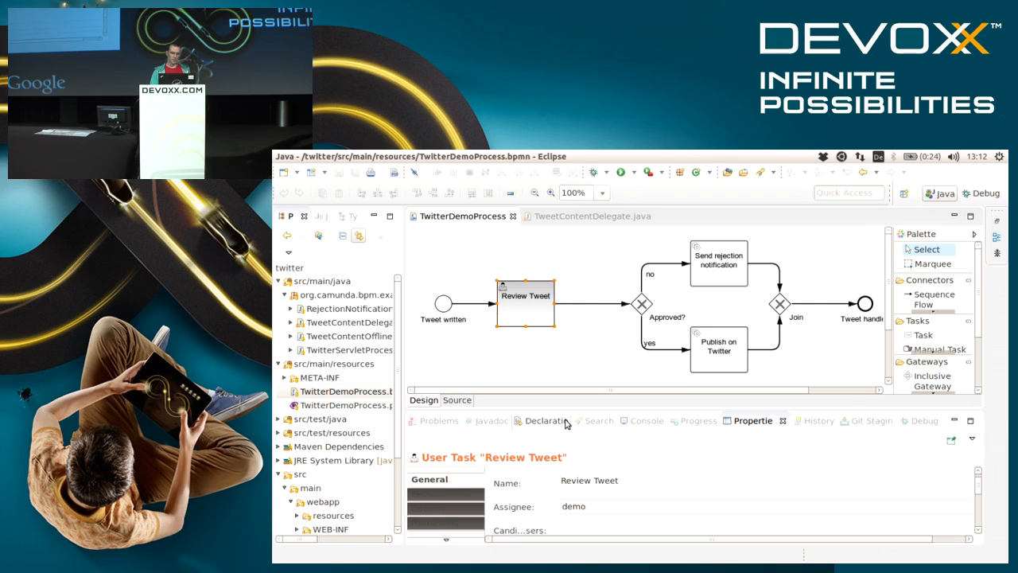
- Locate createTweet.xhtml and reviewTweet.xhtml in Package Explorer and reselect the Review Tweet task
{"action": "scroll", "scroll_direction": "down", "scroll_amount": 3}
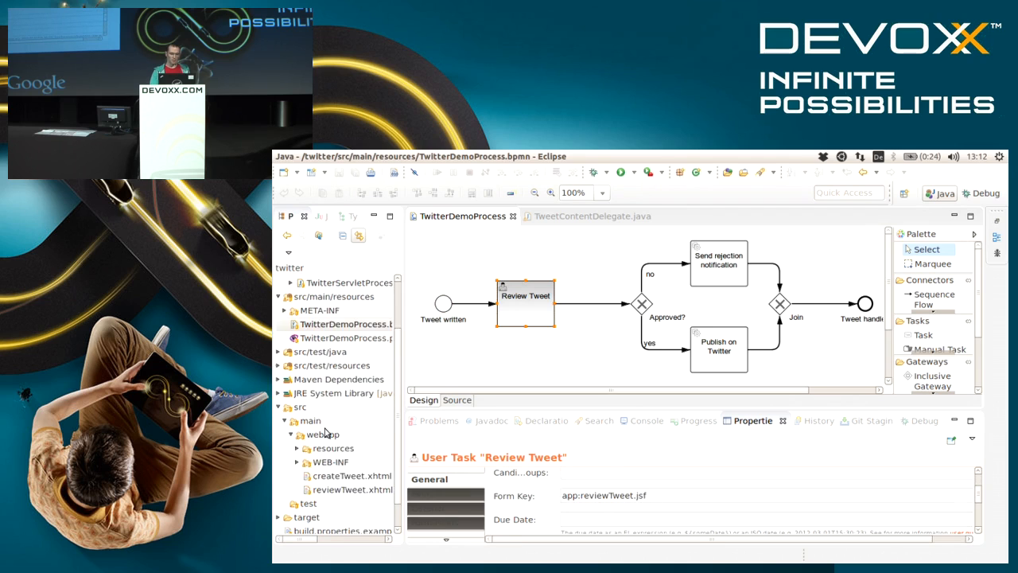
{"action": "left_click", "coordinate": [352, 442]}
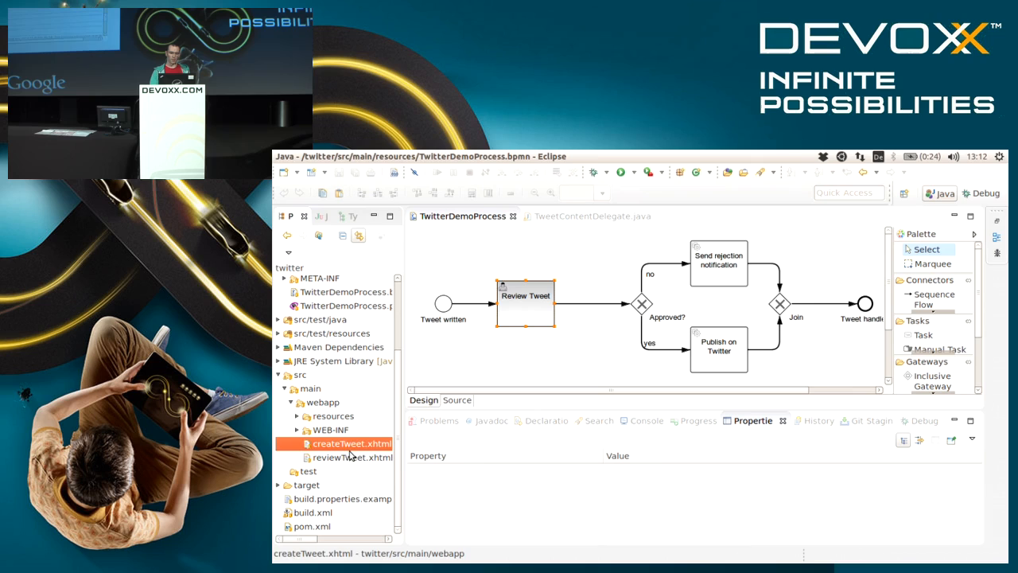
{"action": "left_click", "coordinate": [353, 457]}
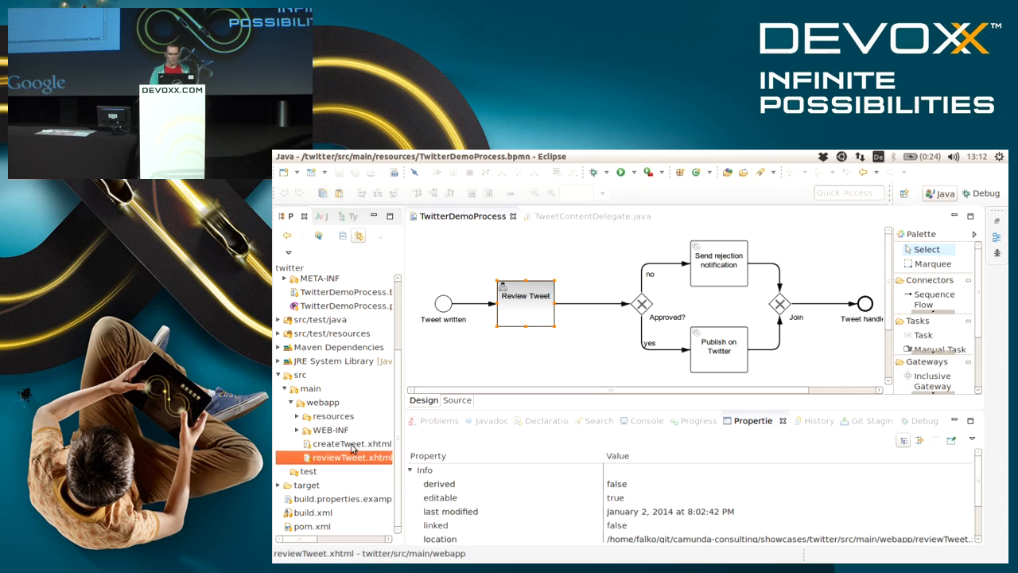
{"action": "left_click", "coordinate": [525, 310]}
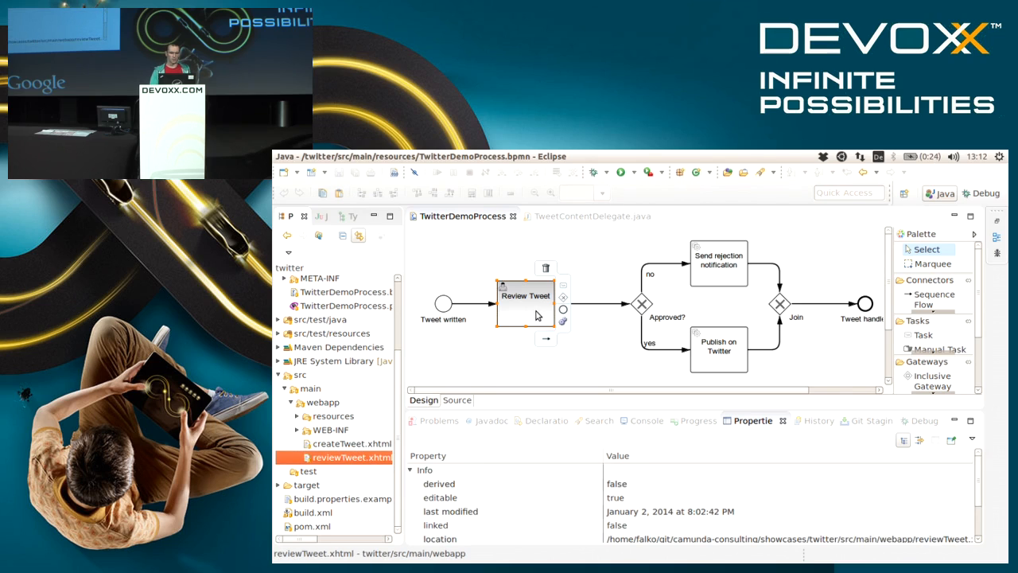
{"action": "mouse_move", "coordinate": [525, 299]}
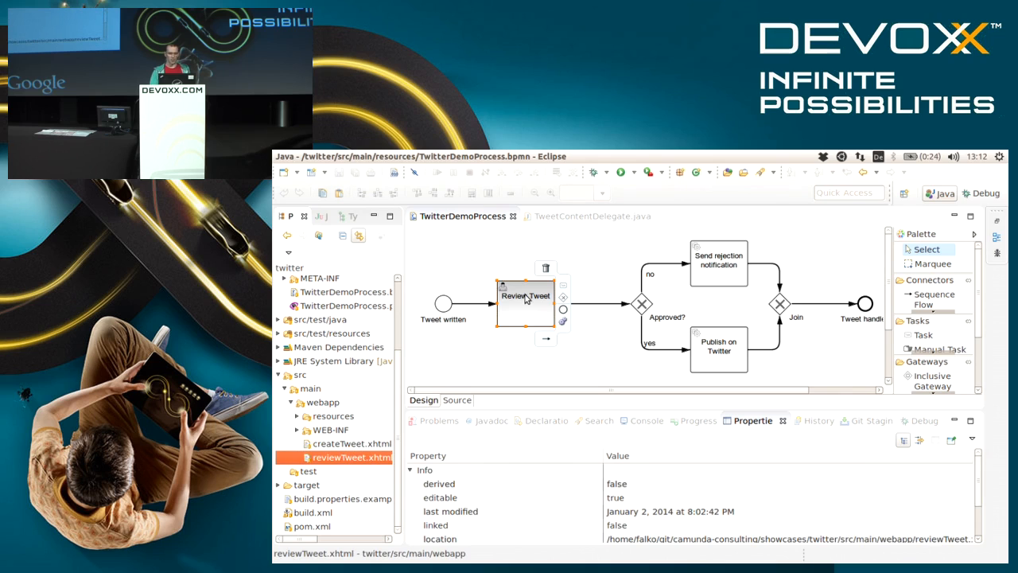
{"action": "left_click", "coordinate": [525, 300]}
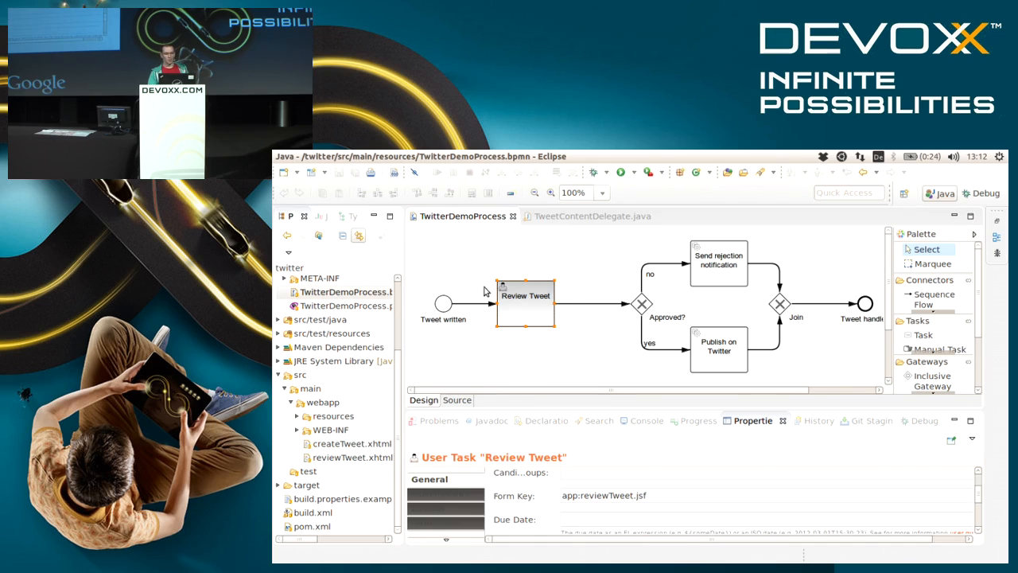
{"action": "mouse_move", "coordinate": [539, 277]}
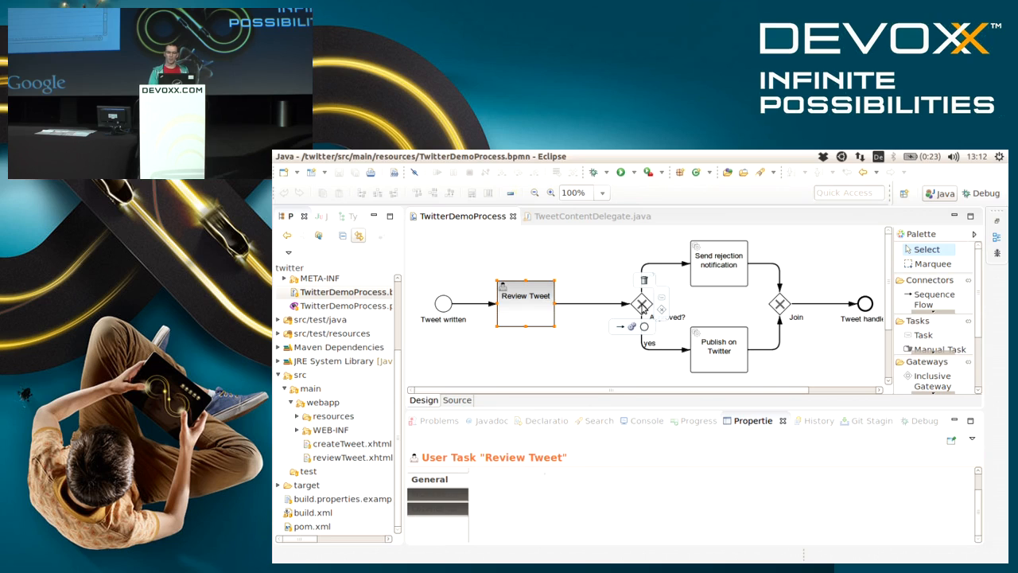
- Inspect the Approved? gateway, its yes and no flow conditions, and the Publish on Twitter tweetAdapter expression
{"action": "left_click", "coordinate": [643, 304]}
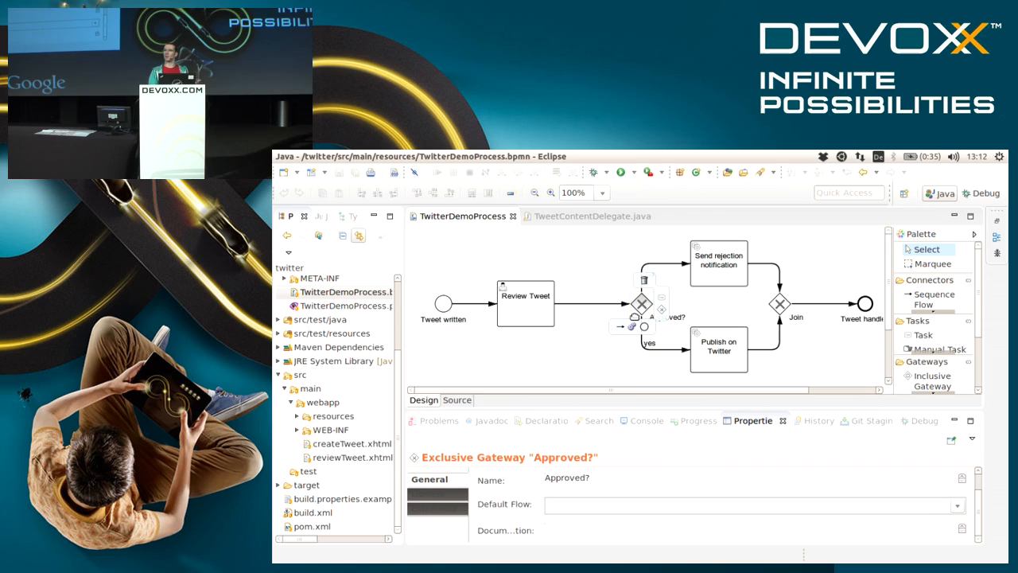
{"action": "mouse_move", "coordinate": [706, 305]}
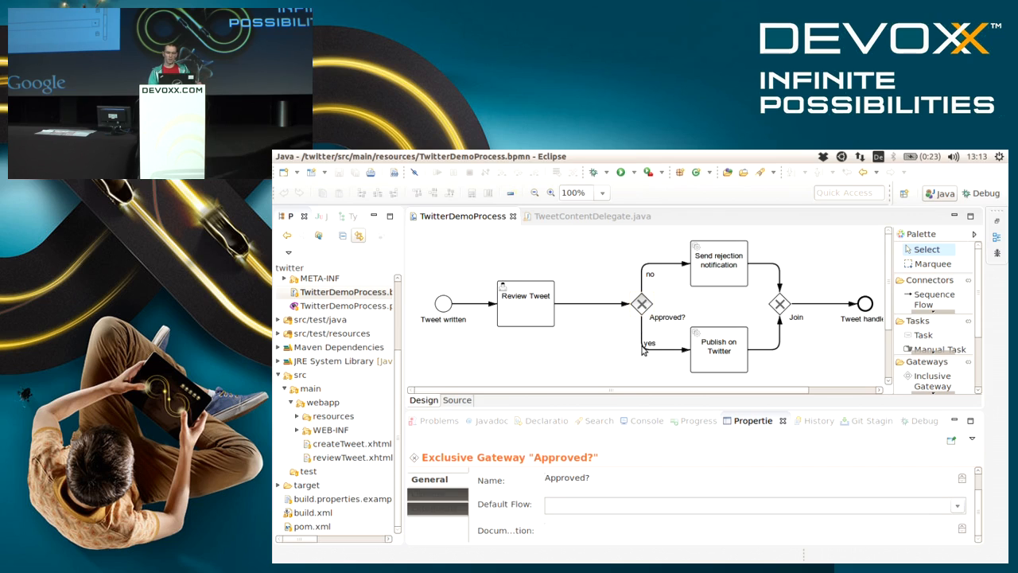
{"action": "left_click", "coordinate": [652, 350]}
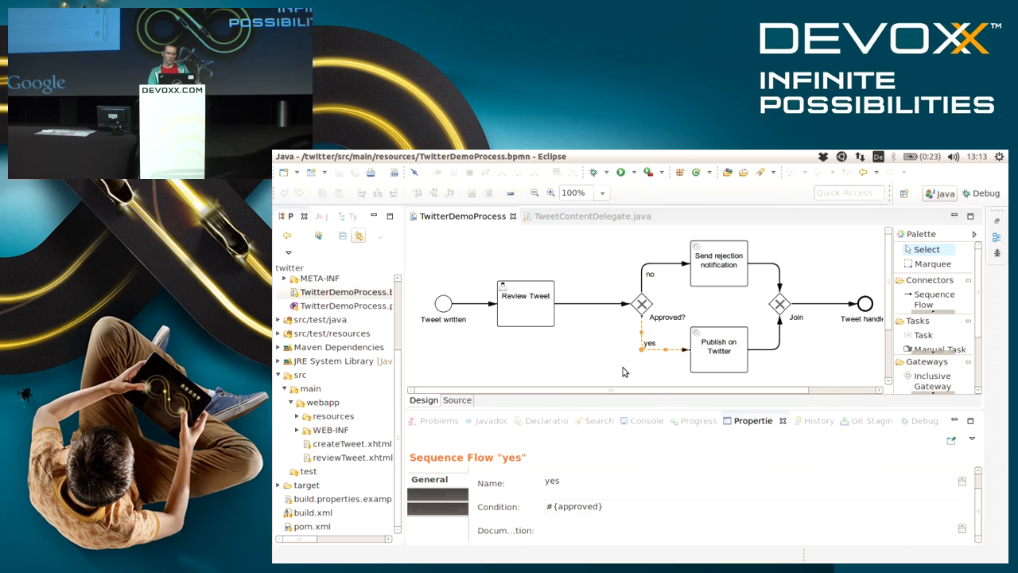
{"action": "mouse_move", "coordinate": [601, 417]}
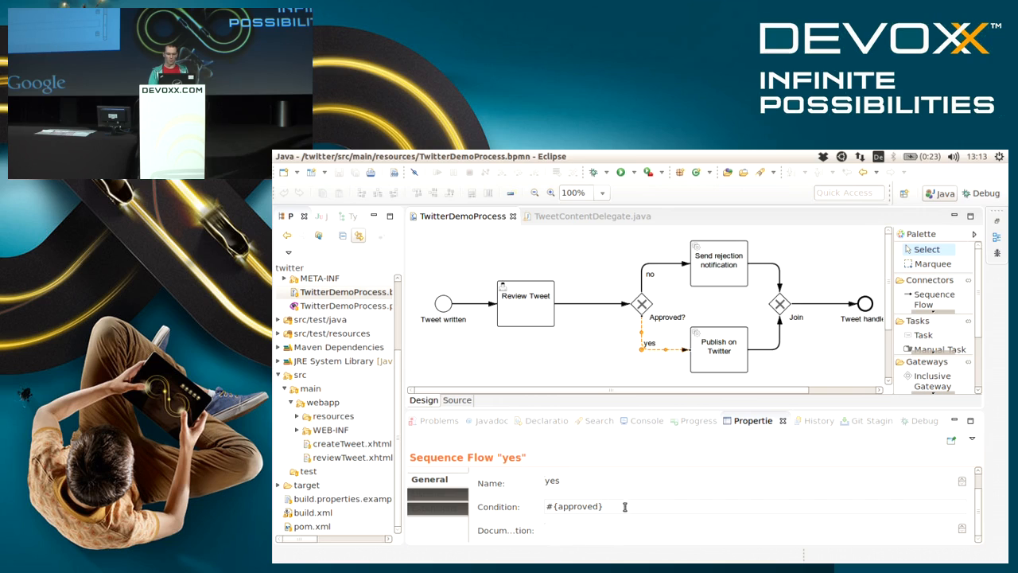
{"action": "mouse_move", "coordinate": [671, 267]}
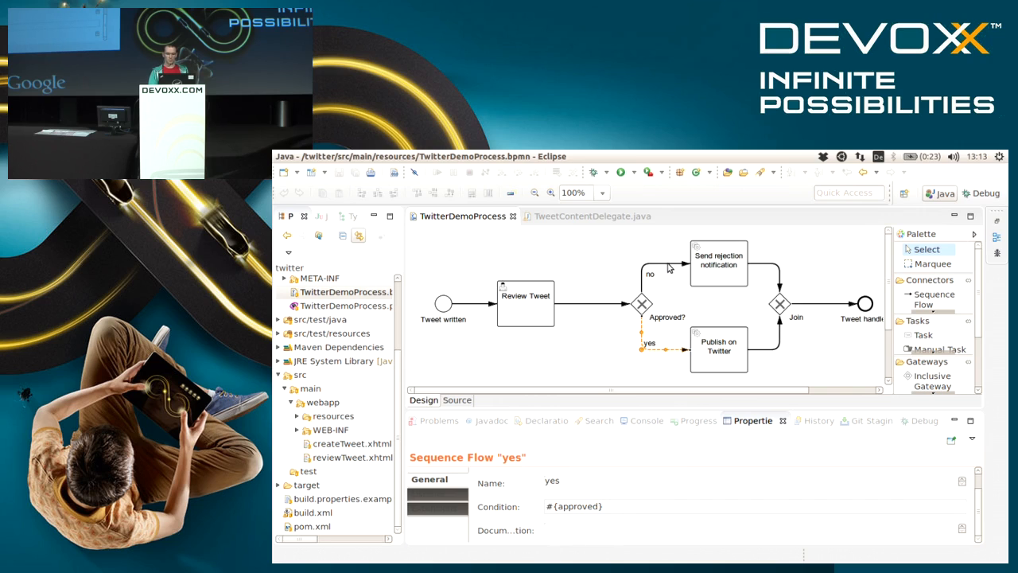
{"action": "left_click", "coordinate": [665, 262]}
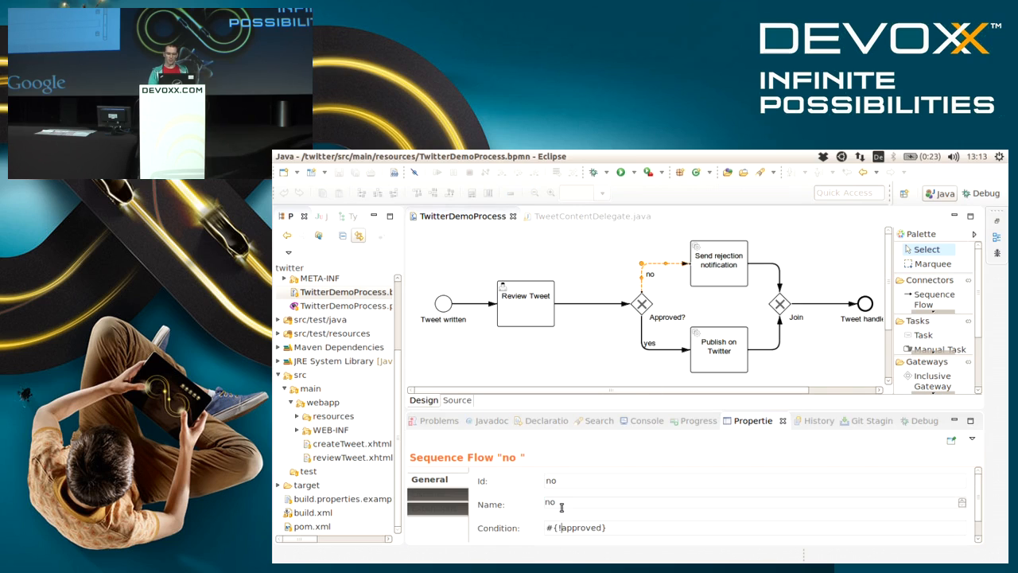
{"action": "mouse_move", "coordinate": [635, 525]}
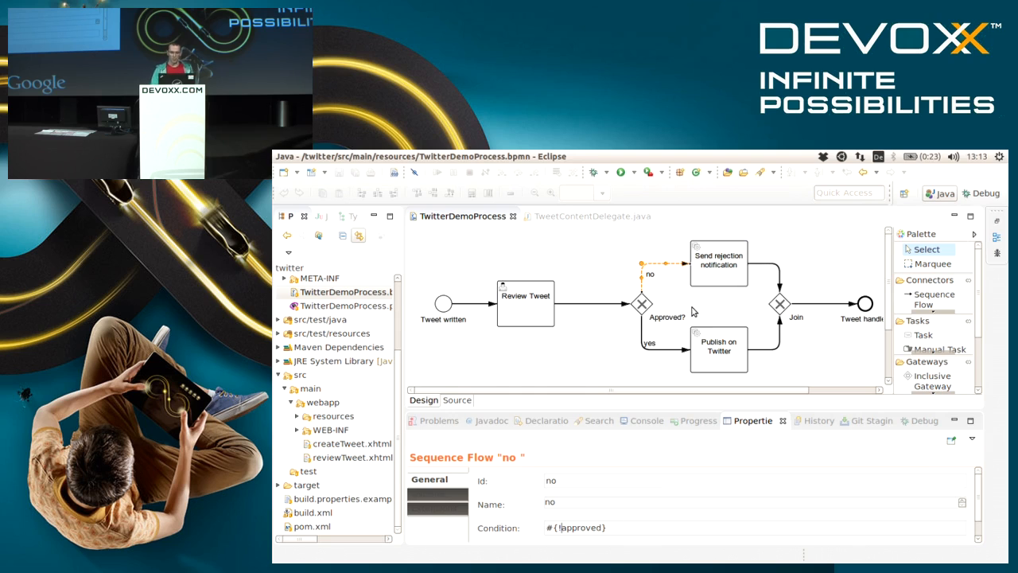
{"action": "mouse_move", "coordinate": [752, 309]}
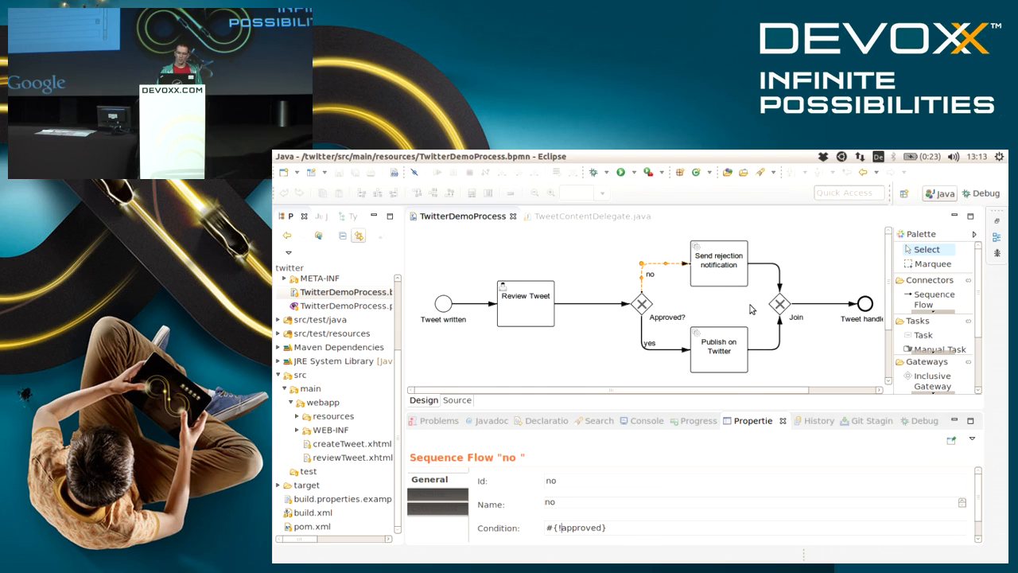
{"action": "left_click", "coordinate": [719, 347]}
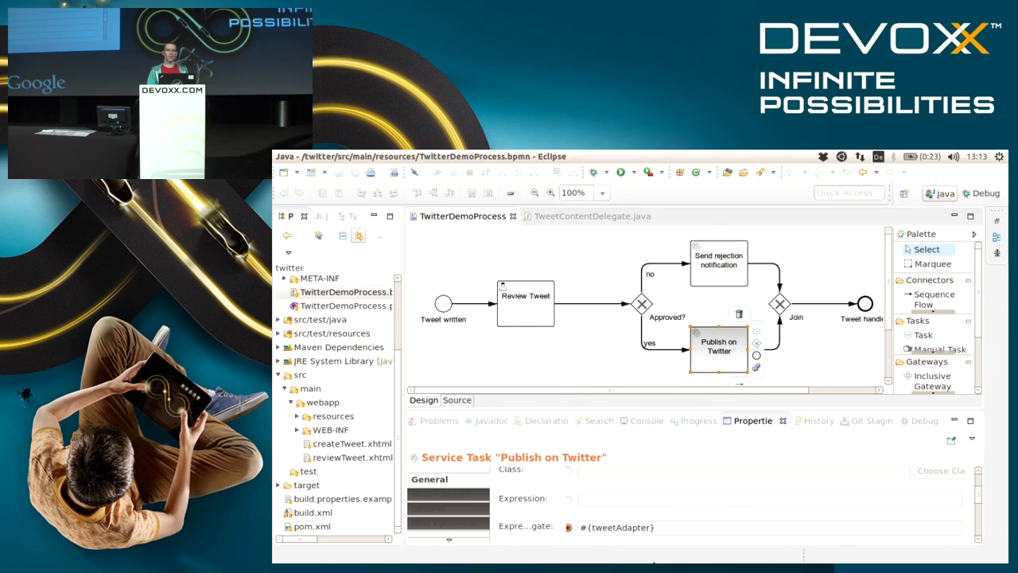
{"action": "mouse_move", "coordinate": [629, 547]}
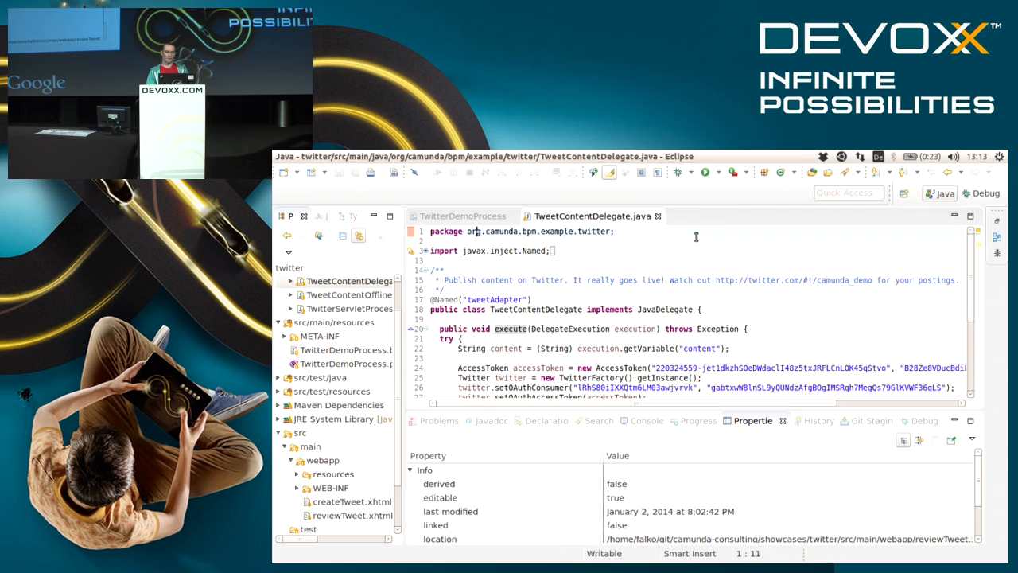
{"action": "scroll", "scroll_direction": "down", "scroll_amount": 3}
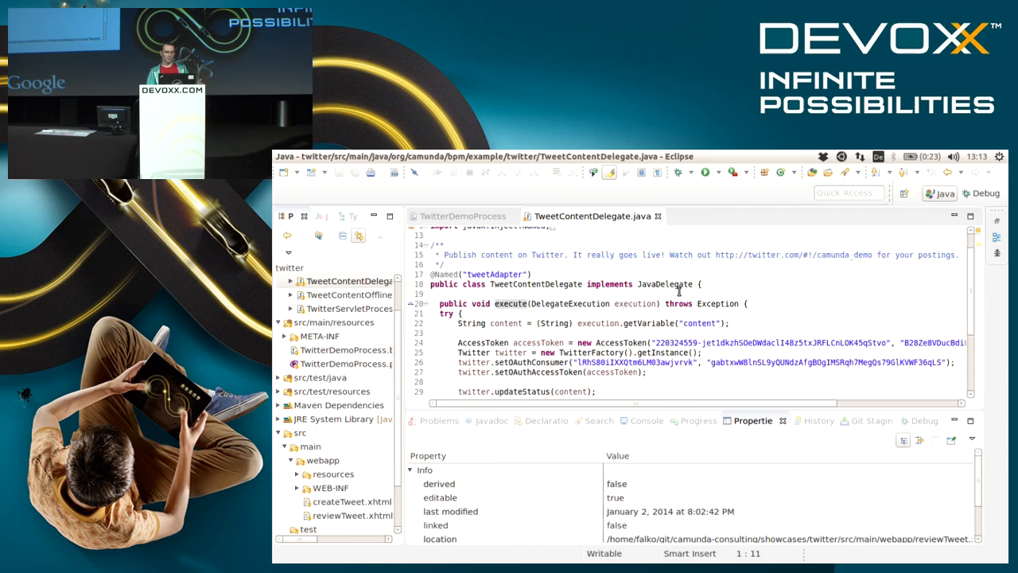
{"action": "scroll", "scroll_direction": "down", "scroll_amount": 3}
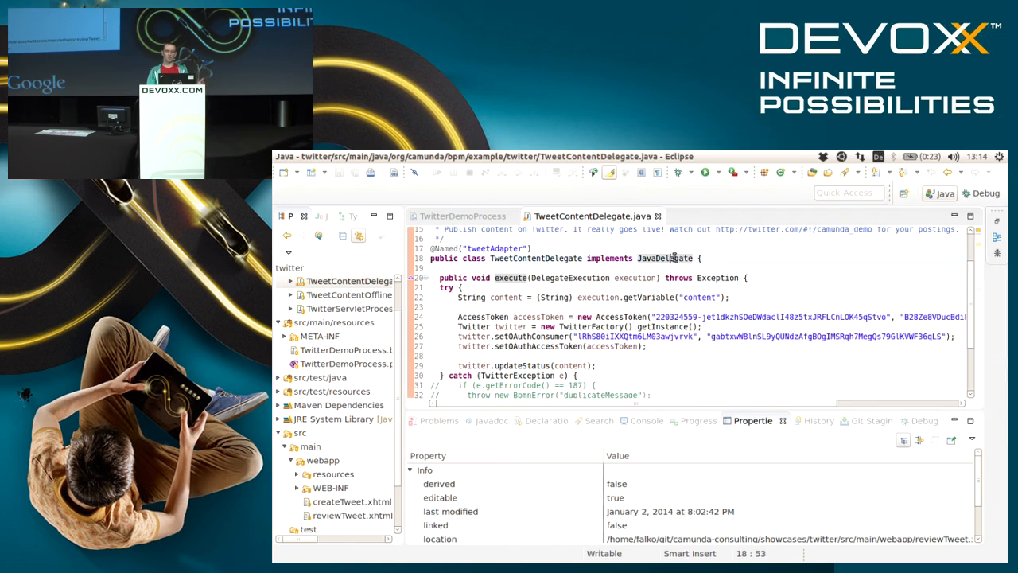
{"action": "mouse_move", "coordinate": [665, 257]}
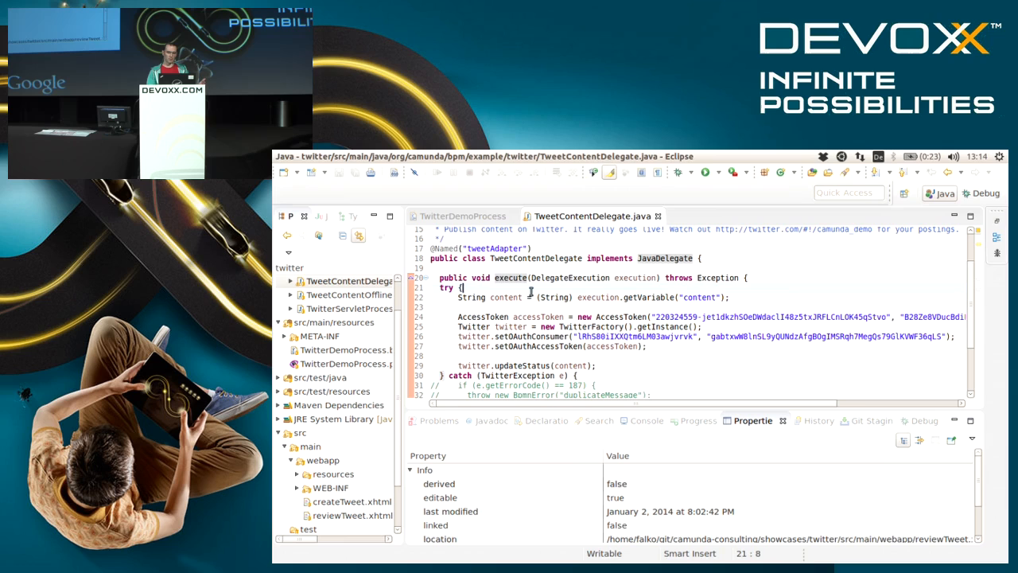
{"action": "double_click", "coordinate": [509, 277]}
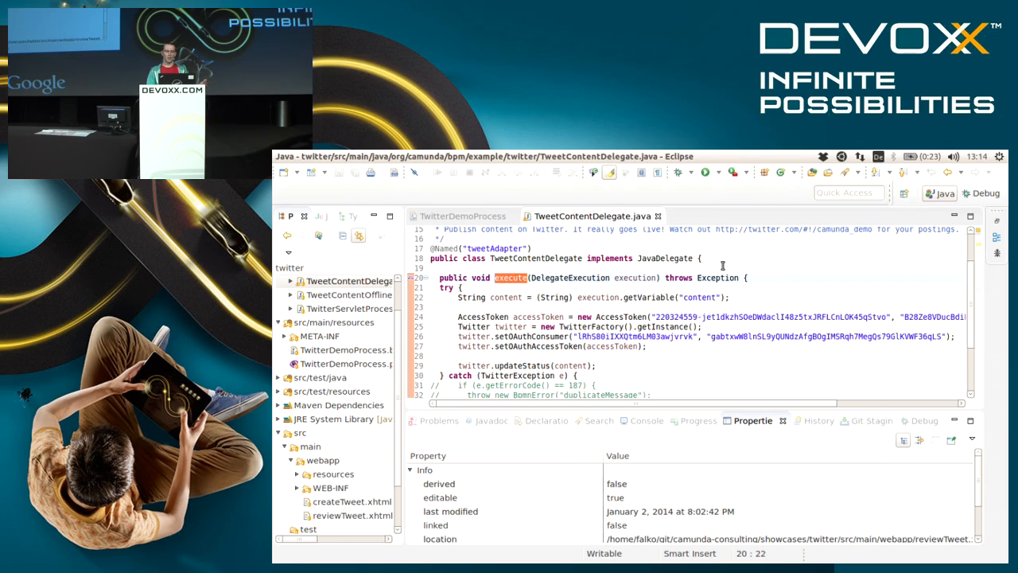
{"action": "mouse_move", "coordinate": [707, 480]}
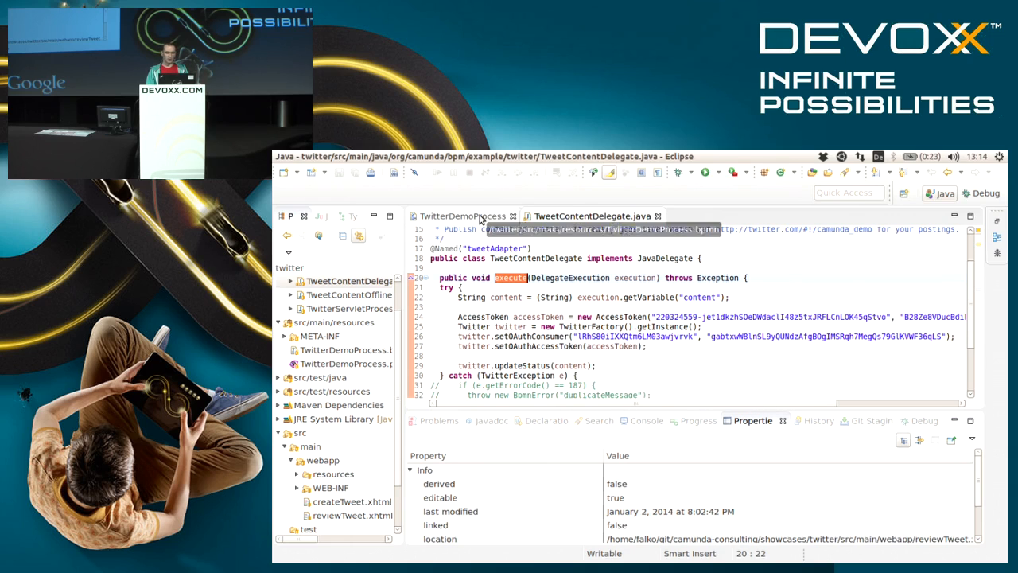
- Return to the TwitterDemoProcess diagram and show Send rejection notification's RejectionNotificationDelegate class
{"action": "left_click", "coordinate": [461, 216]}
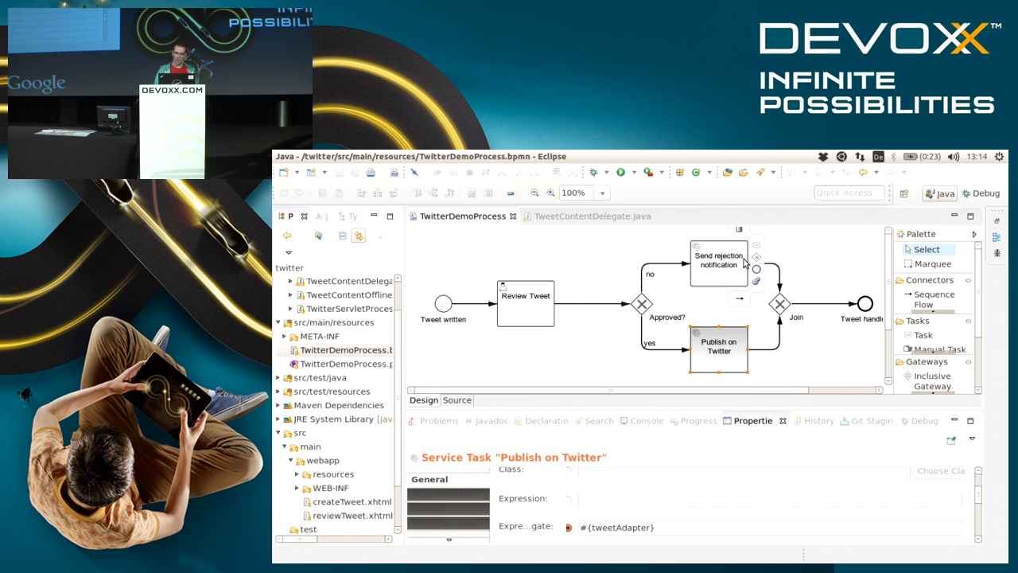
{"action": "left_click", "coordinate": [720, 261]}
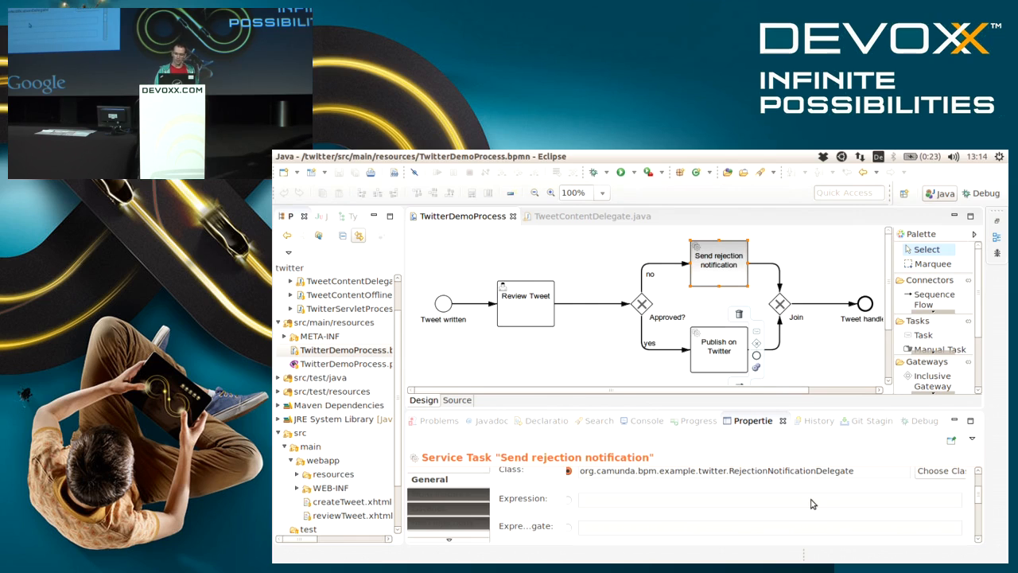
{"action": "mouse_move", "coordinate": [676, 306]}
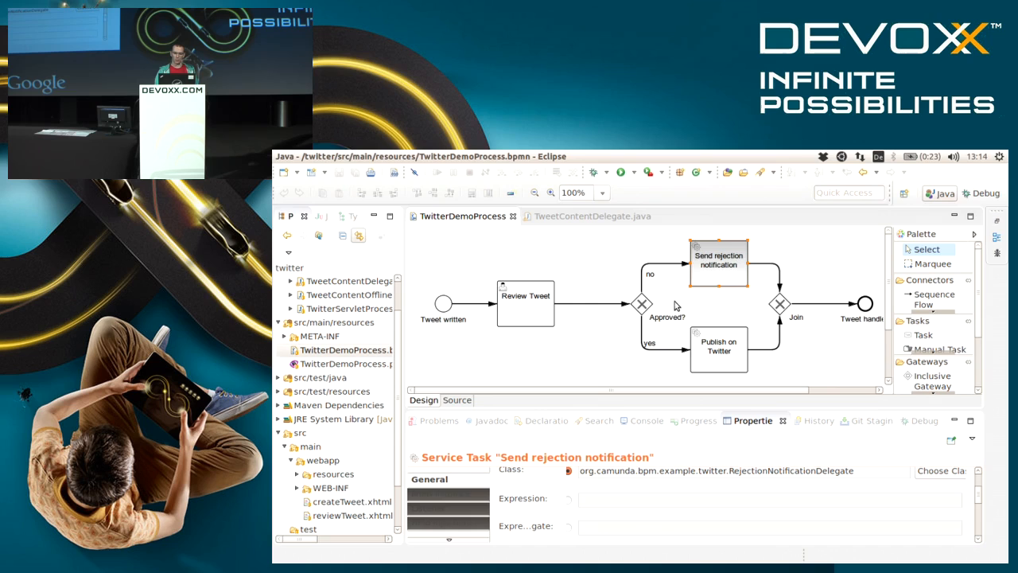
{"action": "mouse_move", "coordinate": [592, 352]}
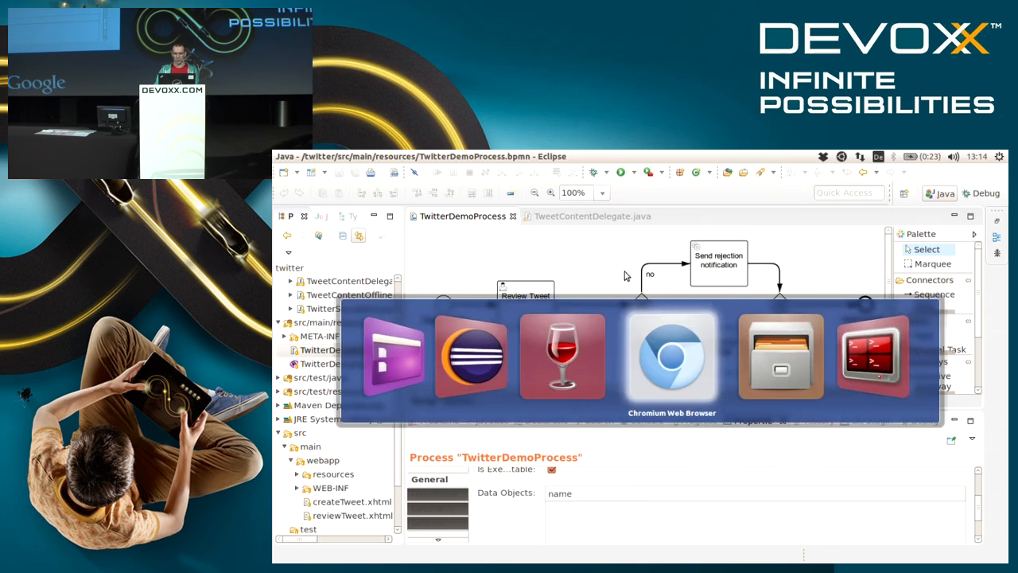
- Switch to Chromium and show the camunda Tasklist with its Tweets to Review filter
{"action": "left_click", "coordinate": [671, 356]}
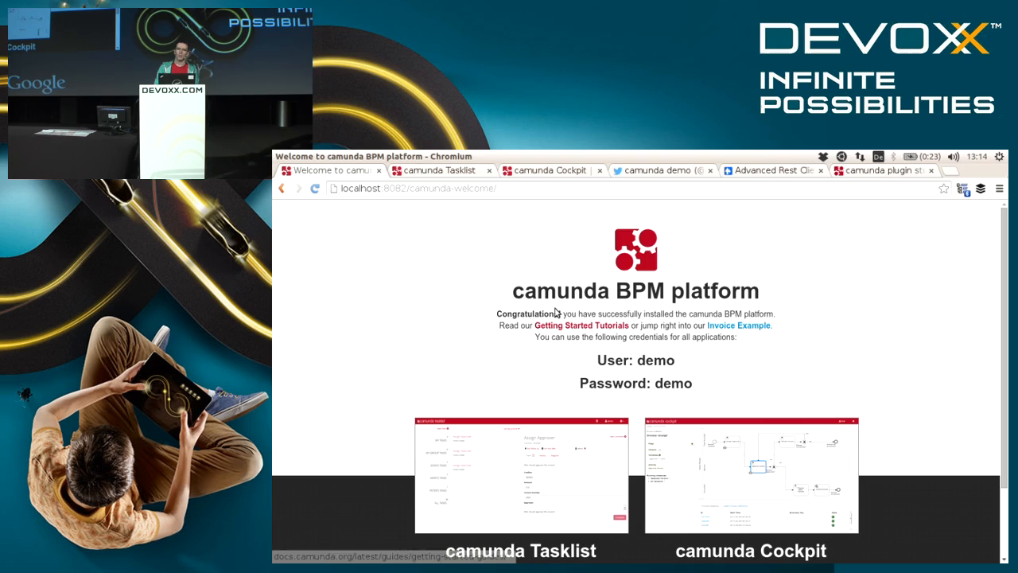
{"action": "mouse_move", "coordinate": [581, 325]}
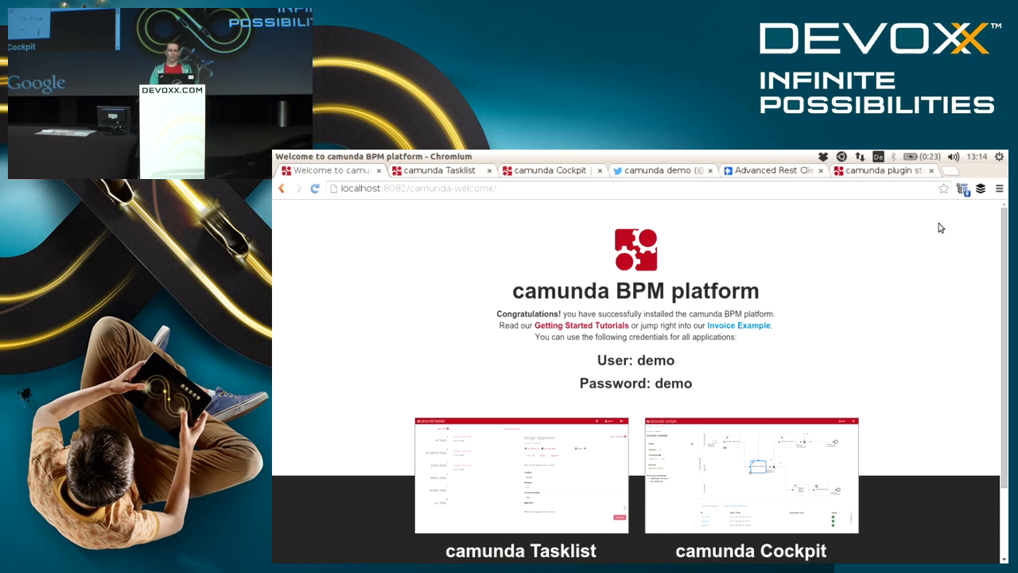
{"action": "mouse_move", "coordinate": [810, 475]}
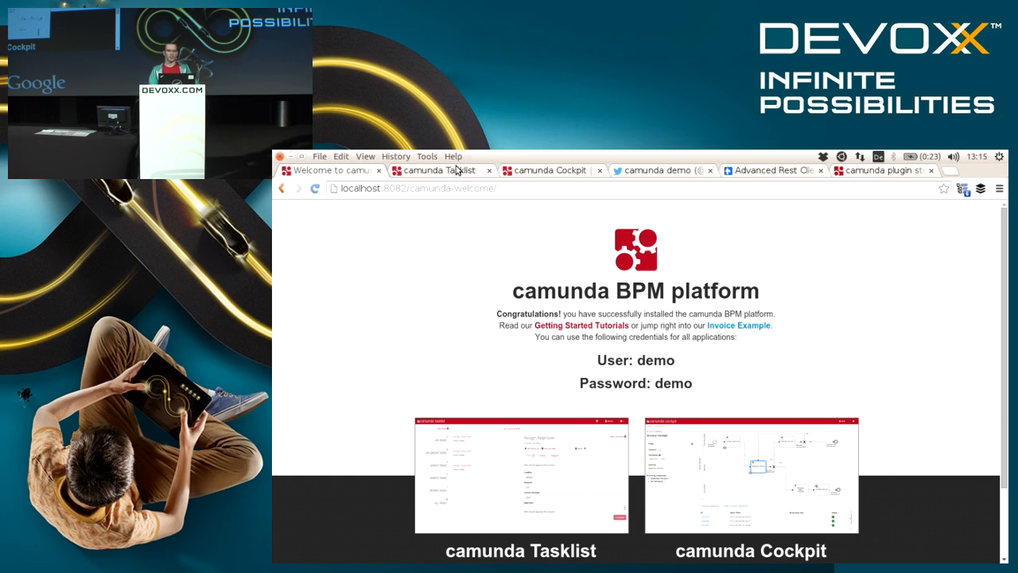
{"action": "left_click", "coordinate": [439, 168]}
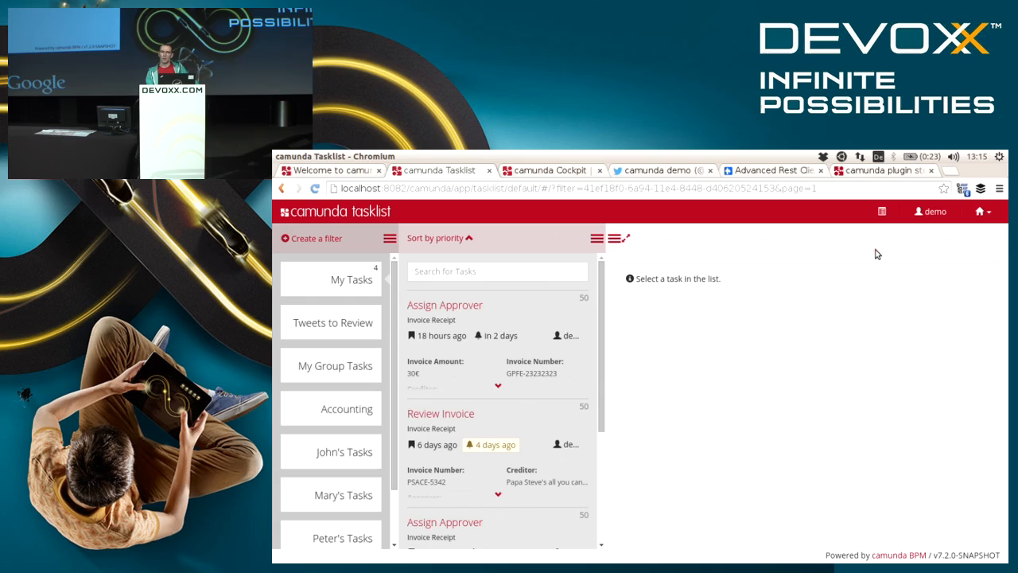
{"action": "mouse_move", "coordinate": [871, 234]}
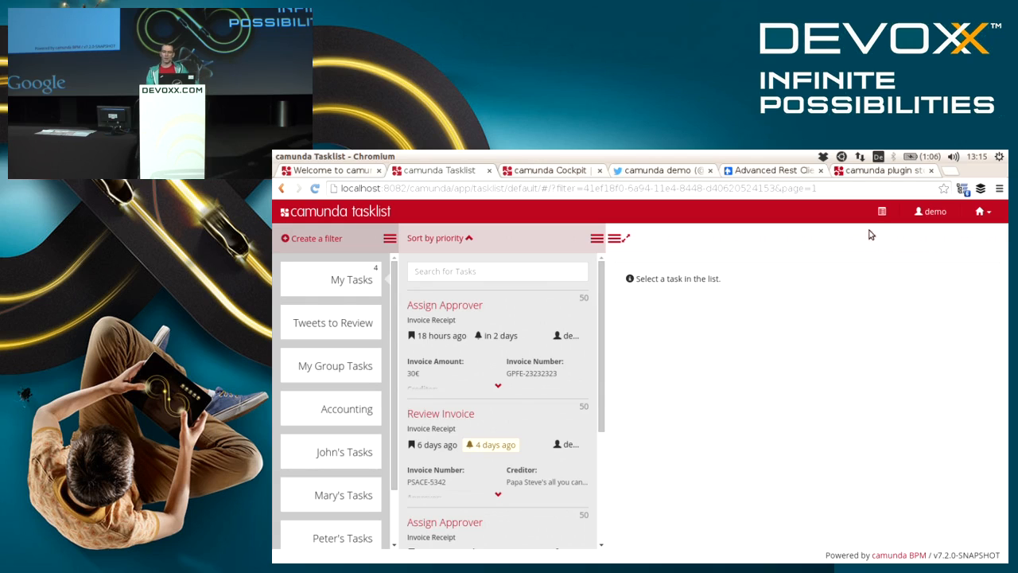
{"action": "mouse_move", "coordinate": [882, 229]}
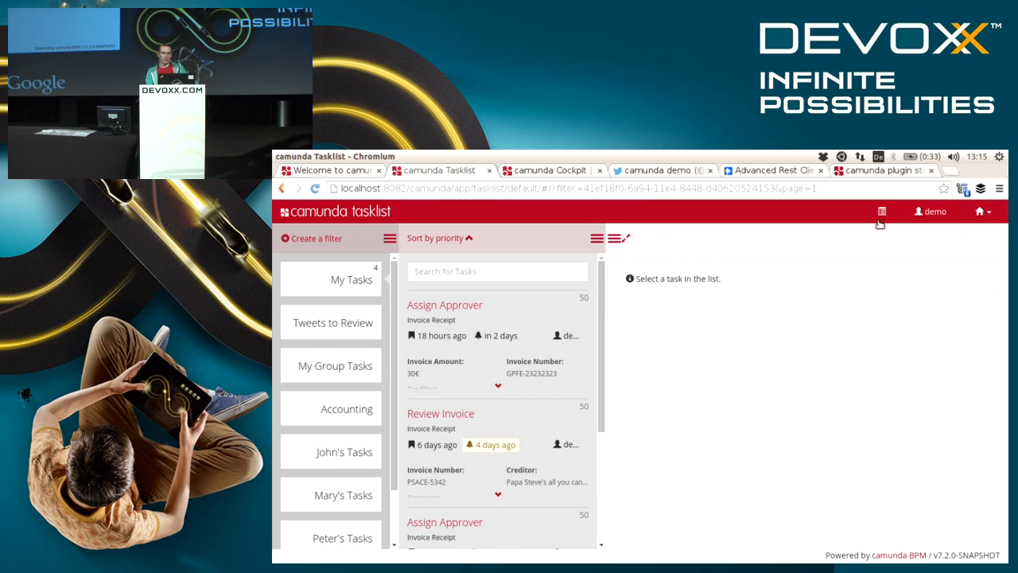
- Start a new process instance and choose TwitterDemoProcess
{"action": "left_click", "coordinate": [880, 224]}
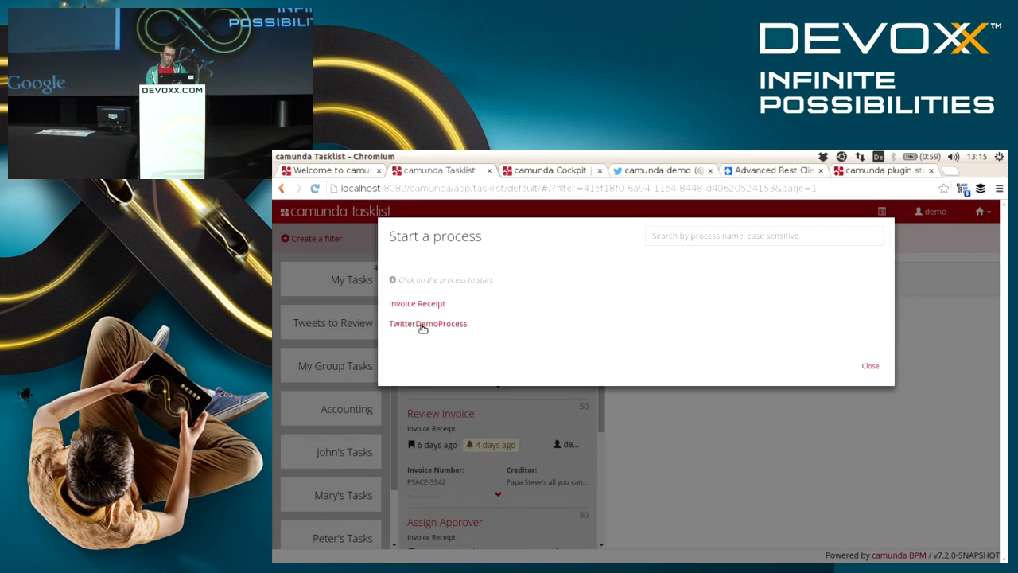
{"action": "left_click", "coordinate": [428, 323]}
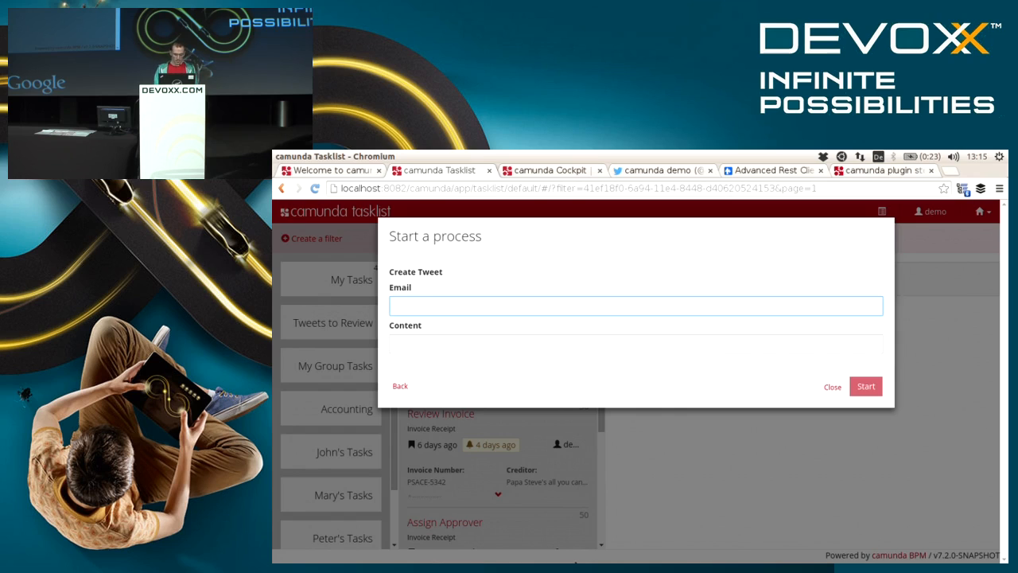
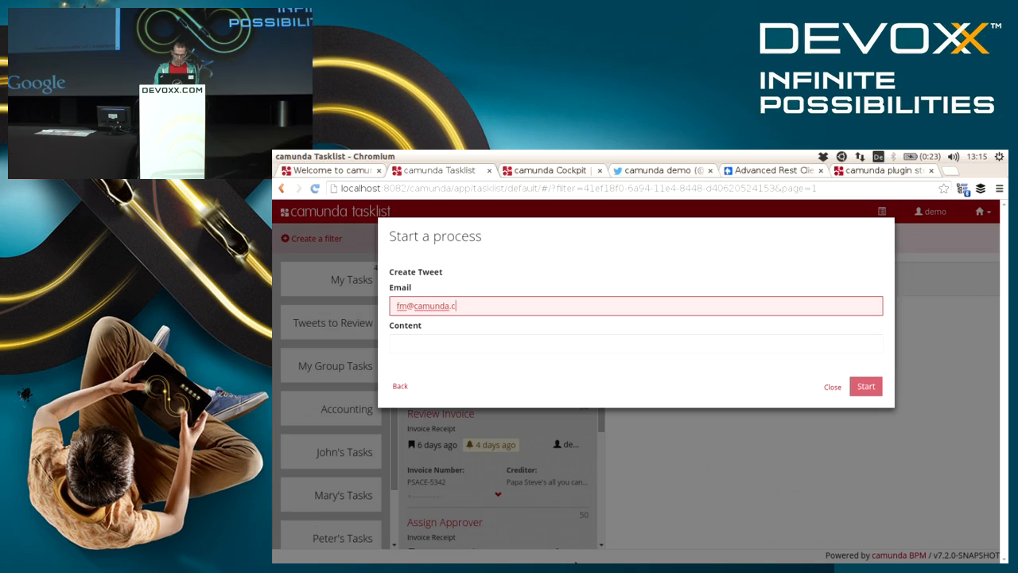
{"action": "type", "text": "Hello fro"}
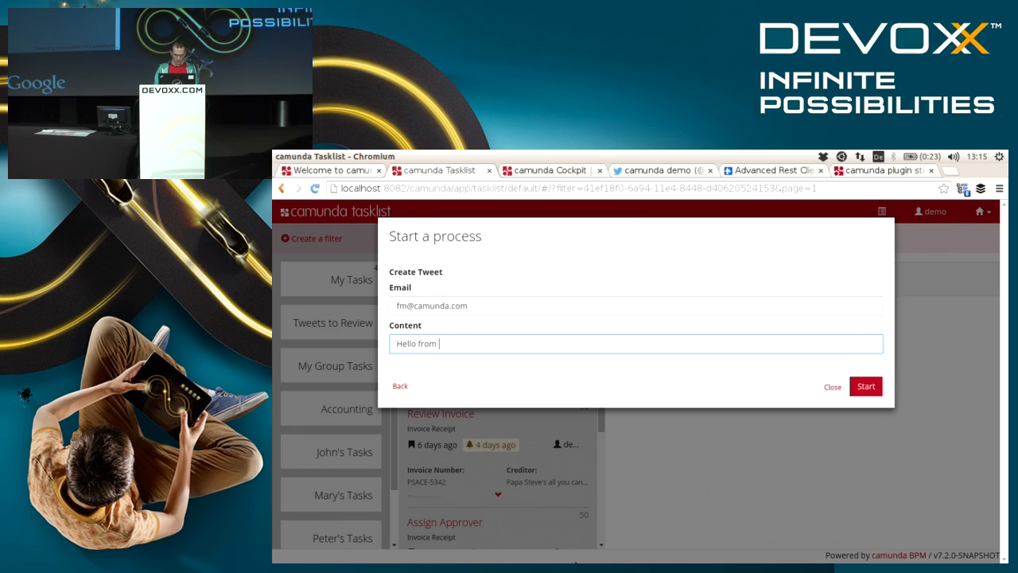
{"action": "type", "text": "my #d"}
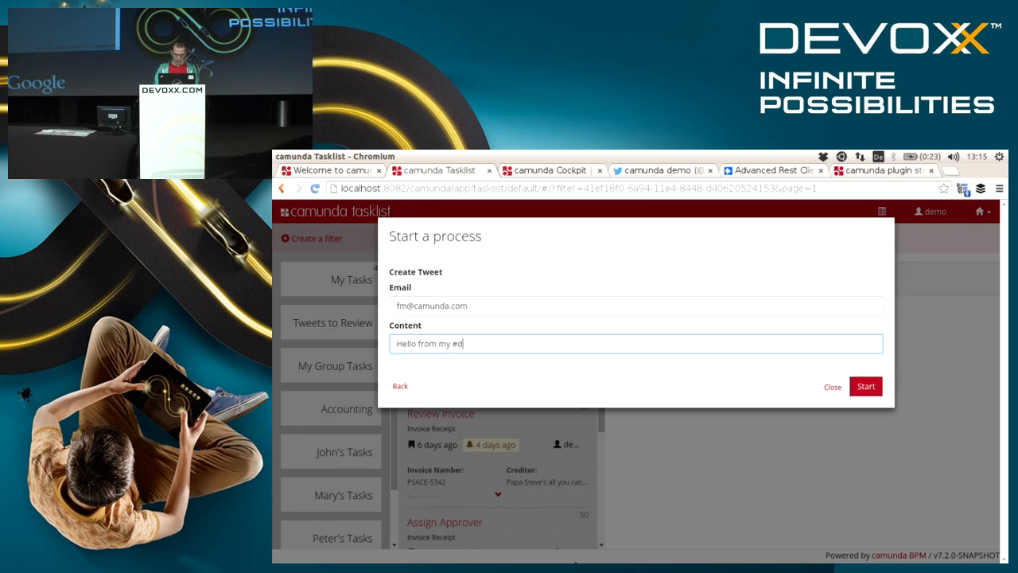
{"action": "type", "text": "evoxx"}
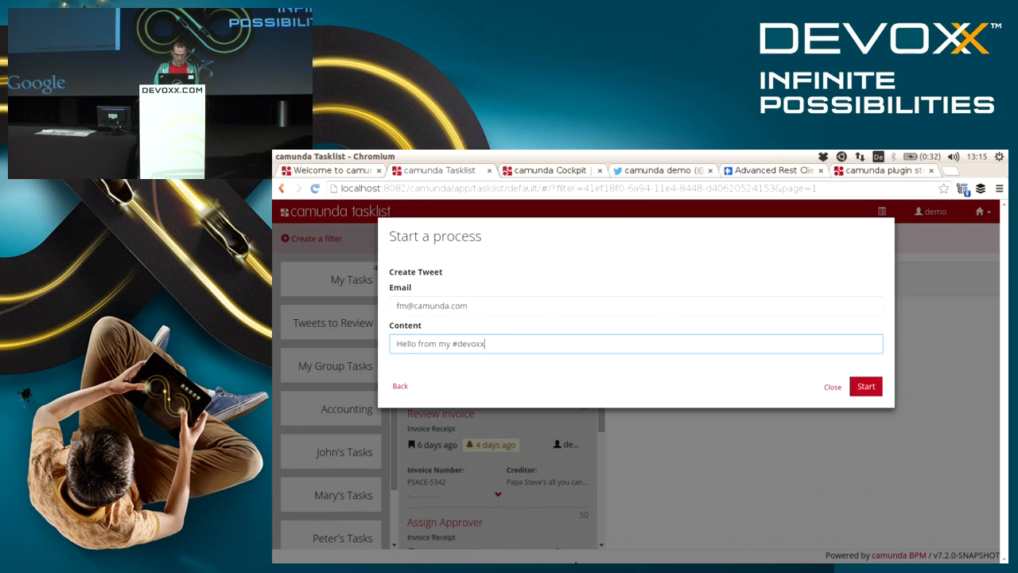
{"action": "type", "text": "talk"}
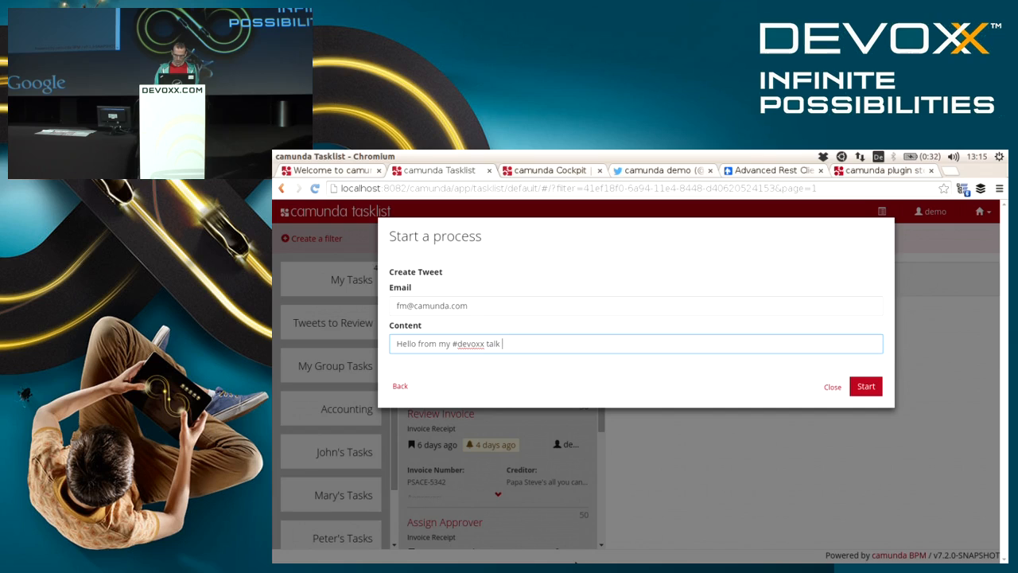
{"action": "type", "text": "· @falko_menge"}
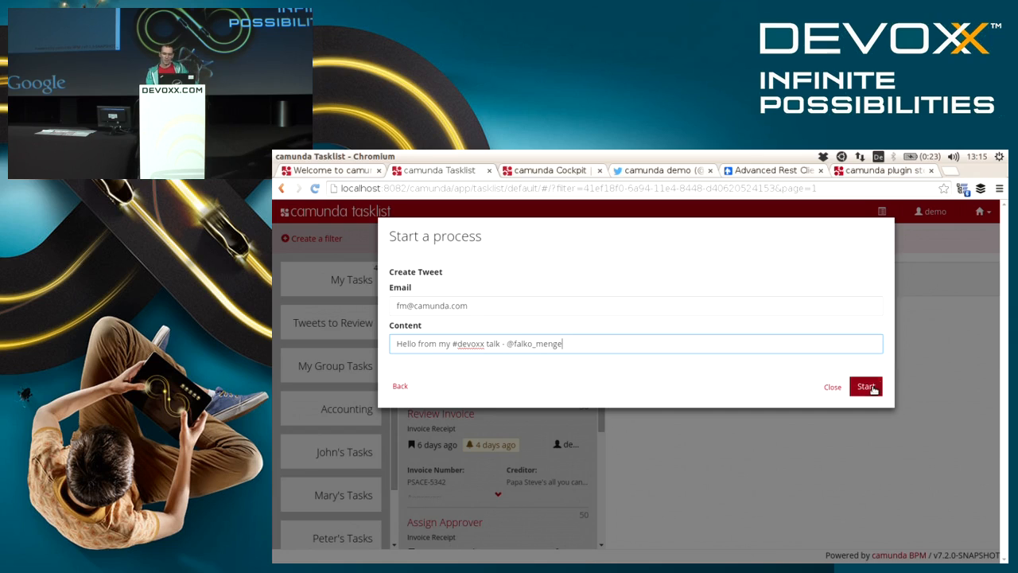
{"action": "mouse_move", "coordinate": [886, 379]}
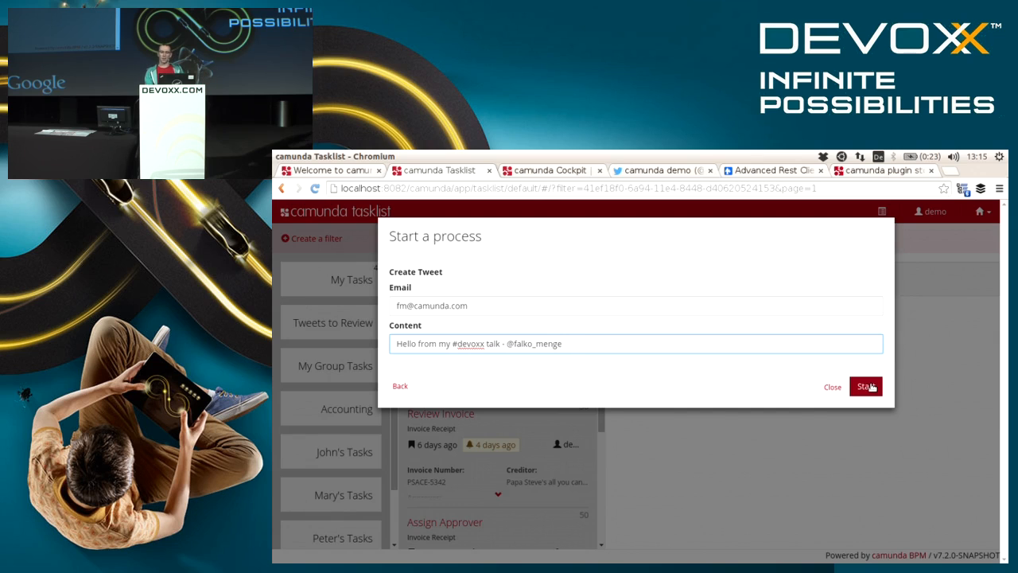
{"action": "left_click", "coordinate": [866, 387]}
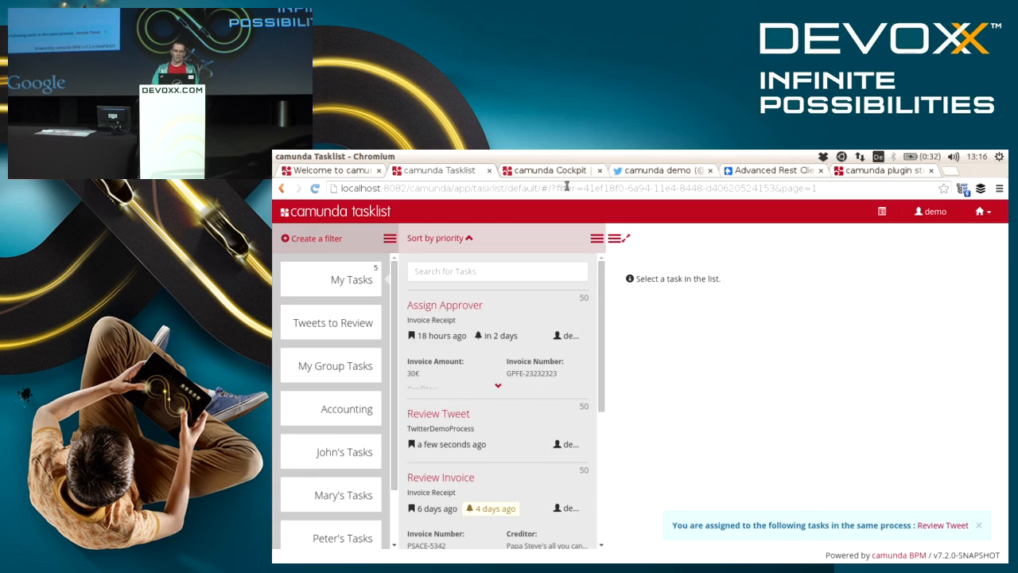
- In Cockpit, open the running TwitterDemoProcess instance at Review Tweet and view its variables
{"action": "left_click", "coordinate": [554, 170]}
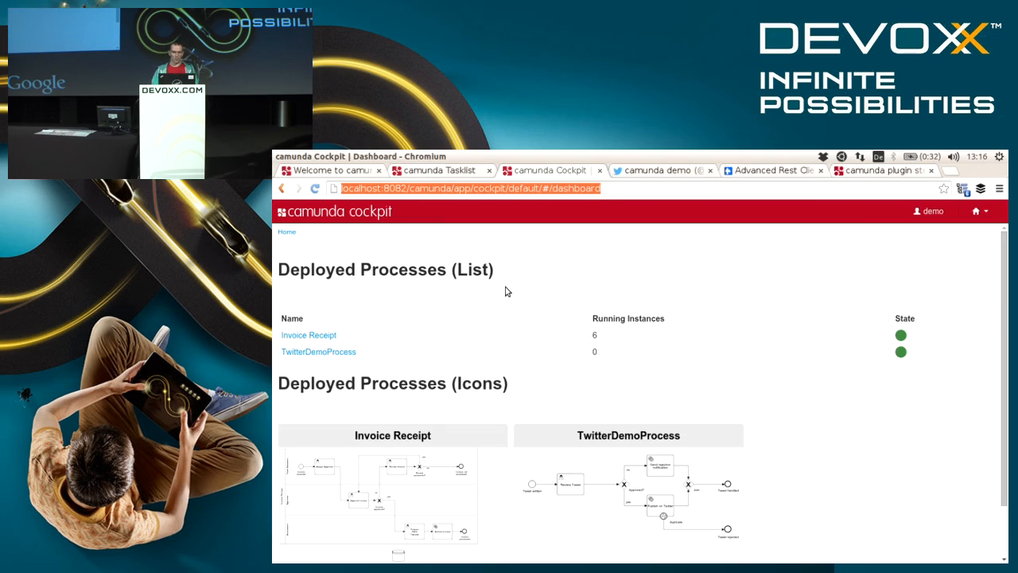
{"action": "left_click", "coordinate": [314, 188]}
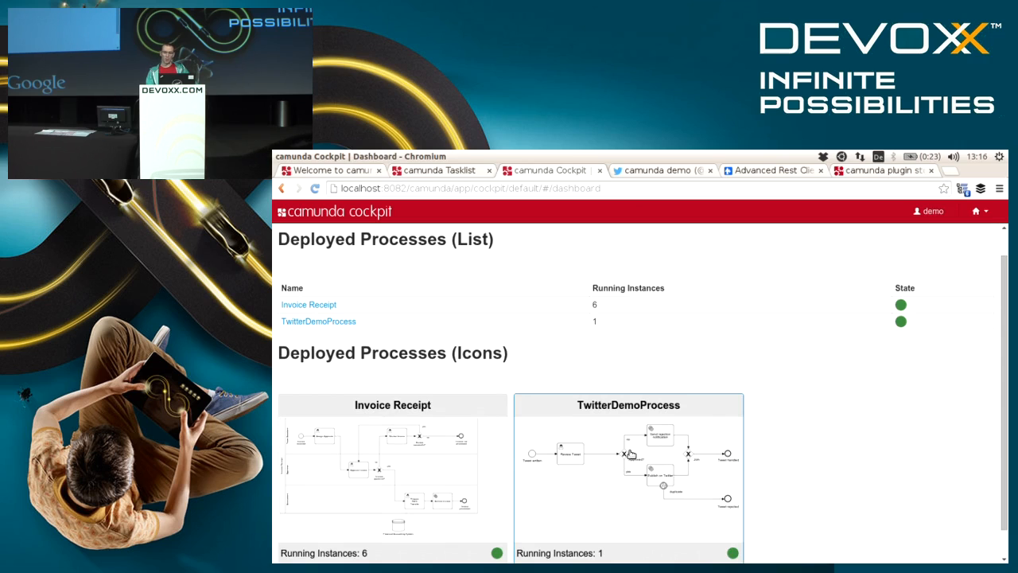
{"action": "scroll", "scroll_direction": "down", "scroll_amount": 3}
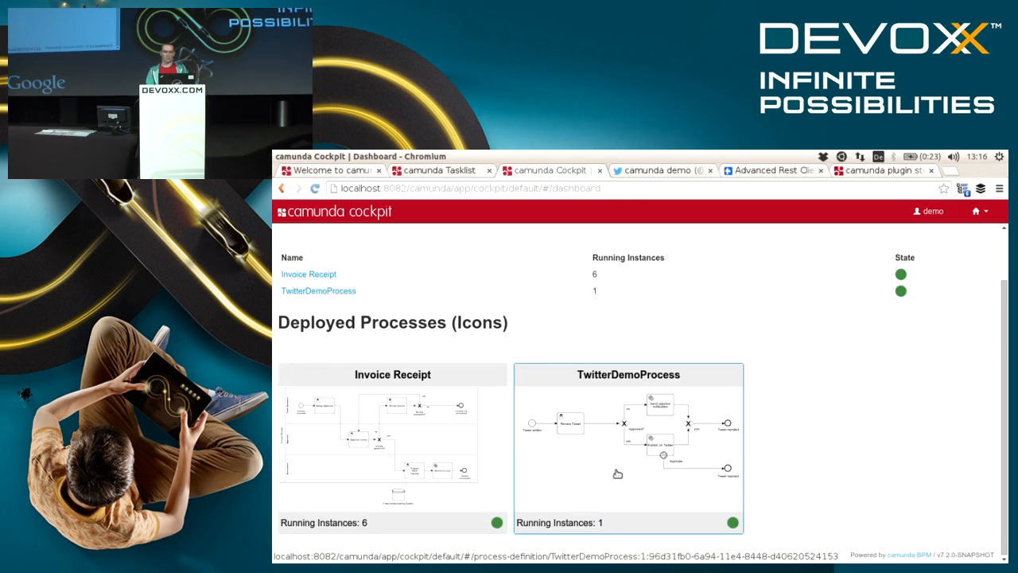
{"action": "left_click", "coordinate": [628, 374]}
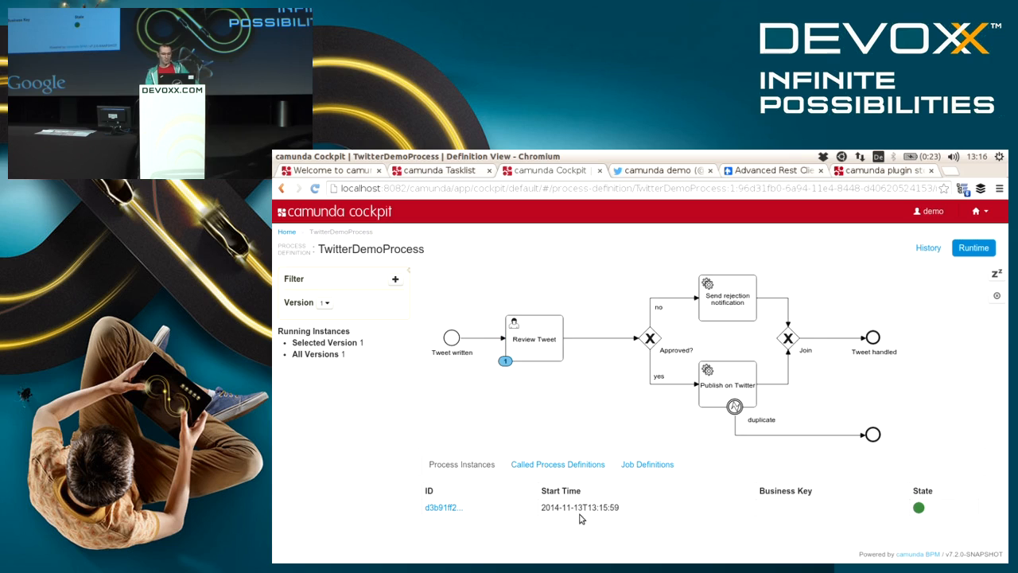
{"action": "left_click", "coordinate": [442, 507]}
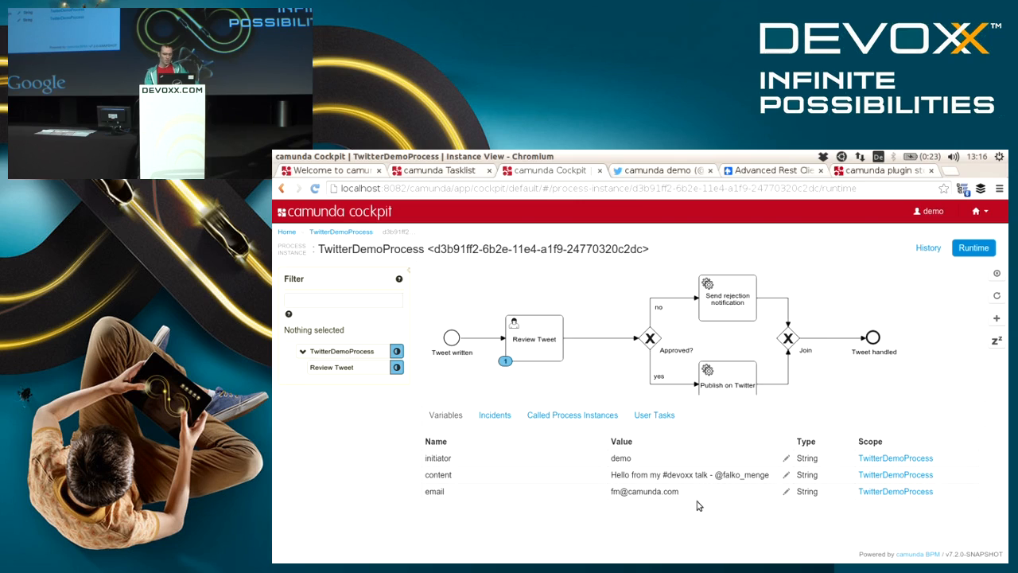
{"action": "mouse_move", "coordinate": [636, 468]}
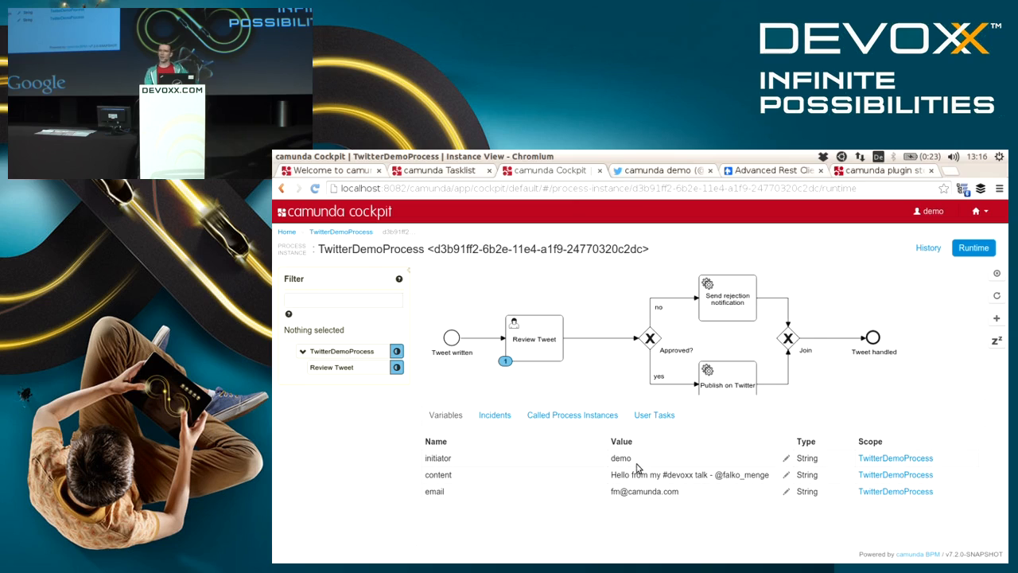
{"action": "mouse_move", "coordinate": [704, 449]}
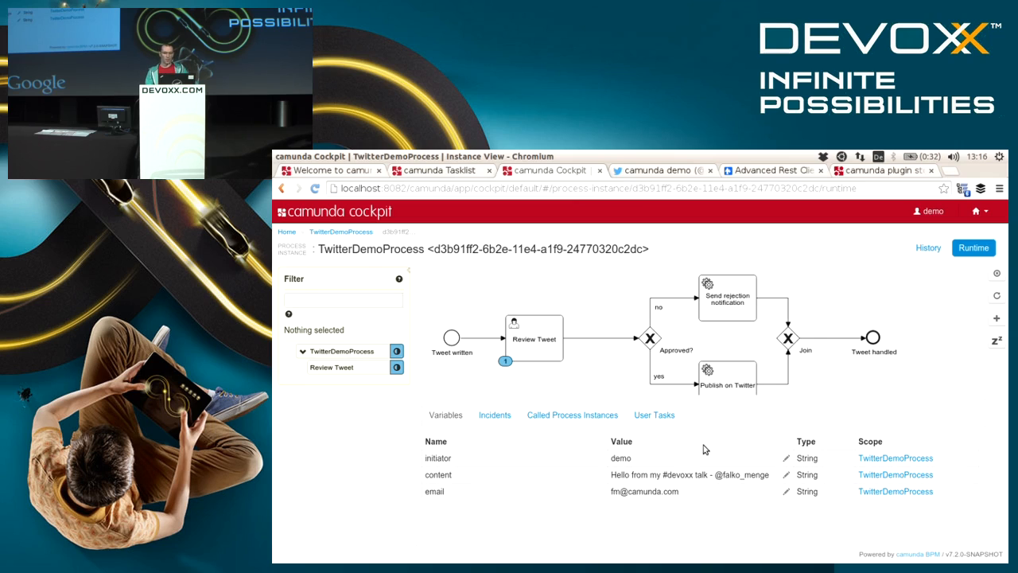
{"action": "mouse_move", "coordinate": [724, 428]}
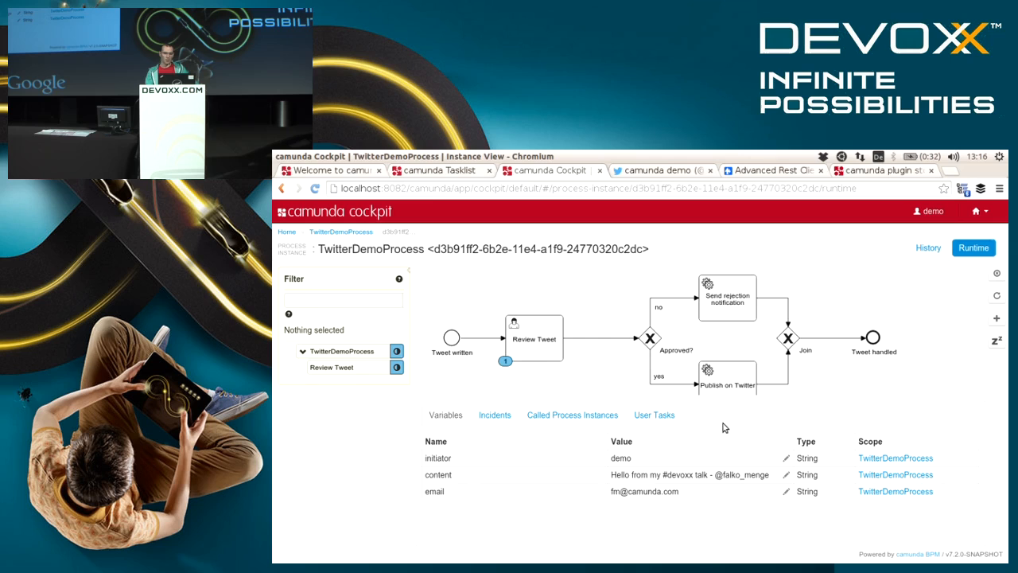
{"action": "mouse_move", "coordinate": [449, 170]}
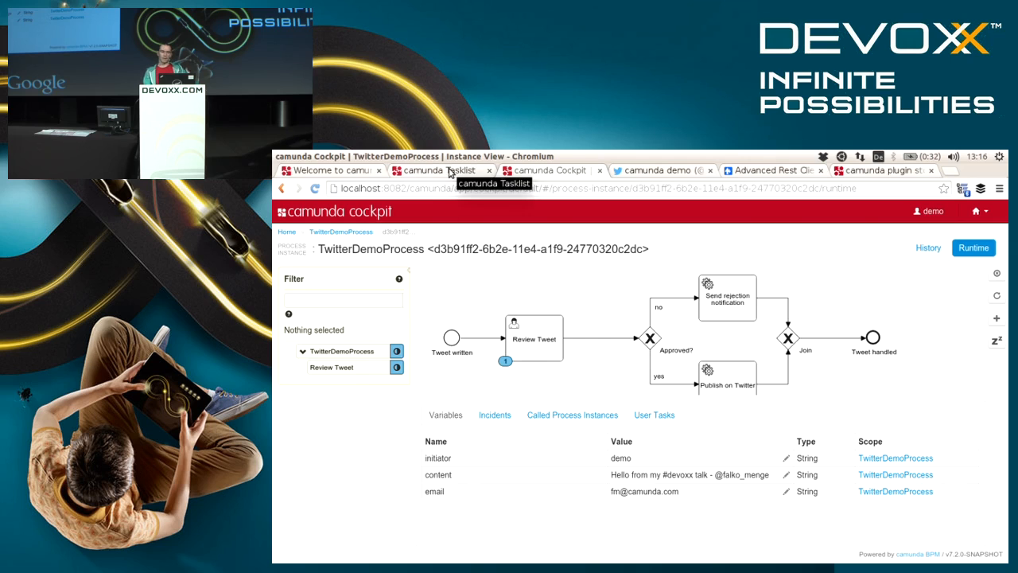
- In Tasklist, filter by Tweets to Review and open the Review Tweet task
{"action": "left_click", "coordinate": [442, 171]}
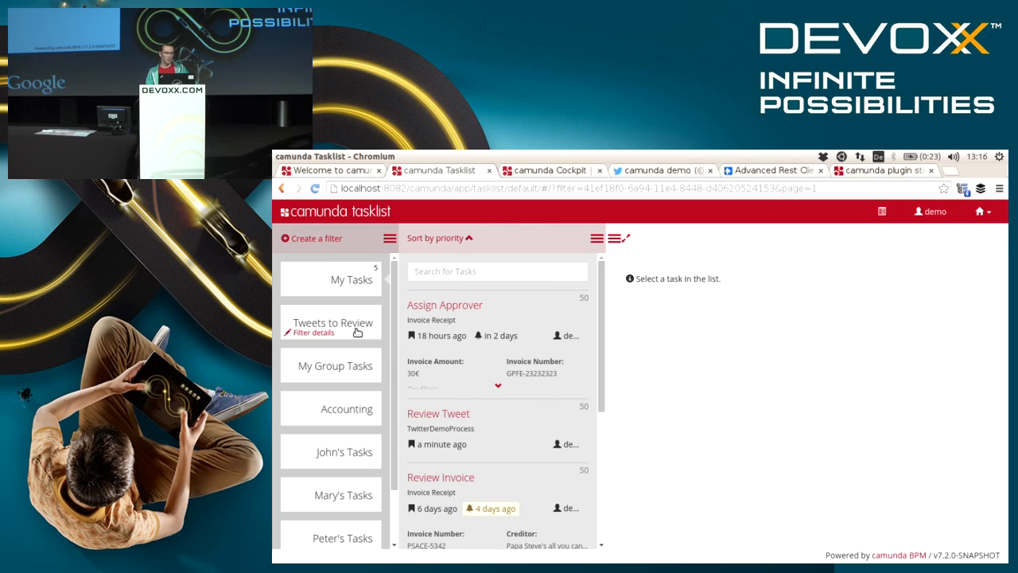
{"action": "mouse_move", "coordinate": [341, 319]}
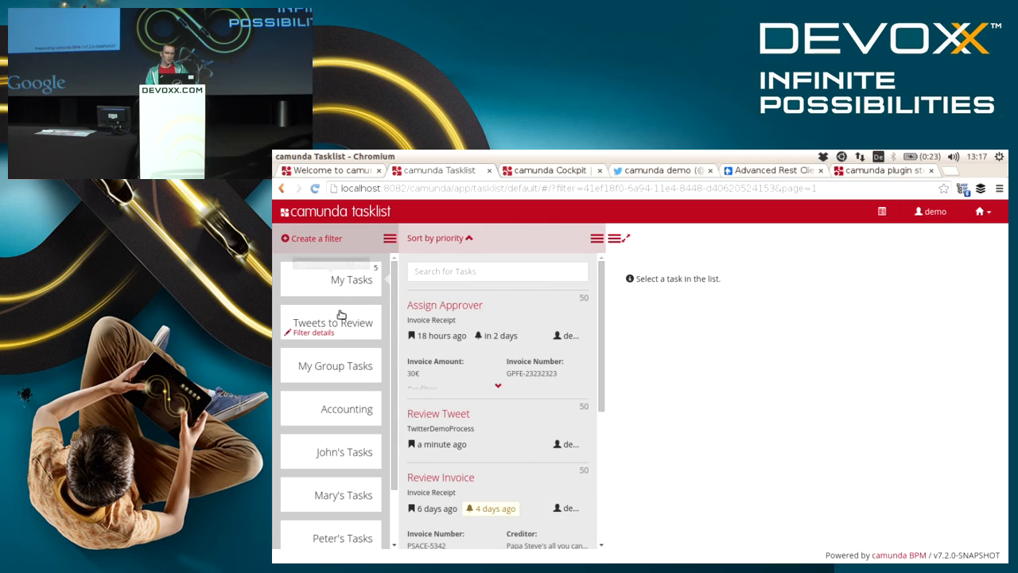
{"action": "left_click", "coordinate": [332, 321]}
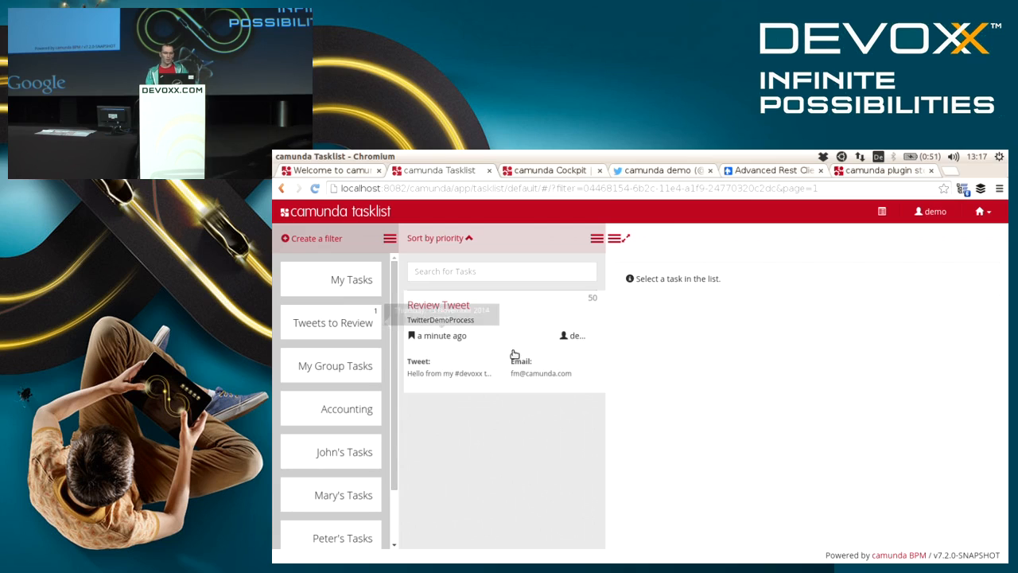
{"action": "left_click", "coordinate": [439, 305]}
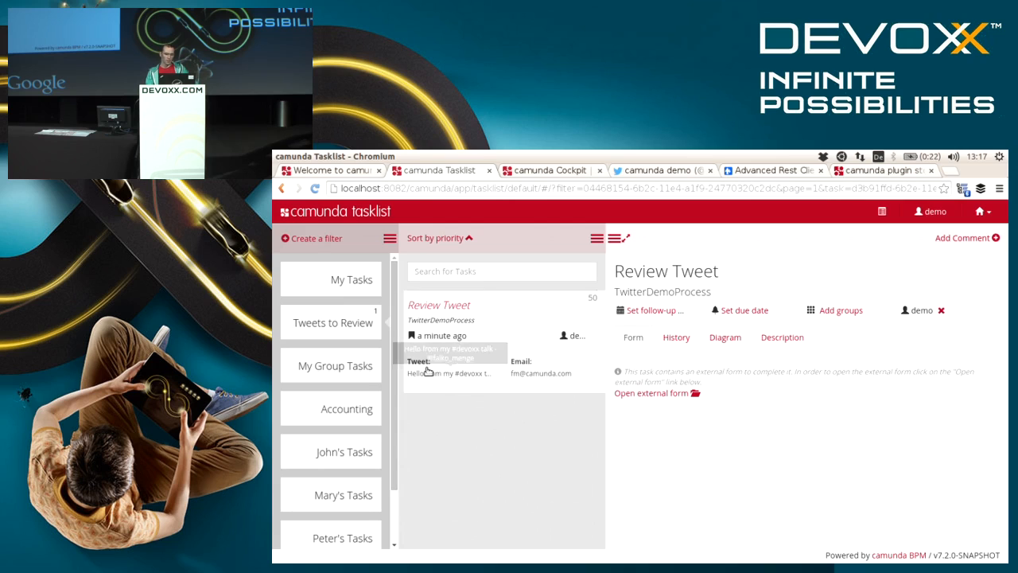
{"action": "mouse_move", "coordinate": [671, 357]}
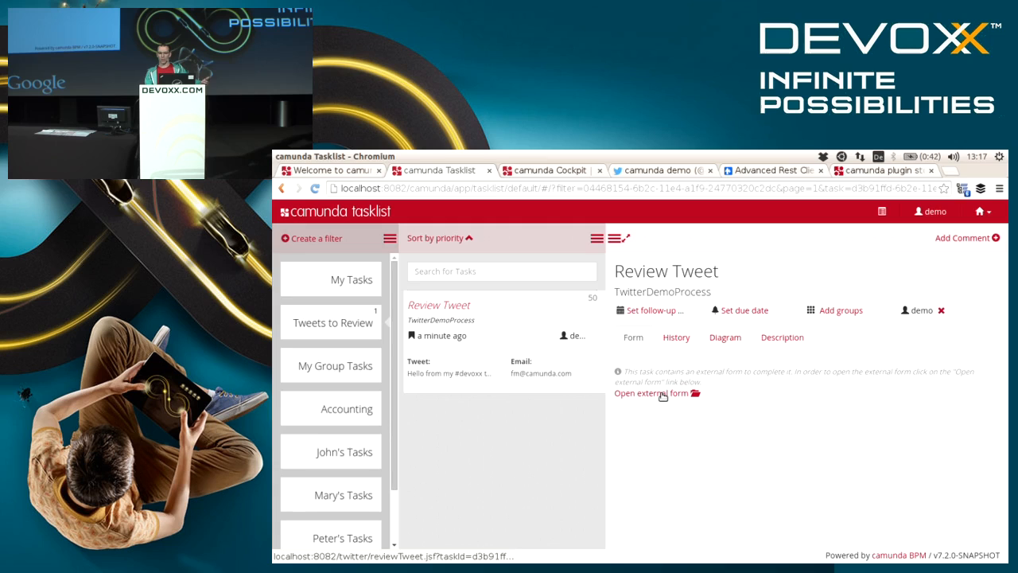
- In the external review form, tick Approve? and submit the review
{"action": "left_click", "coordinate": [653, 393]}
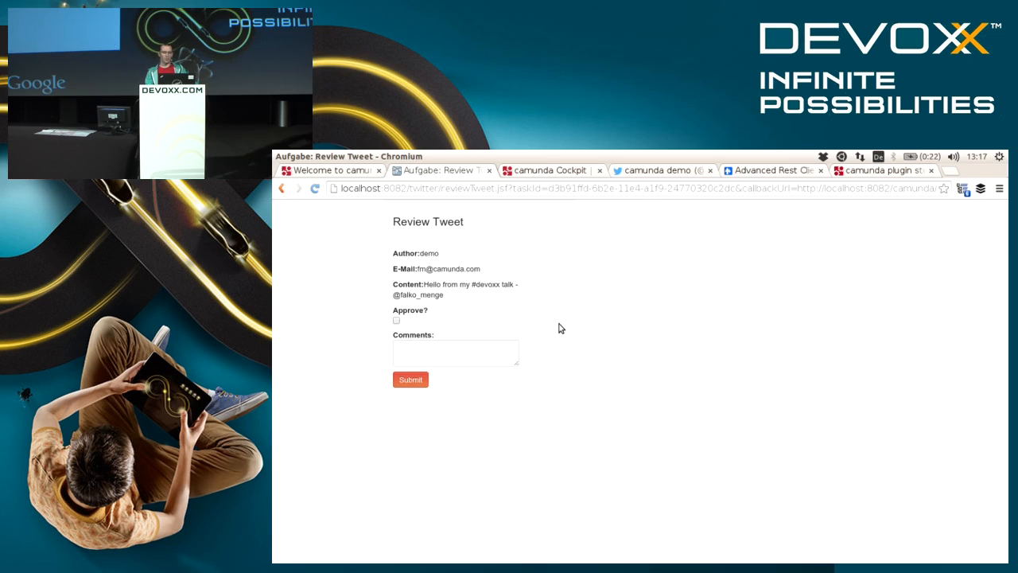
{"action": "mouse_move", "coordinate": [460, 289]}
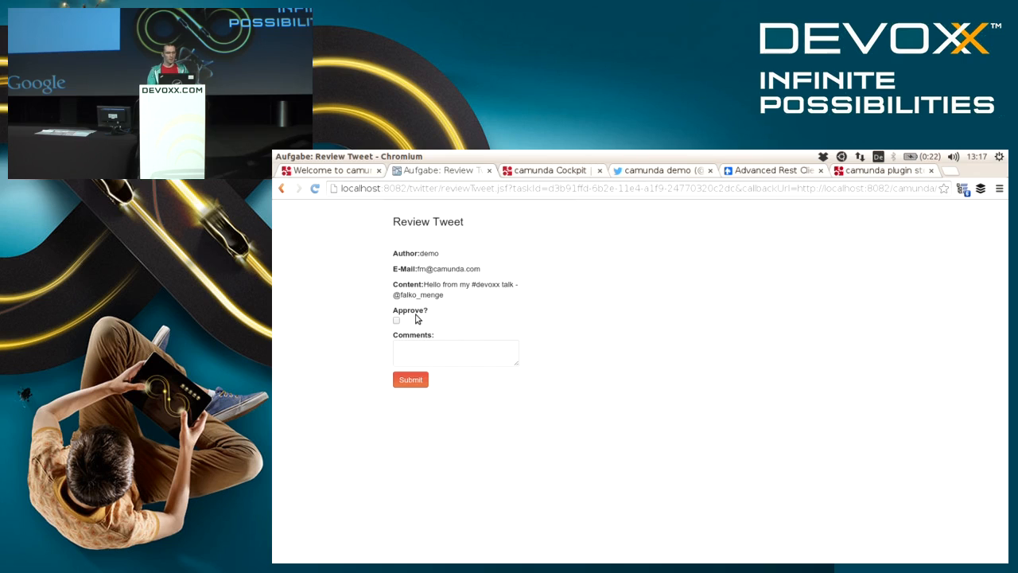
{"action": "left_click", "coordinate": [396, 320]}
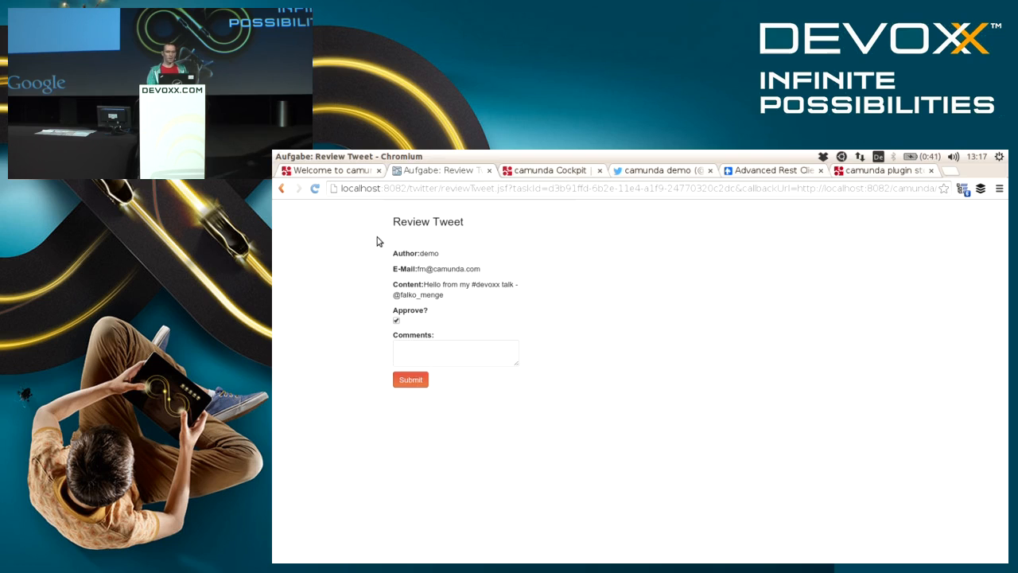
{"action": "left_click", "coordinate": [411, 378]}
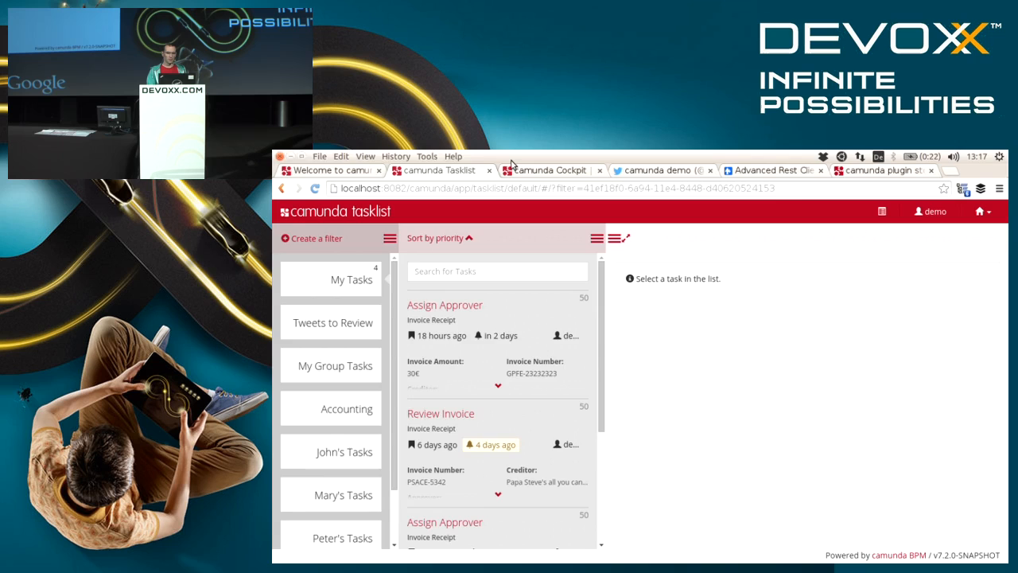
- Confirm the task is gone from Tasklist, then show the completed instance's history through Publish on Twitter in Cockpit
{"action": "left_click", "coordinate": [549, 170]}
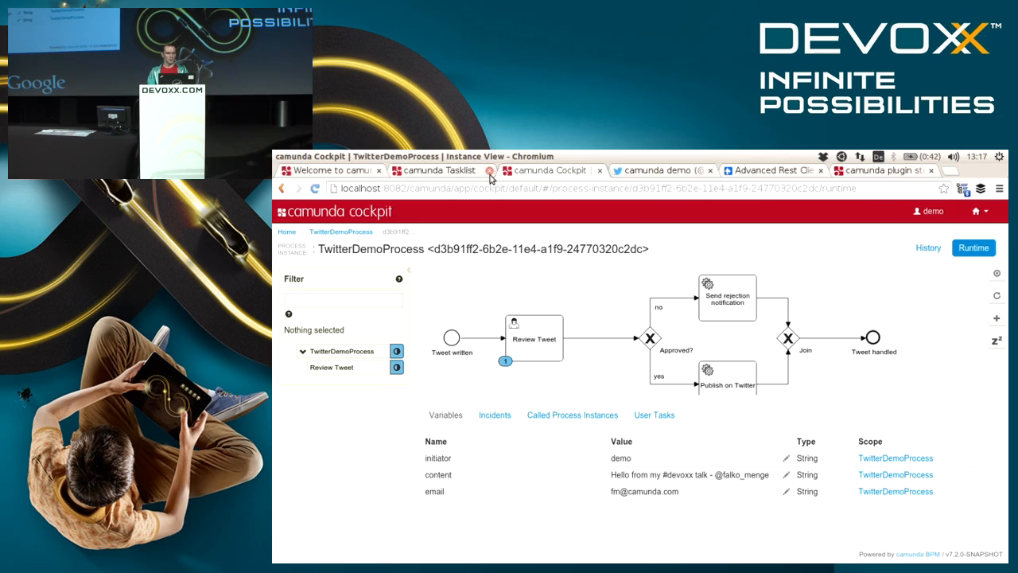
{"action": "left_click", "coordinate": [437, 170]}
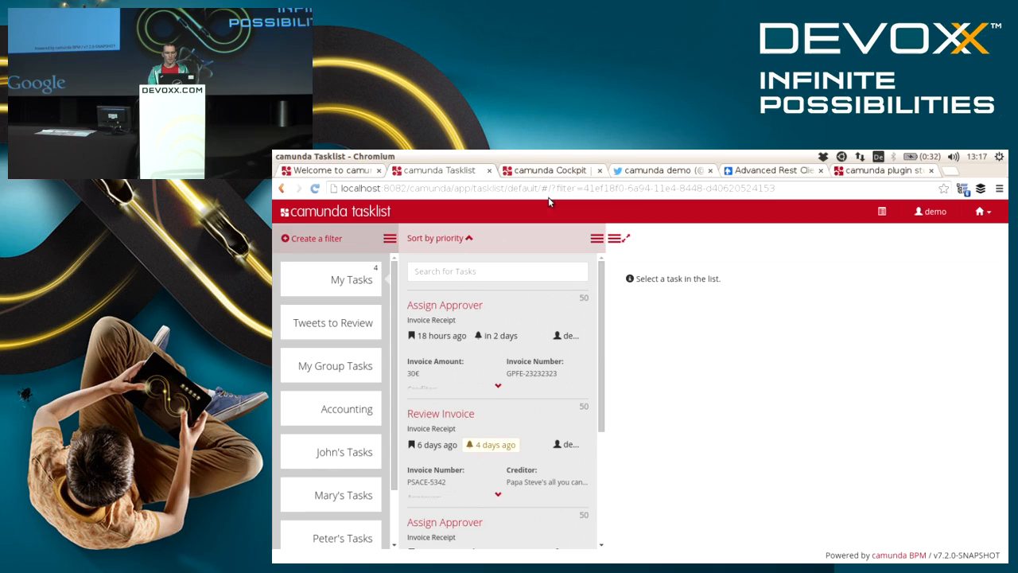
{"action": "left_click", "coordinate": [549, 168]}
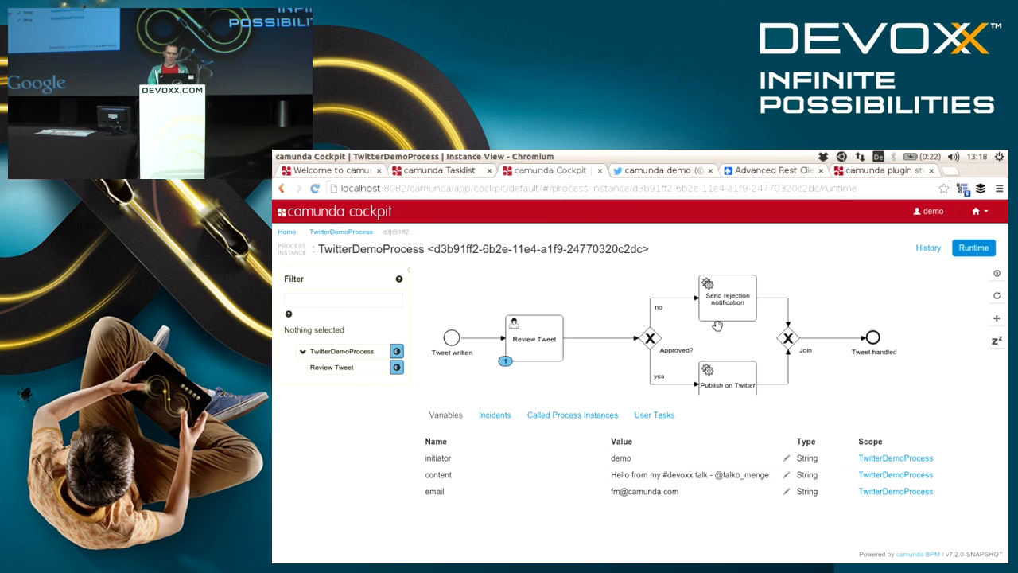
{"action": "mouse_move", "coordinate": [808, 373]}
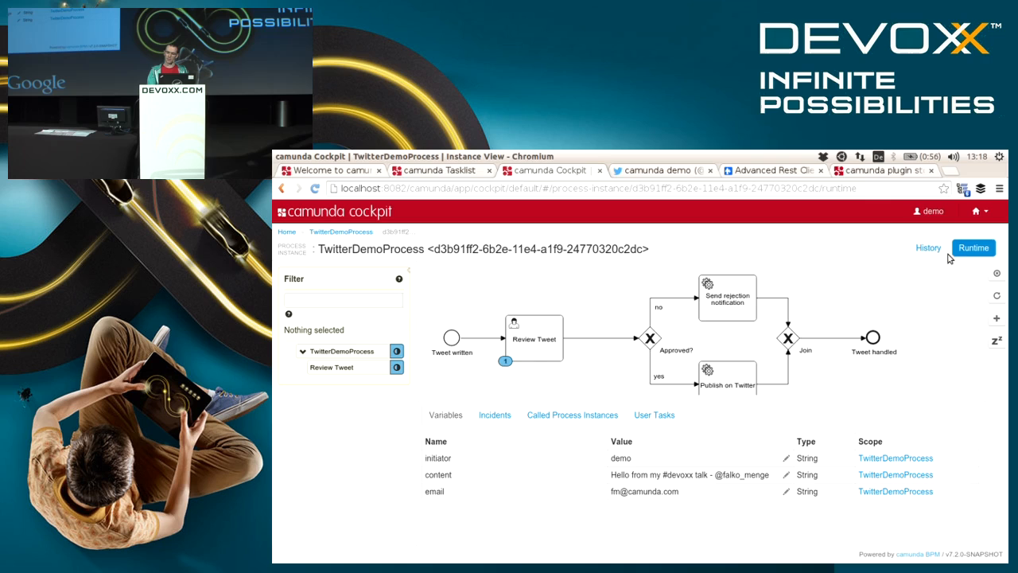
{"action": "left_click", "coordinate": [927, 248]}
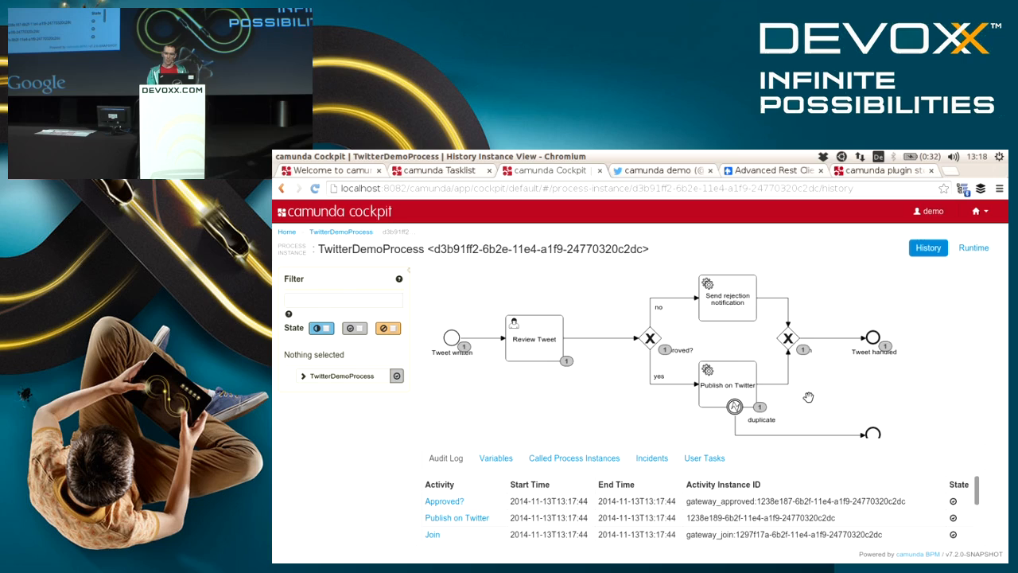
{"action": "left_click", "coordinate": [725, 384]}
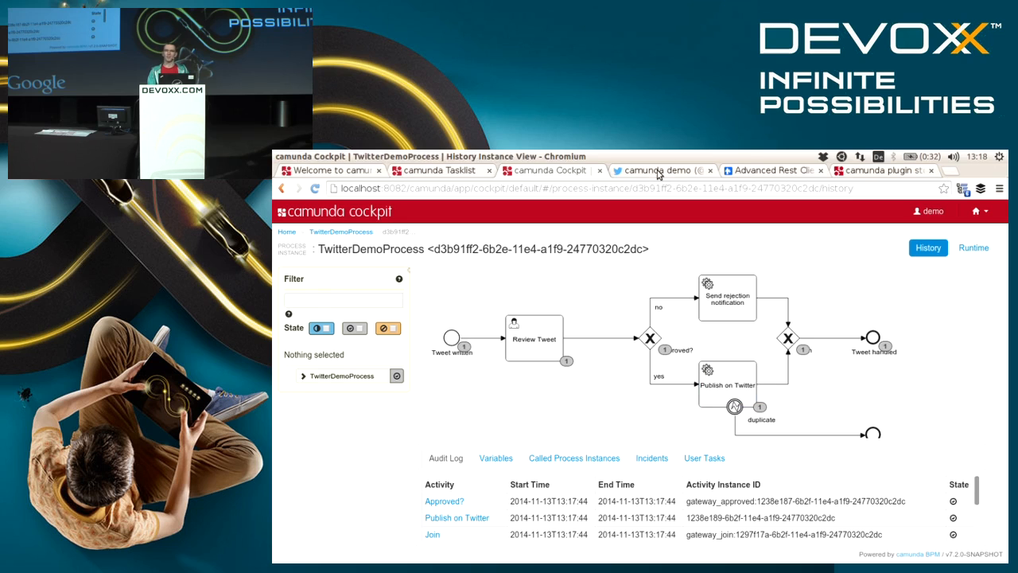
{"action": "left_click", "coordinate": [656, 170]}
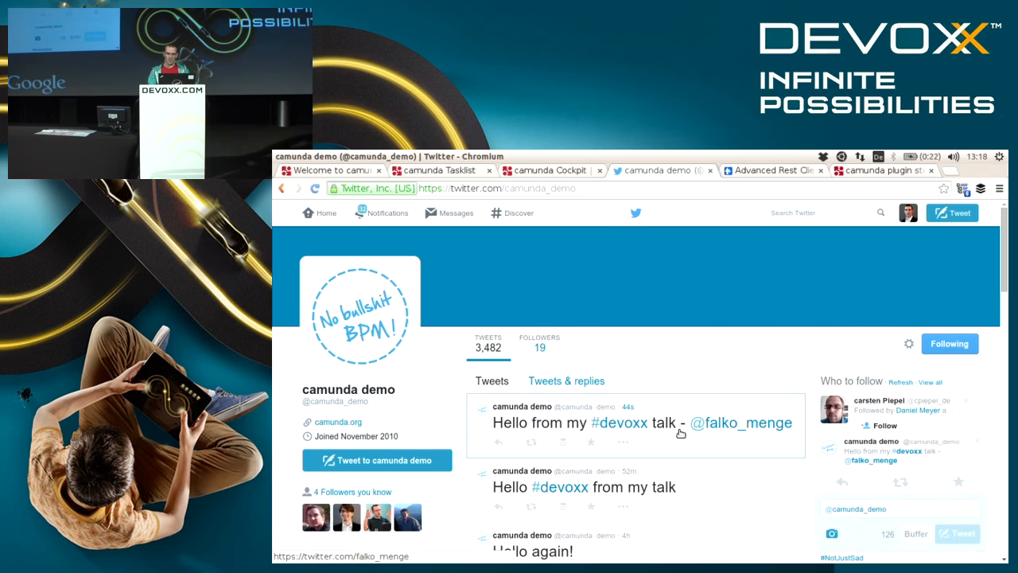
{"action": "mouse_move", "coordinate": [658, 372]}
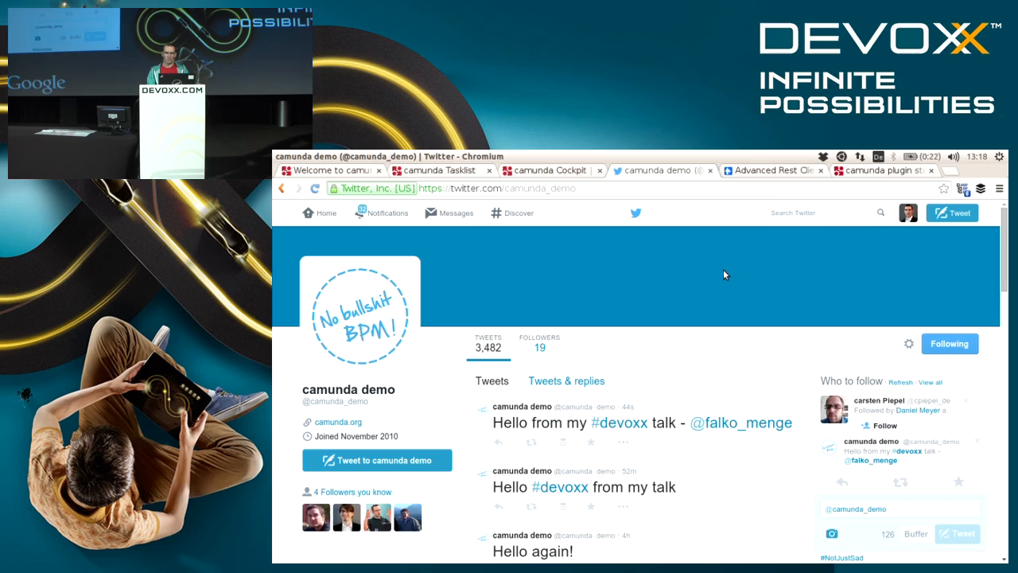
{"action": "mouse_move", "coordinate": [747, 207]}
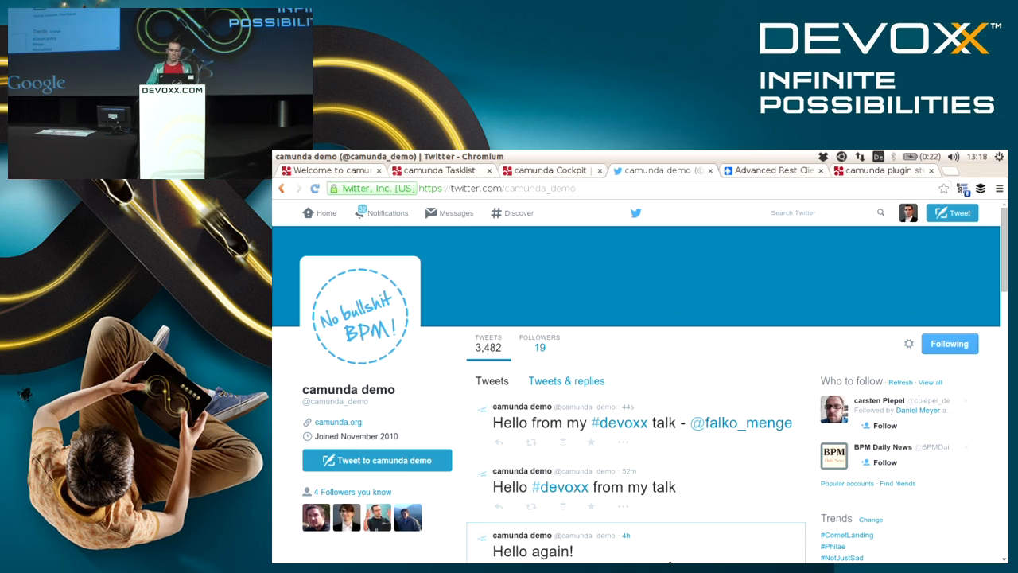
{"action": "mouse_move", "coordinate": [427, 321]}
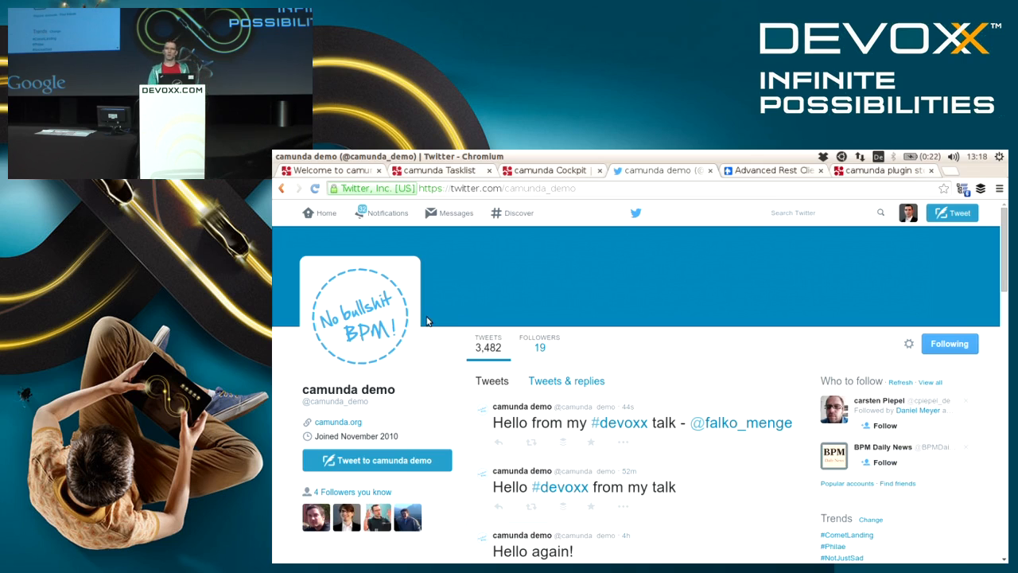
{"action": "mouse_move", "coordinate": [433, 318]}
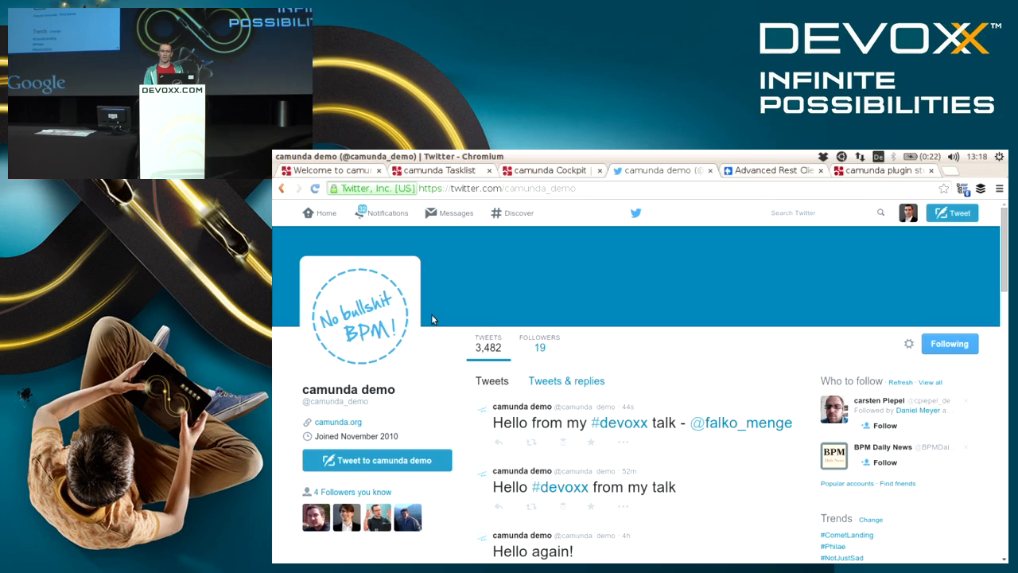
{"action": "mouse_move", "coordinate": [713, 245]}
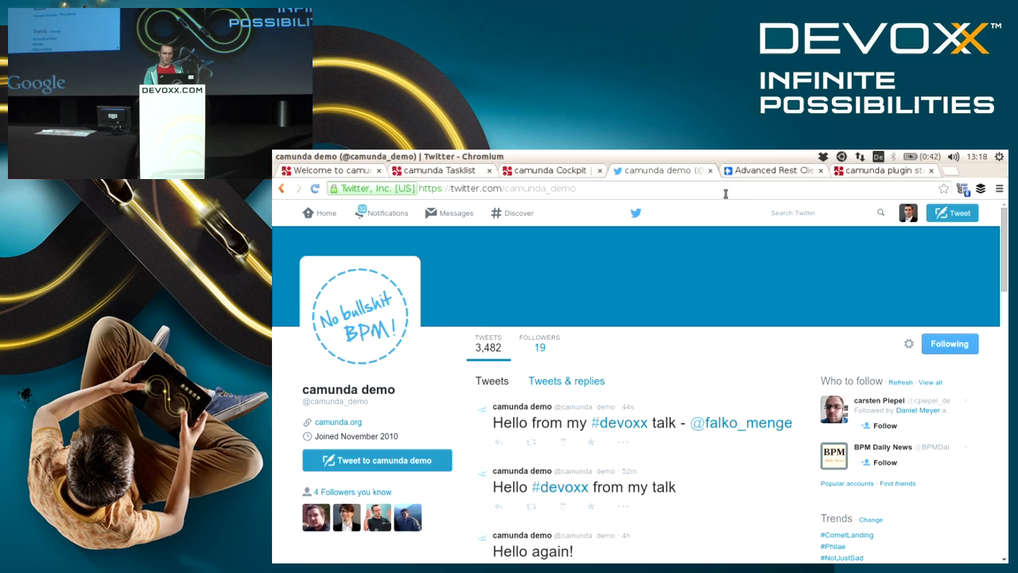
{"action": "mouse_move", "coordinate": [725, 203]}
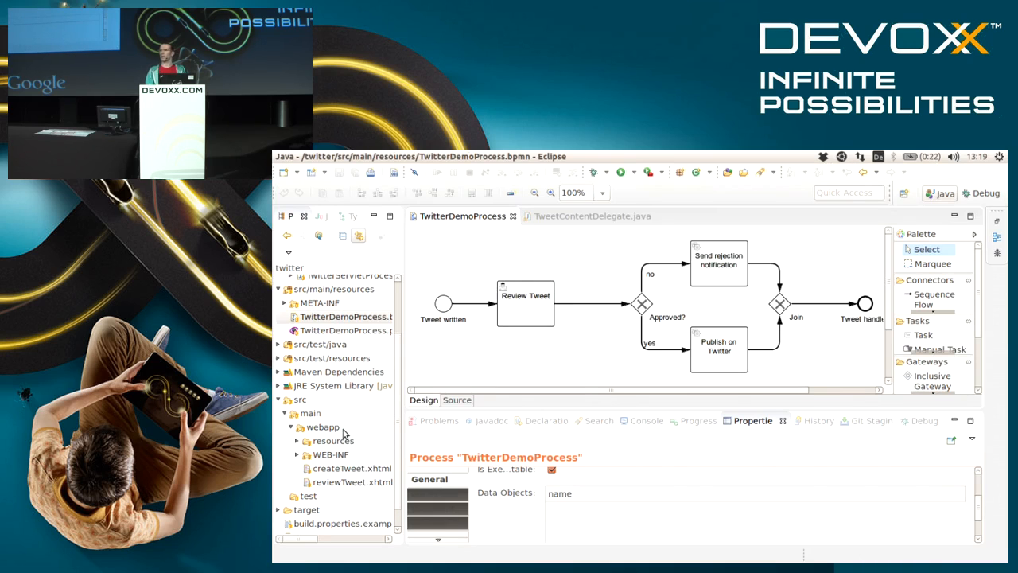
{"action": "mouse_move", "coordinate": [318, 420]}
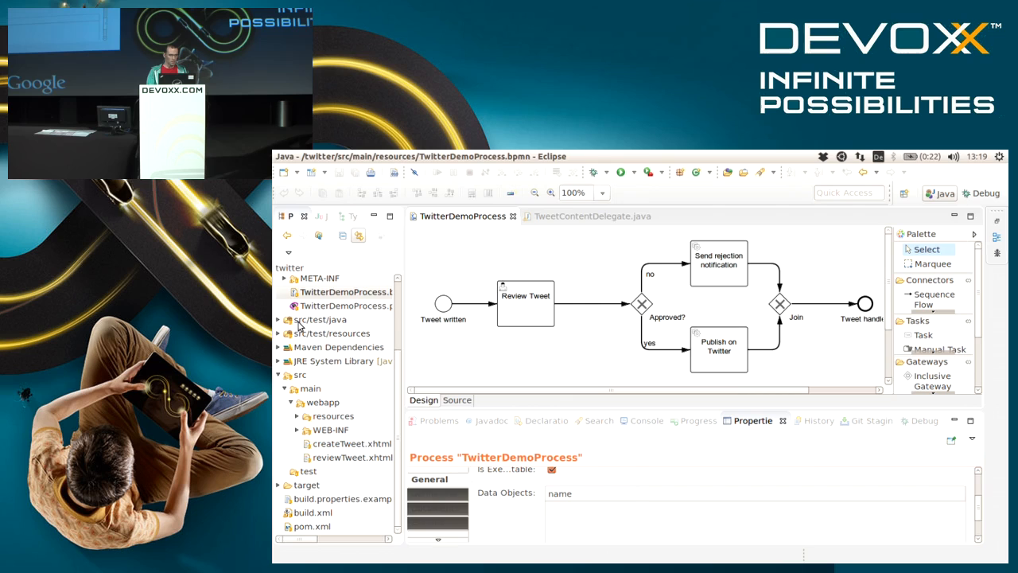
- Expand src/test/java and the org.camunda.bpm.example.twitter test package in the Package Explorer
{"action": "left_click", "coordinate": [320, 318]}
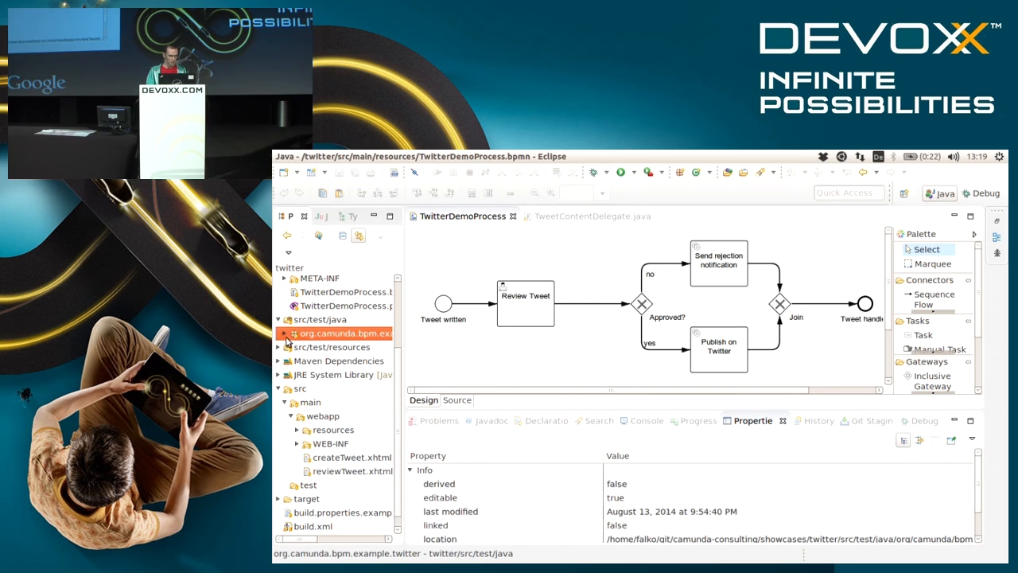
{"action": "left_click", "coordinate": [284, 334]}
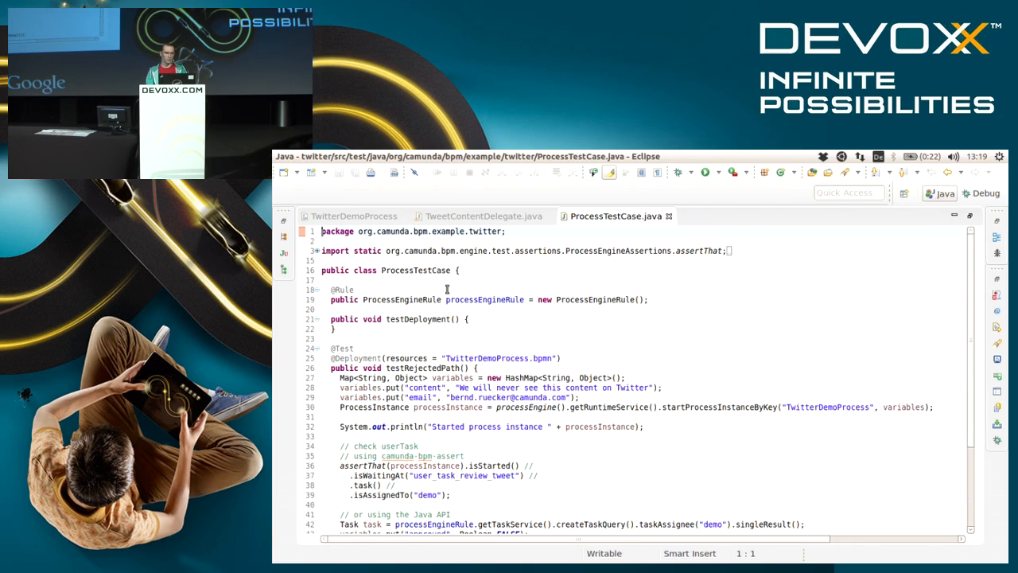
{"action": "mouse_move", "coordinate": [500, 299]}
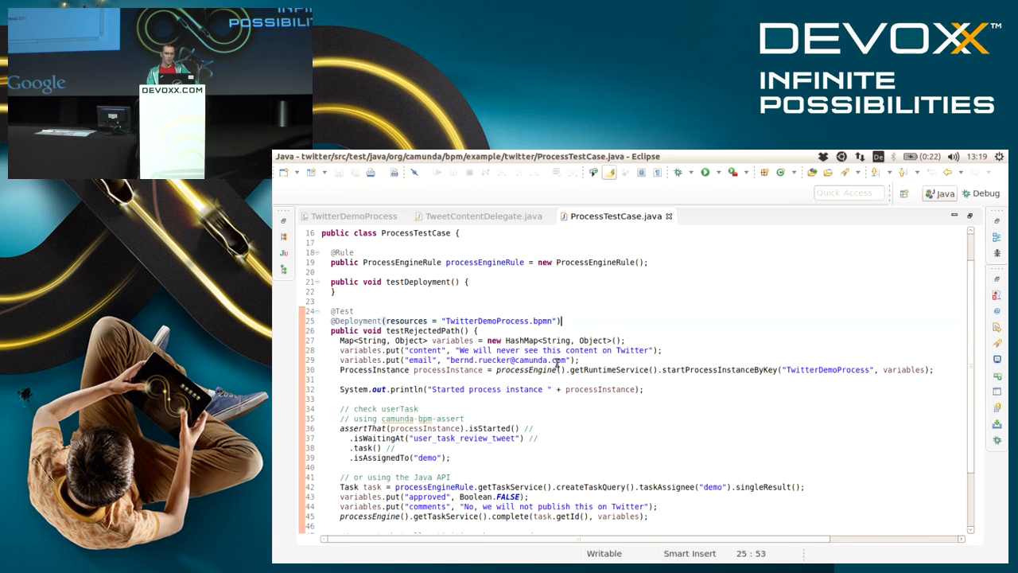
{"action": "mouse_move", "coordinate": [541, 372]}
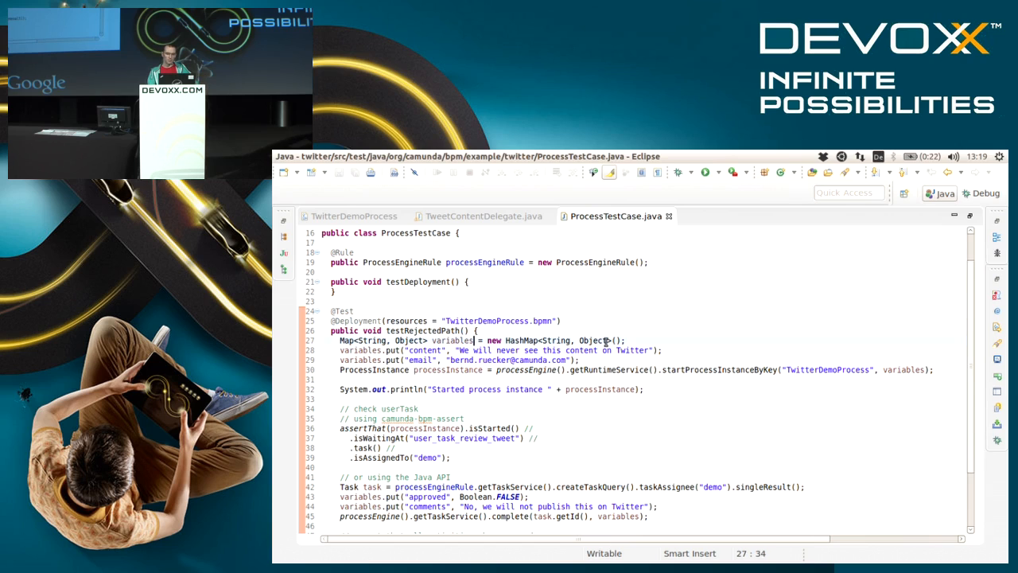
- Highlight testRejectedPath's variables map, content and email values, and its assertThat on the process
{"action": "double_click", "coordinate": [452, 340]}
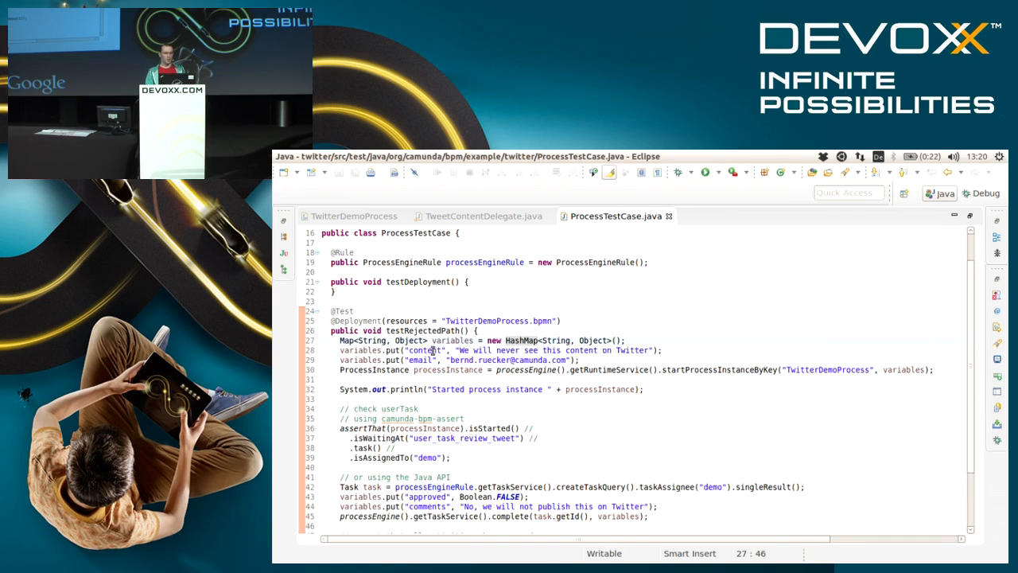
{"action": "double_click", "coordinate": [425, 350]}
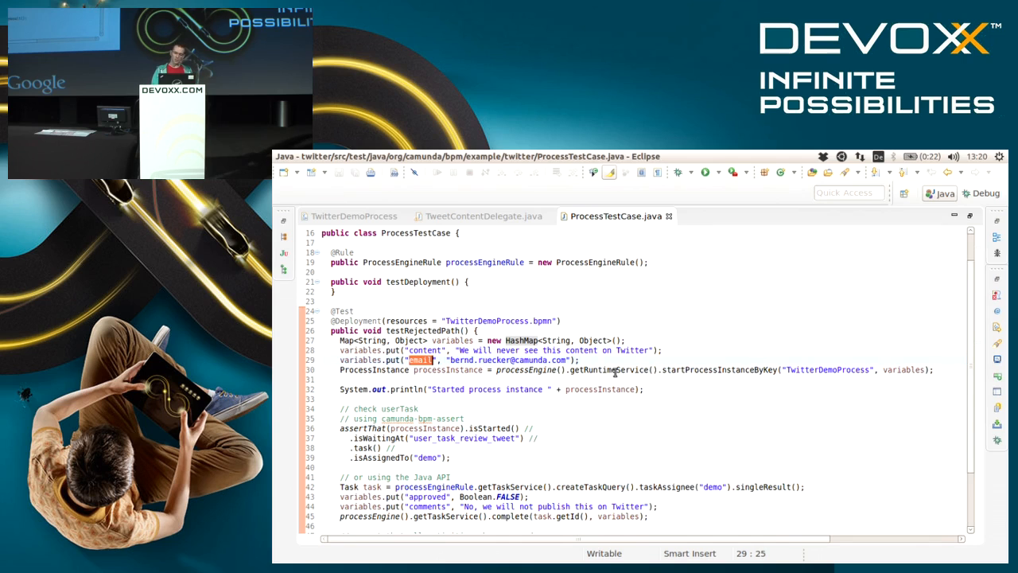
{"action": "double_click", "coordinate": [700, 369]}
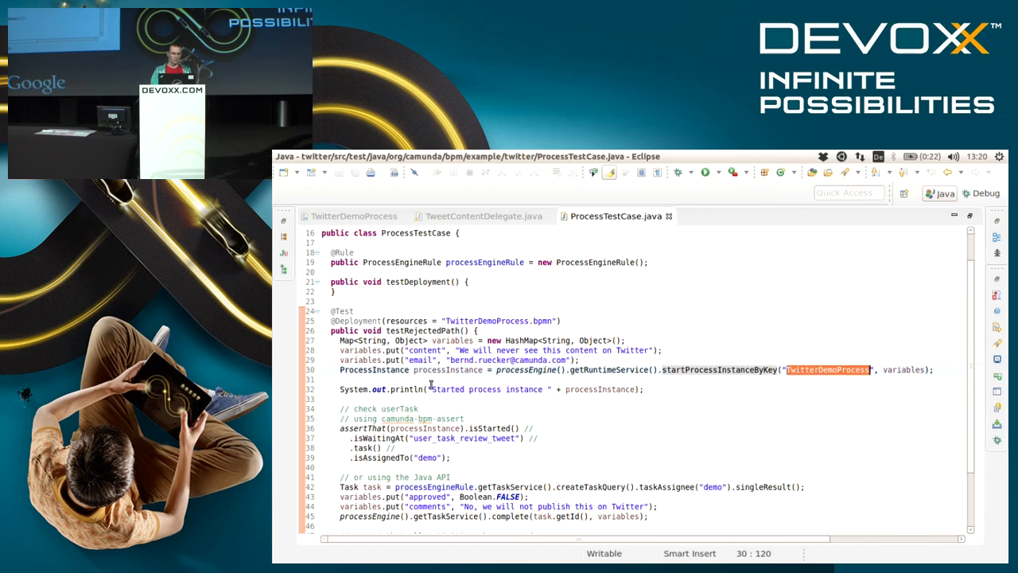
{"action": "mouse_move", "coordinate": [407, 438]}
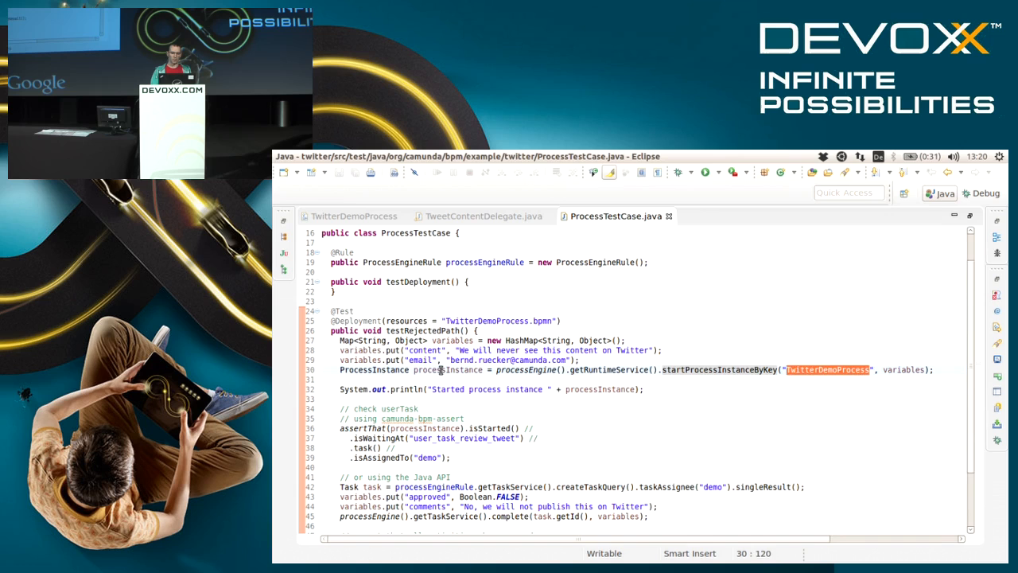
{"action": "left_click", "coordinate": [423, 428]}
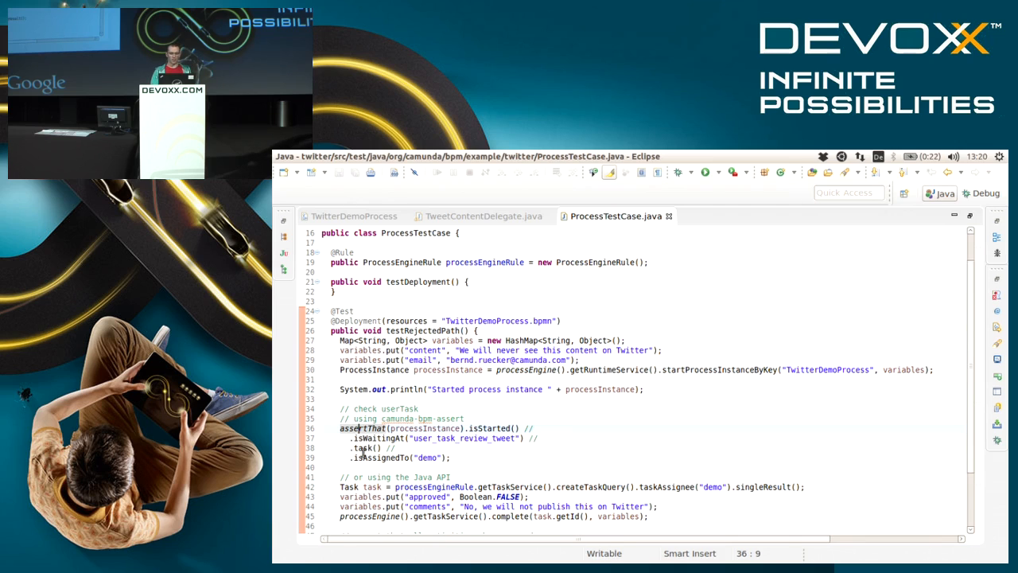
{"action": "double_click", "coordinate": [428, 459]}
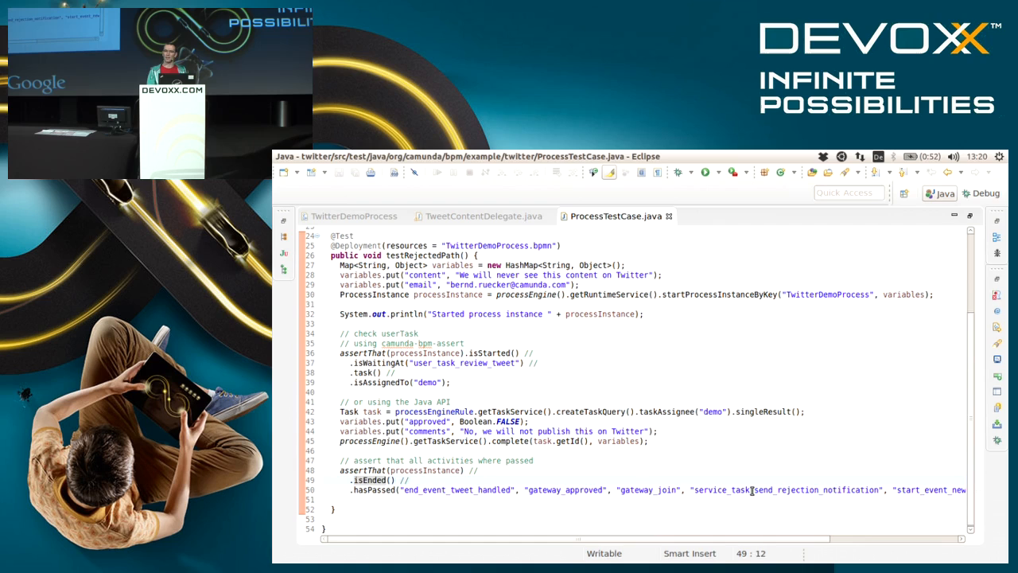
{"action": "mouse_move", "coordinate": [804, 442]}
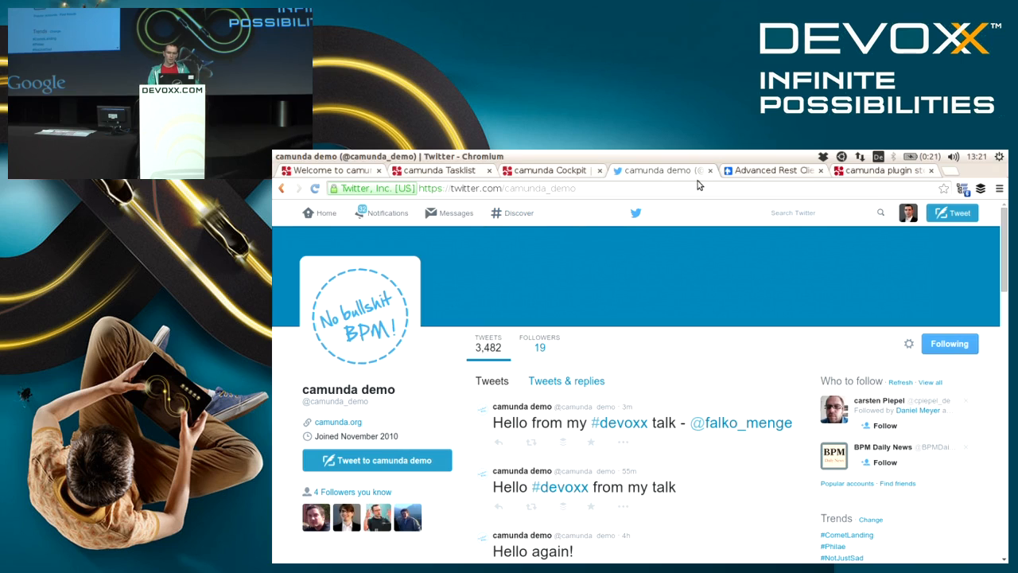
- Send GET engine-rest/task?assignee=demo, view the Assign Approver JSON result, then move to Cockpit
{"action": "left_click", "coordinate": [767, 168]}
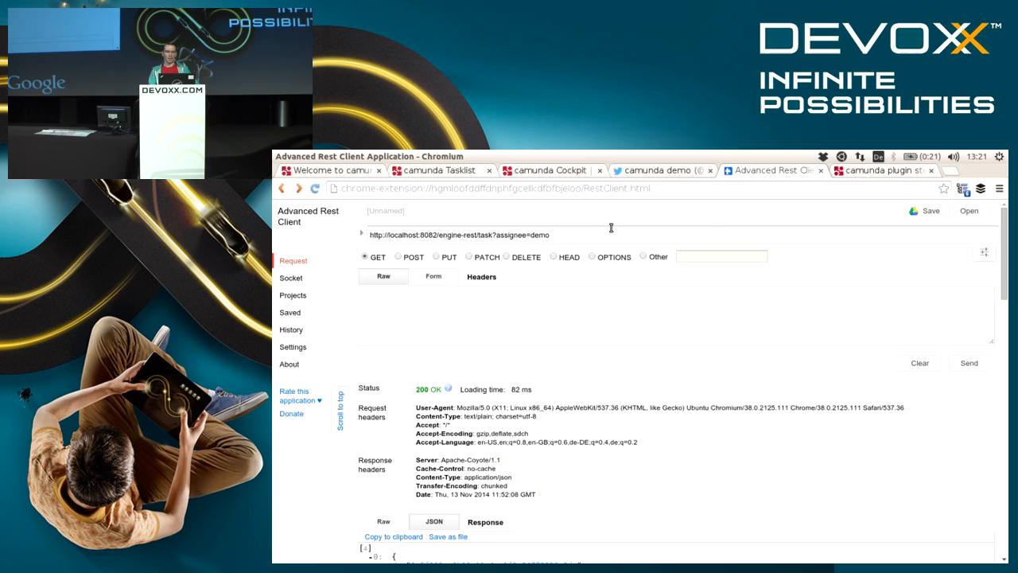
{"action": "mouse_move", "coordinate": [640, 243]}
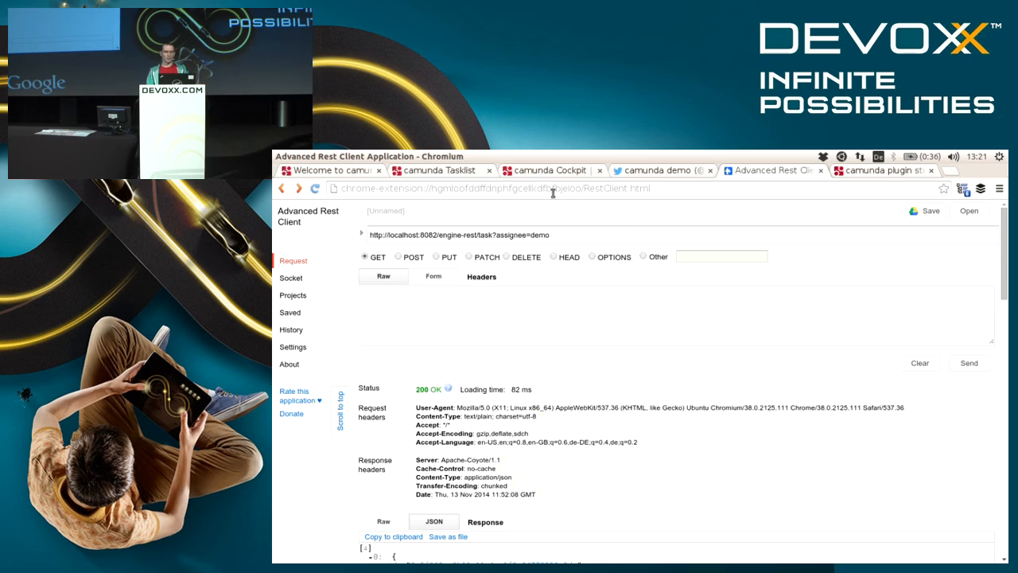
{"action": "mouse_move", "coordinate": [538, 361]}
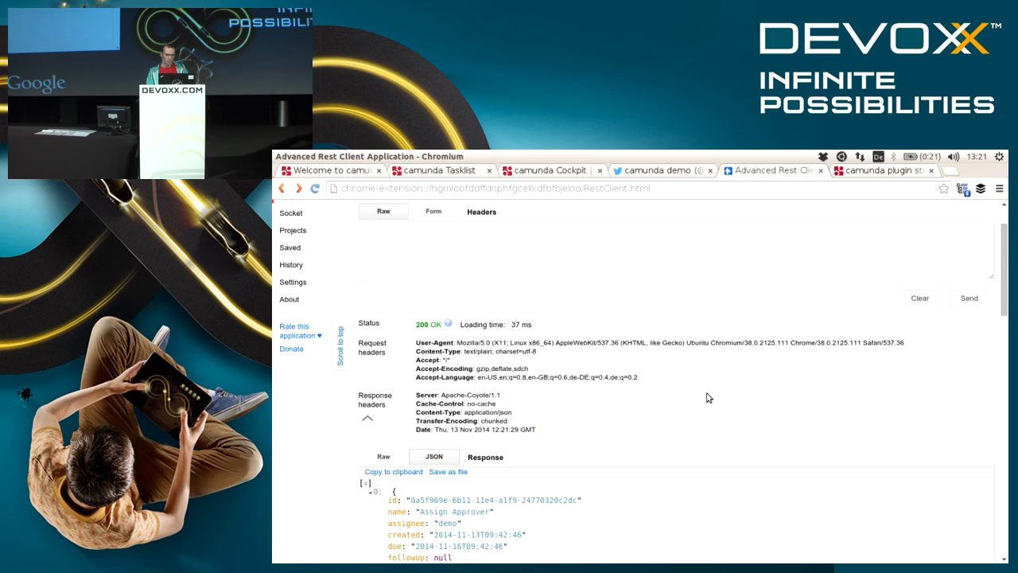
{"action": "scroll", "scroll_direction": "down", "scroll_amount": 3}
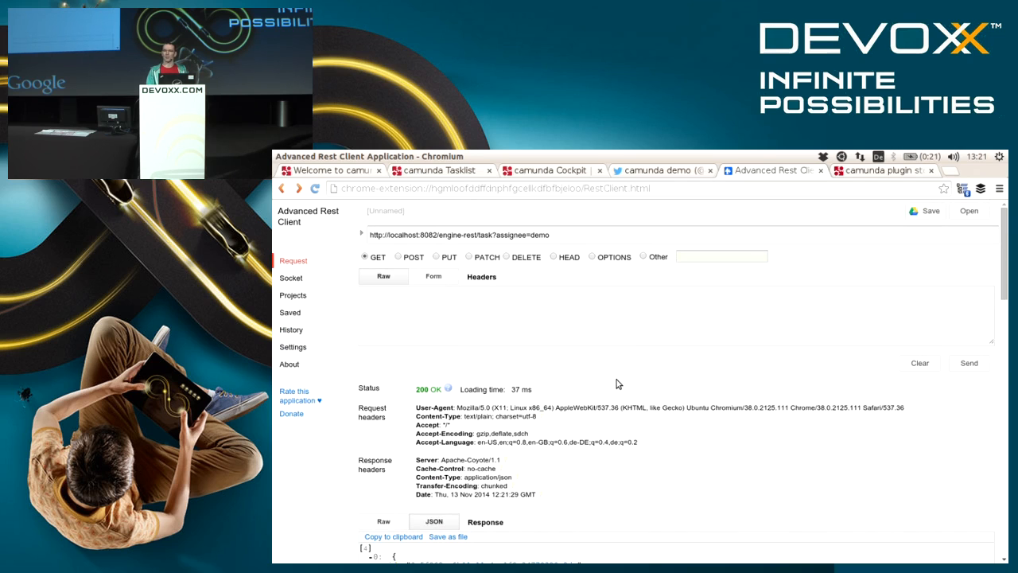
{"action": "mouse_move", "coordinate": [631, 436]}
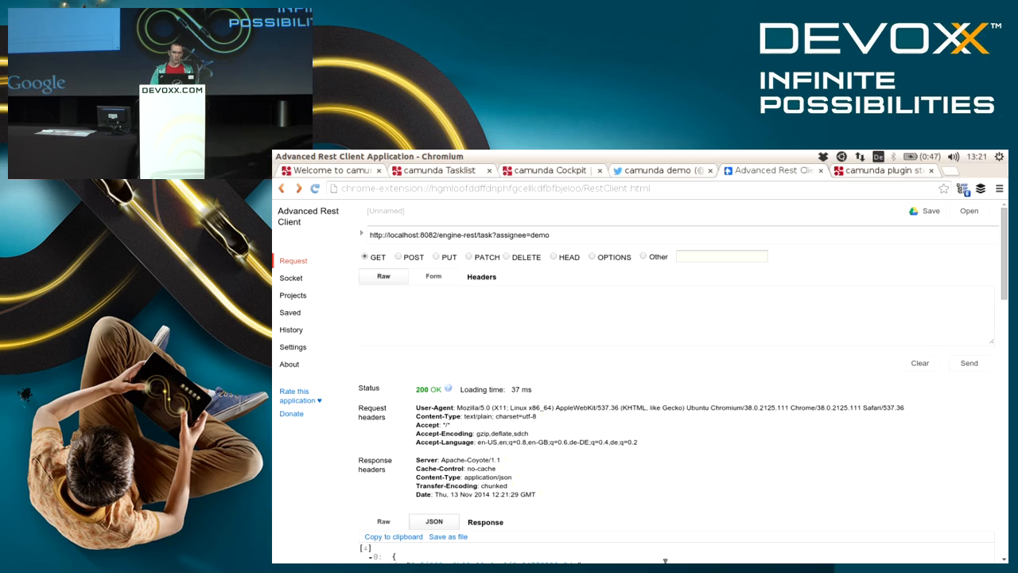
{"action": "mouse_move", "coordinate": [837, 290]}
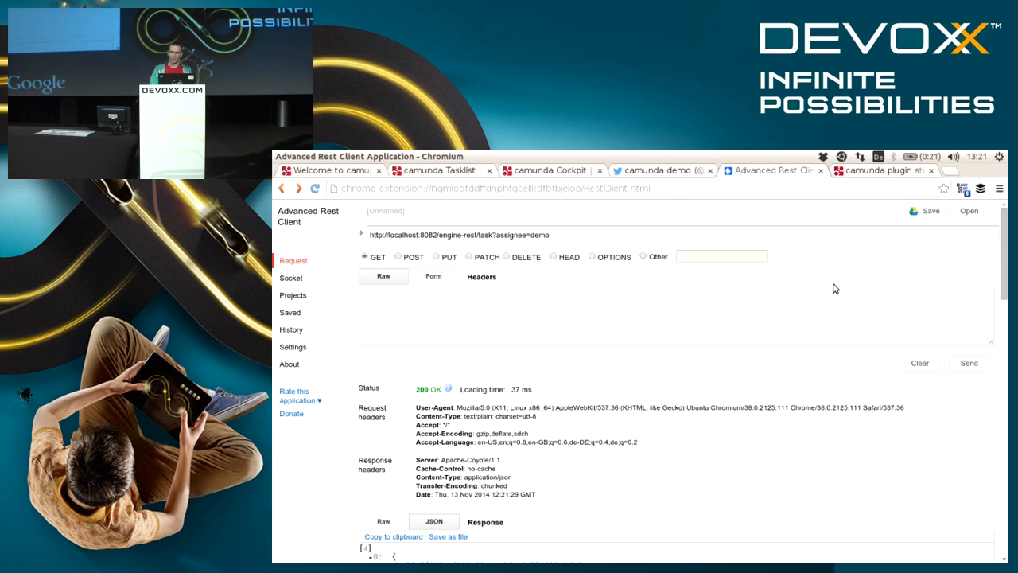
{"action": "mouse_move", "coordinate": [859, 184]}
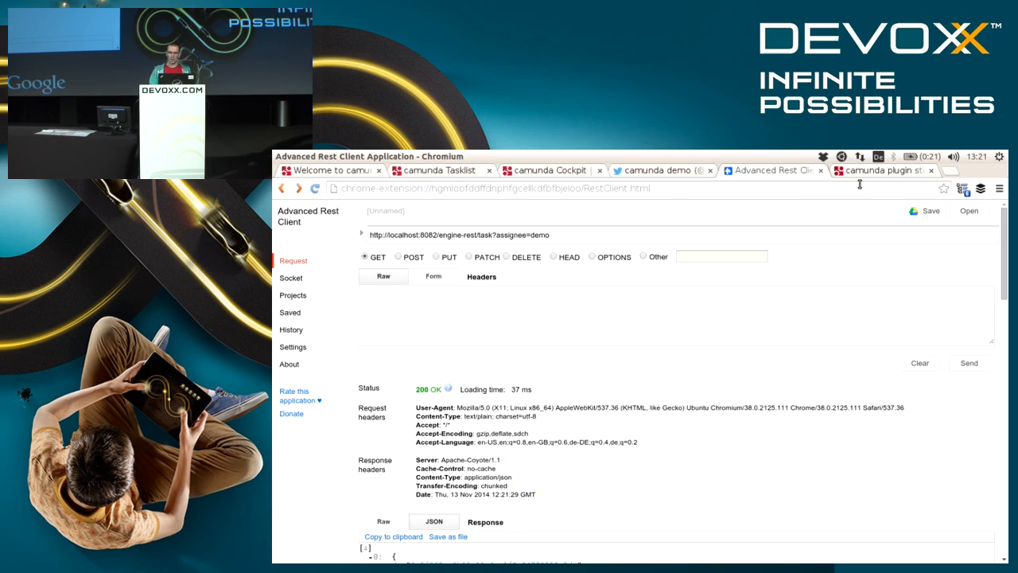
{"action": "mouse_move", "coordinate": [883, 171]}
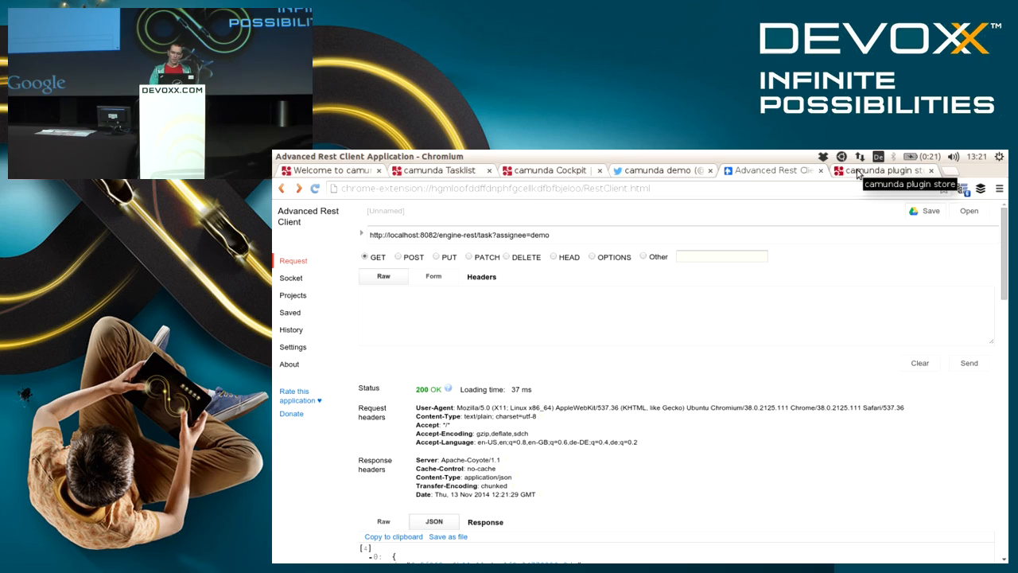
{"action": "left_click", "coordinate": [548, 168]}
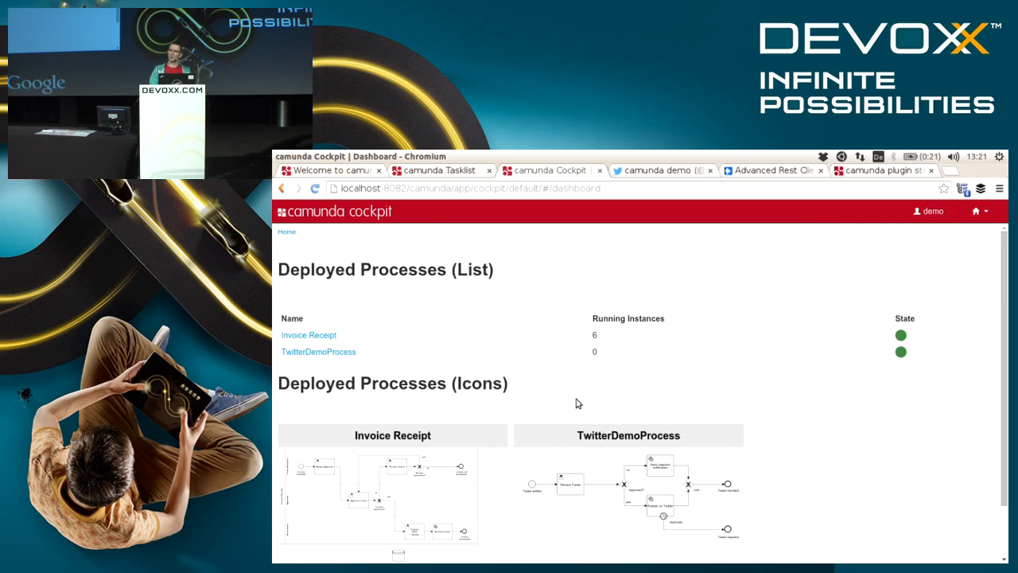
{"action": "mouse_move", "coordinate": [586, 404]}
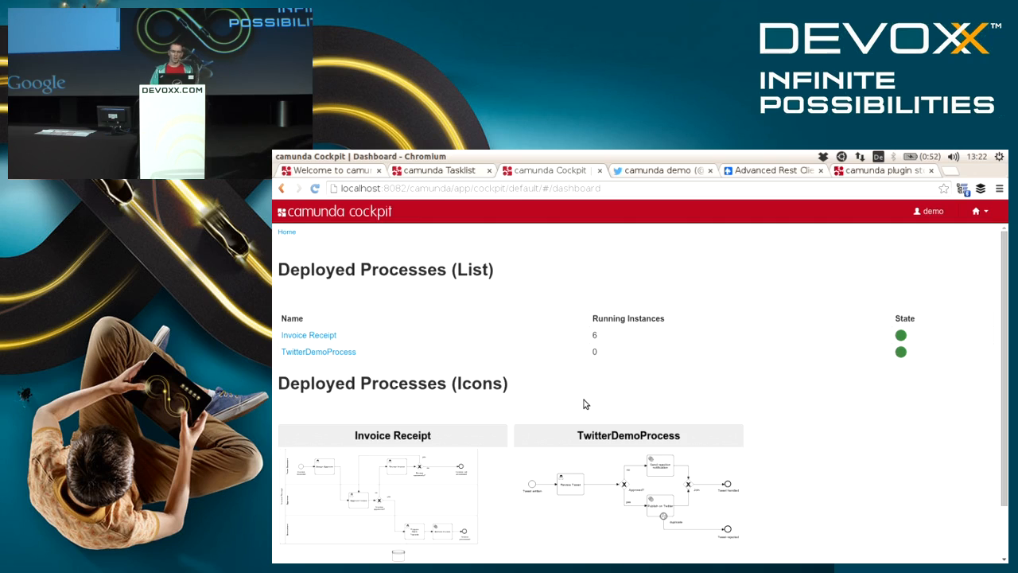
{"action": "mouse_move", "coordinate": [529, 413]}
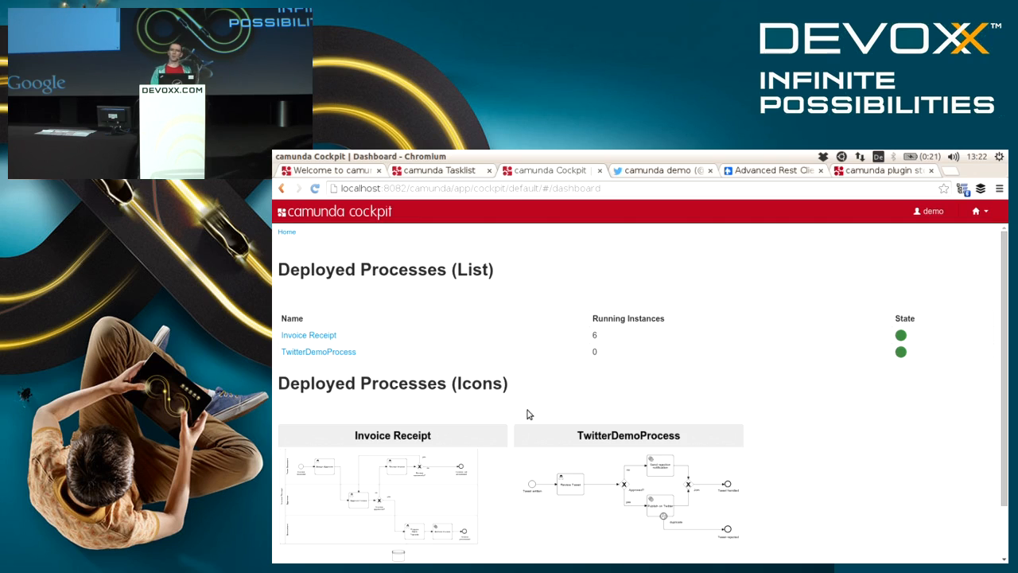
{"action": "mouse_move", "coordinate": [867, 234]}
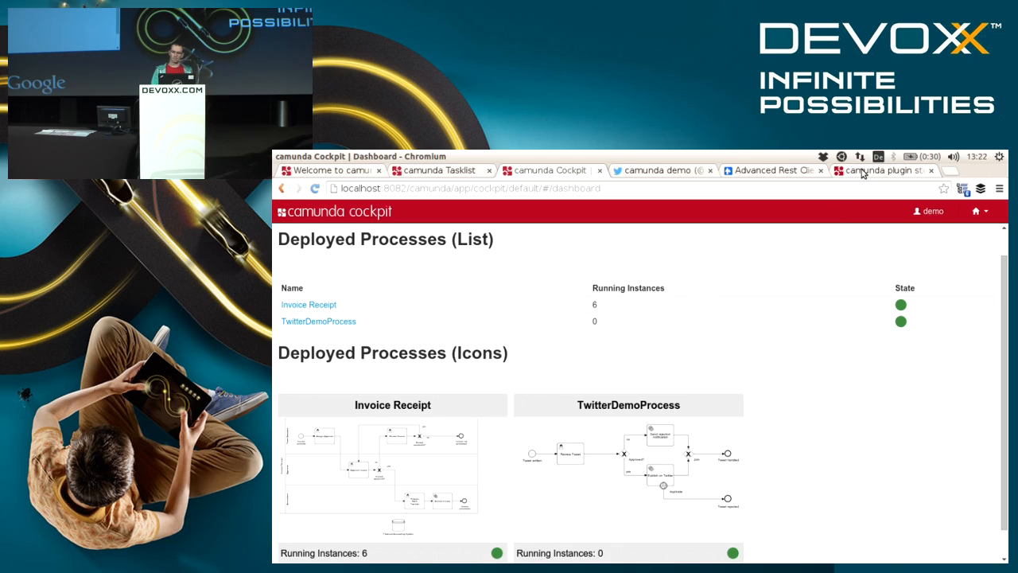
- Leave the Cockpit Deployed Processes dashboard for the camunda plugin store tab
{"action": "left_click", "coordinate": [884, 171]}
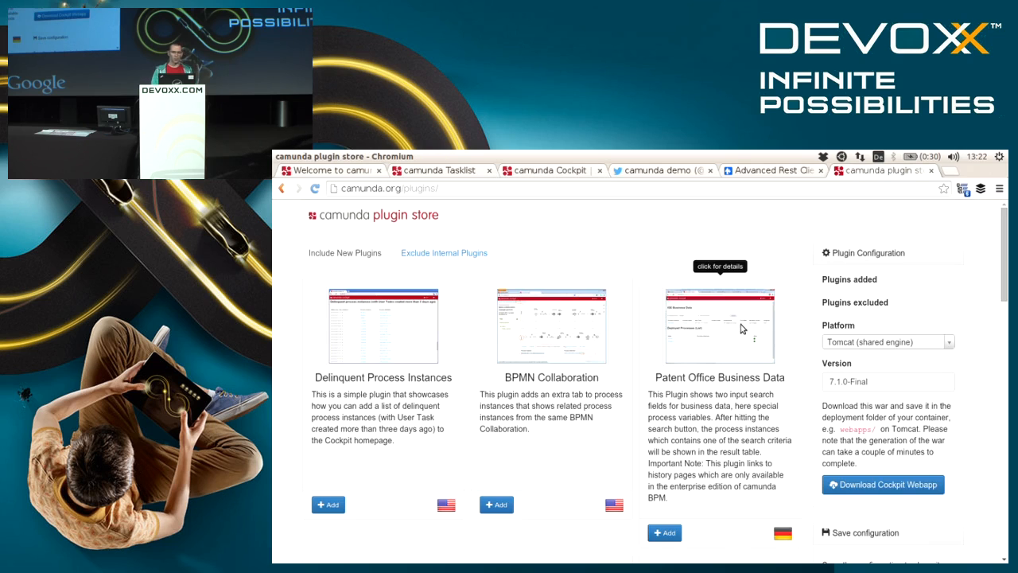
{"action": "mouse_move", "coordinate": [777, 334]}
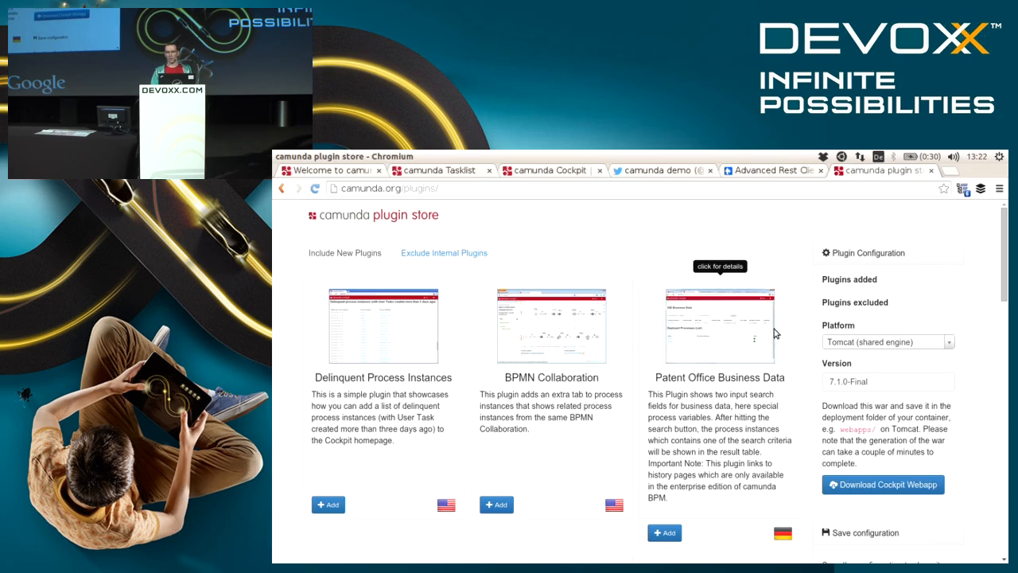
- Browse the Cockpit plugin list and preview the Camunda Web App Statistics Plugin's dashboard screenshot, then close it
{"action": "scroll", "scroll_direction": "down", "scroll_amount": 3}
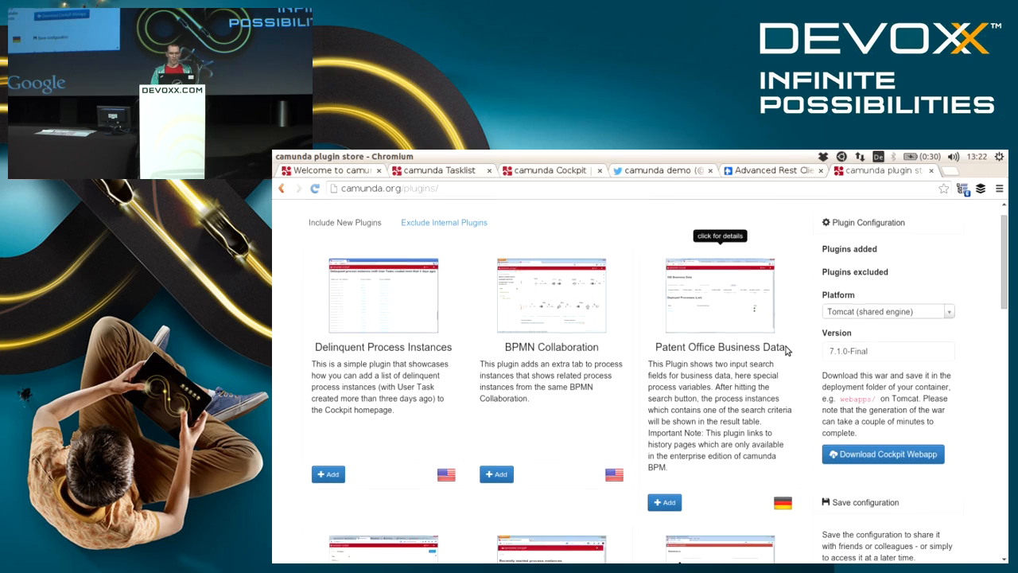
{"action": "scroll", "scroll_direction": "down", "scroll_amount": 3}
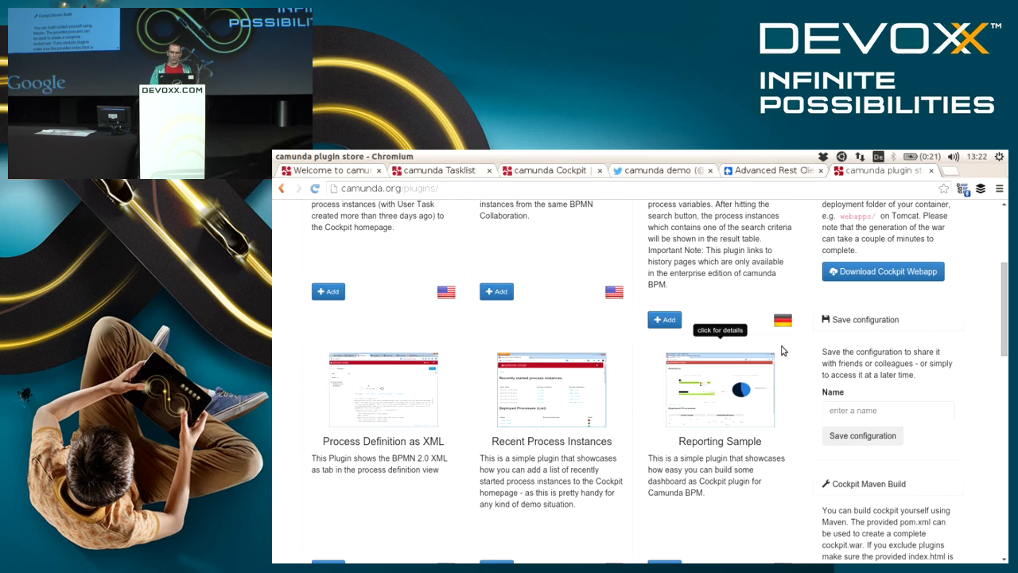
{"action": "scroll", "scroll_direction": "down", "scroll_amount": 3}
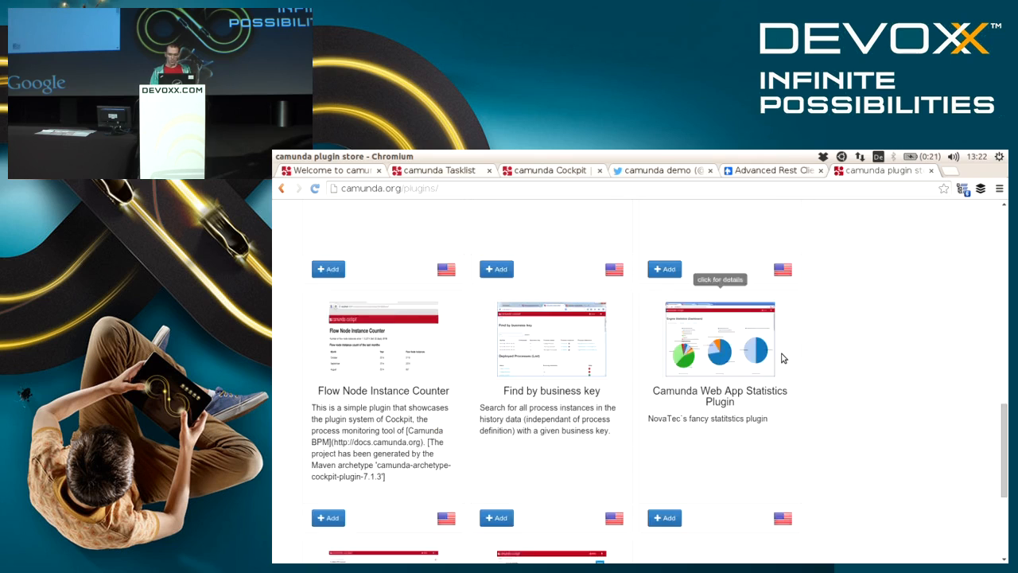
{"action": "left_click", "coordinate": [719, 338]}
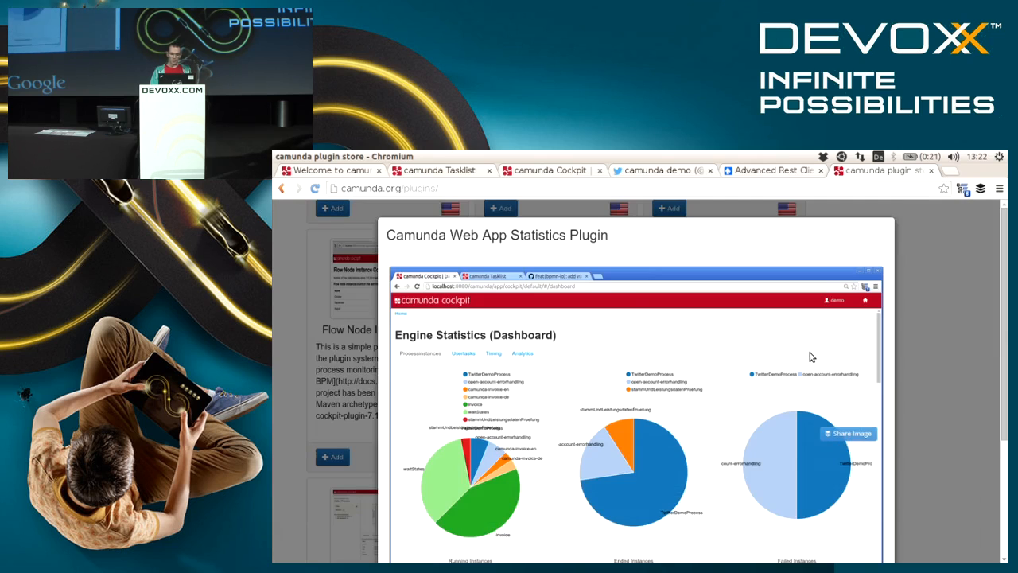
{"action": "scroll", "scroll_direction": "down", "scroll_amount": 3}
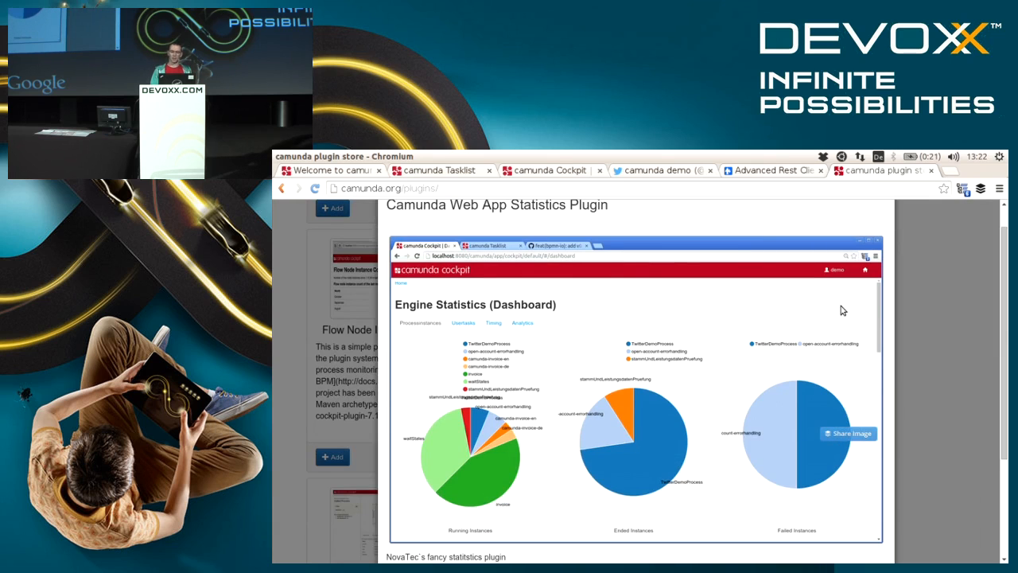
{"action": "mouse_move", "coordinate": [545, 495]}
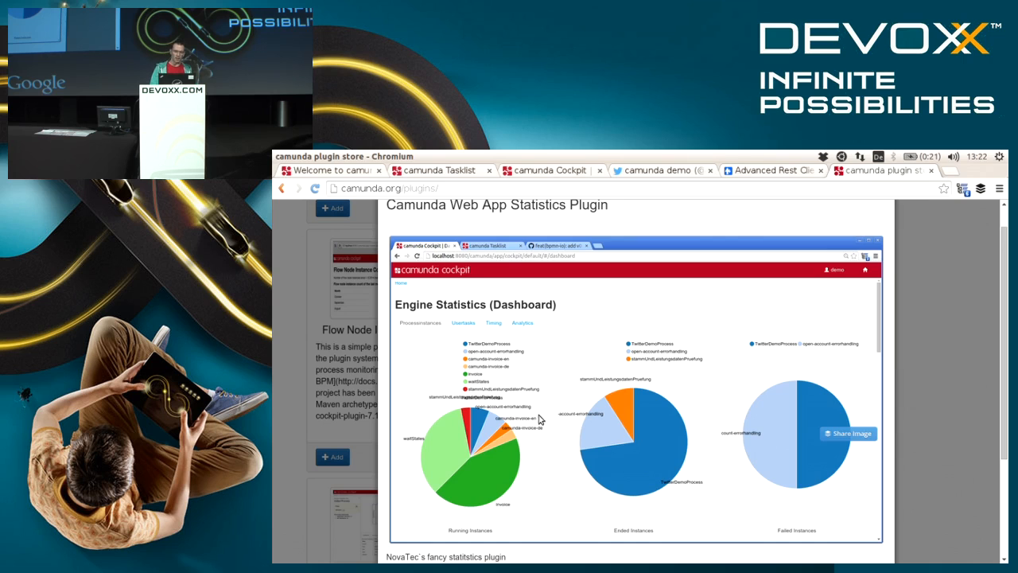
{"action": "scroll", "scroll_direction": "down", "scroll_amount": 3}
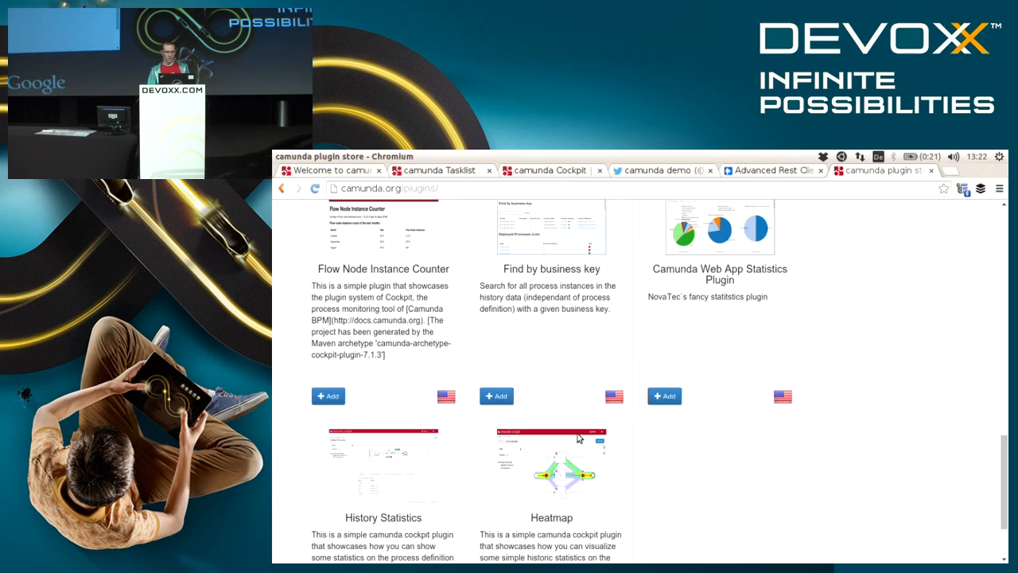
{"action": "left_click", "coordinate": [550, 463]}
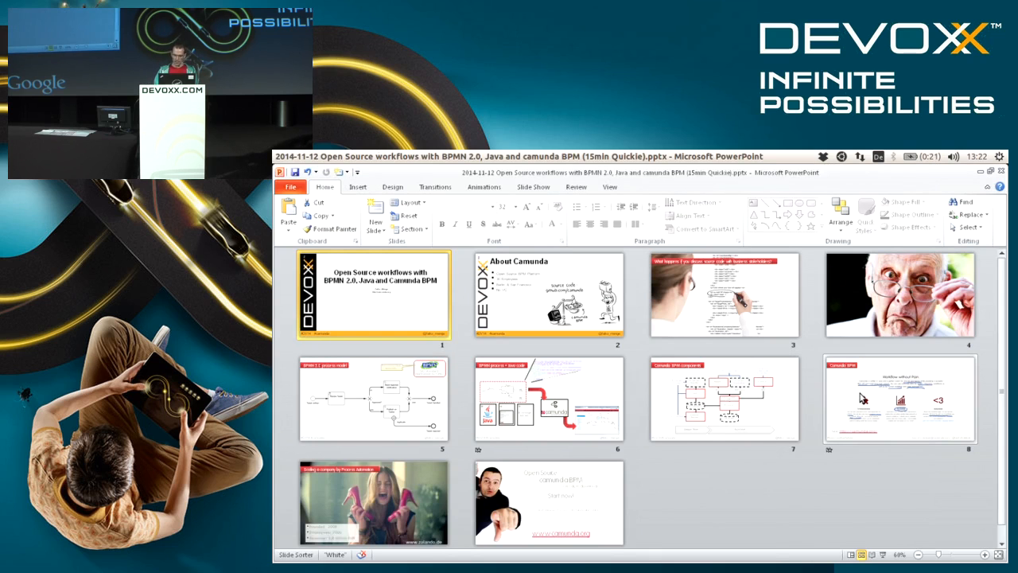
- Select slide 8 in Slide Sorter and present the Camunda BPM 'Workflow without Pain' slide full screen
{"action": "left_click", "coordinate": [900, 399]}
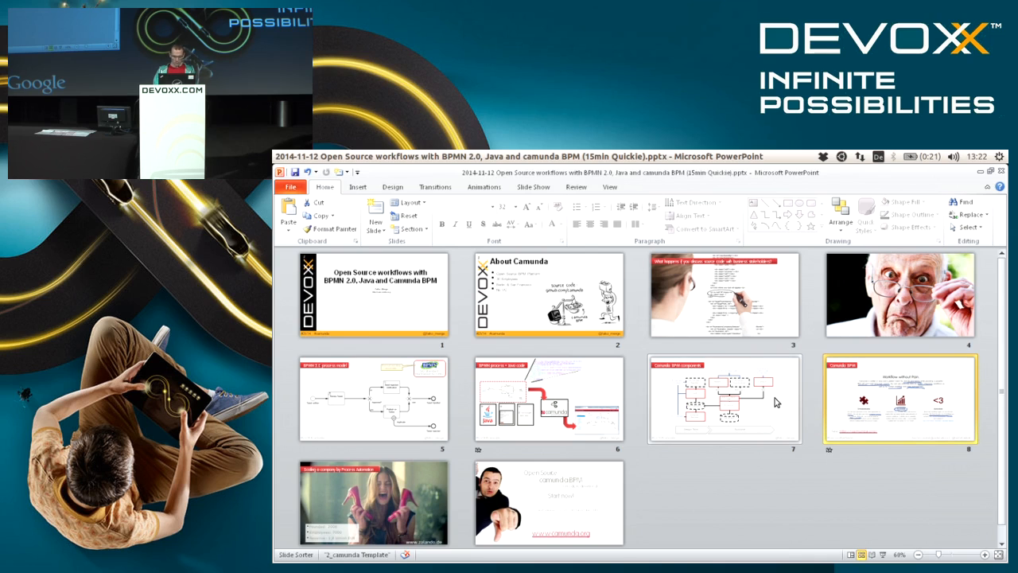
{"action": "double_click", "coordinate": [900, 398]}
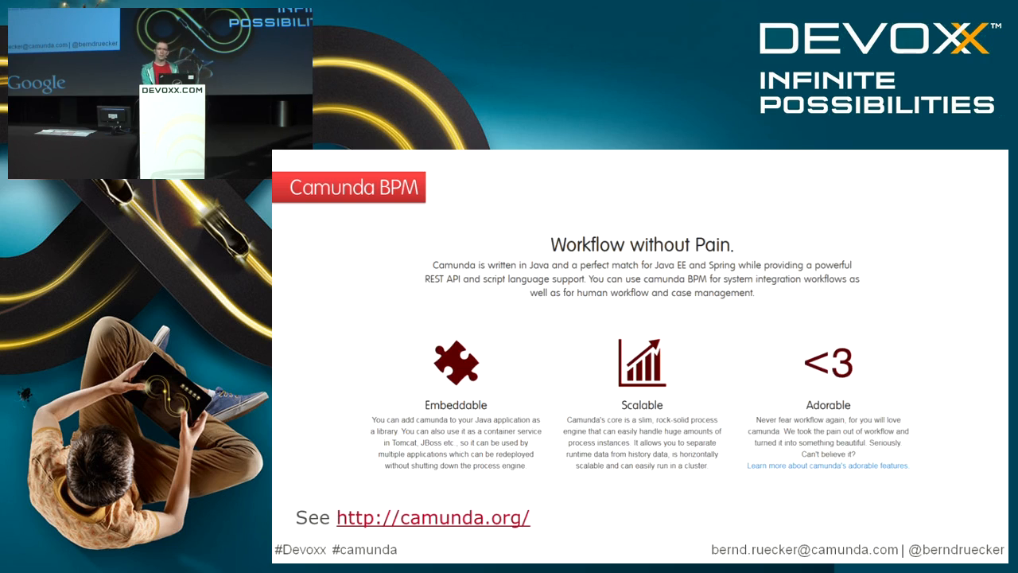